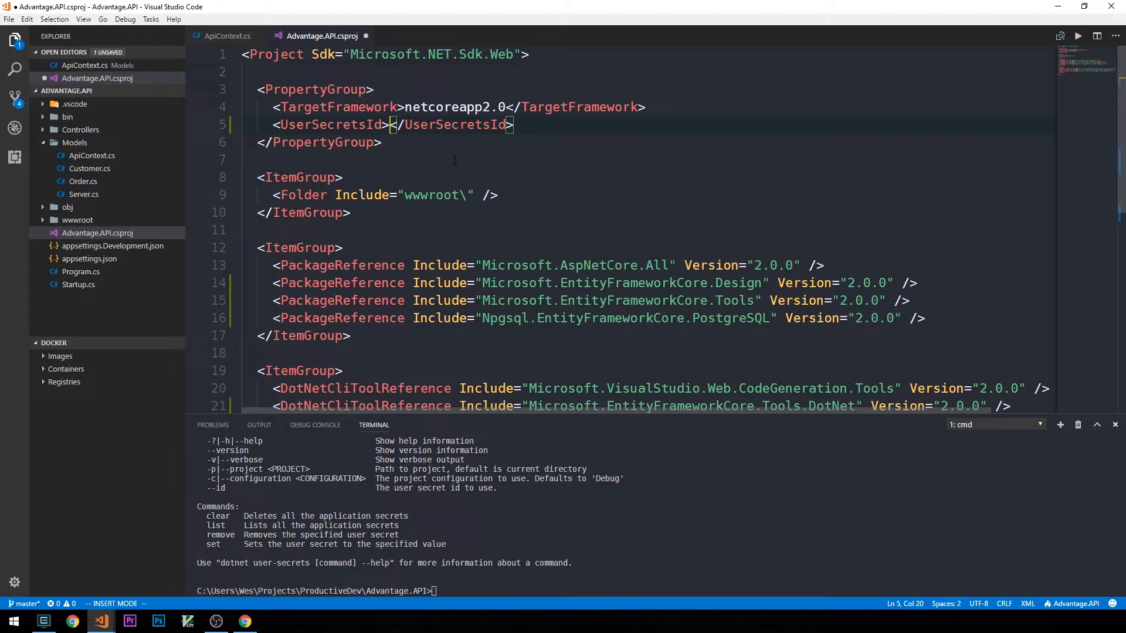
- Enter Advantage-API-Secrets as the UserSecretsId in Advantage.API.csproj and save
text(AdvantageAPISec)
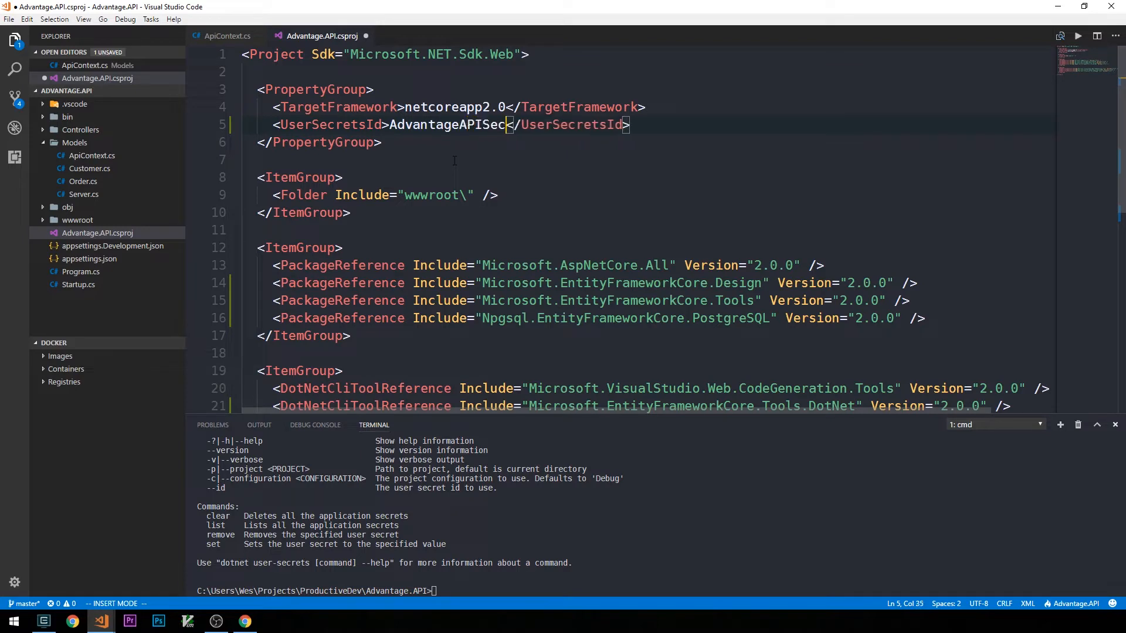
text(rets)
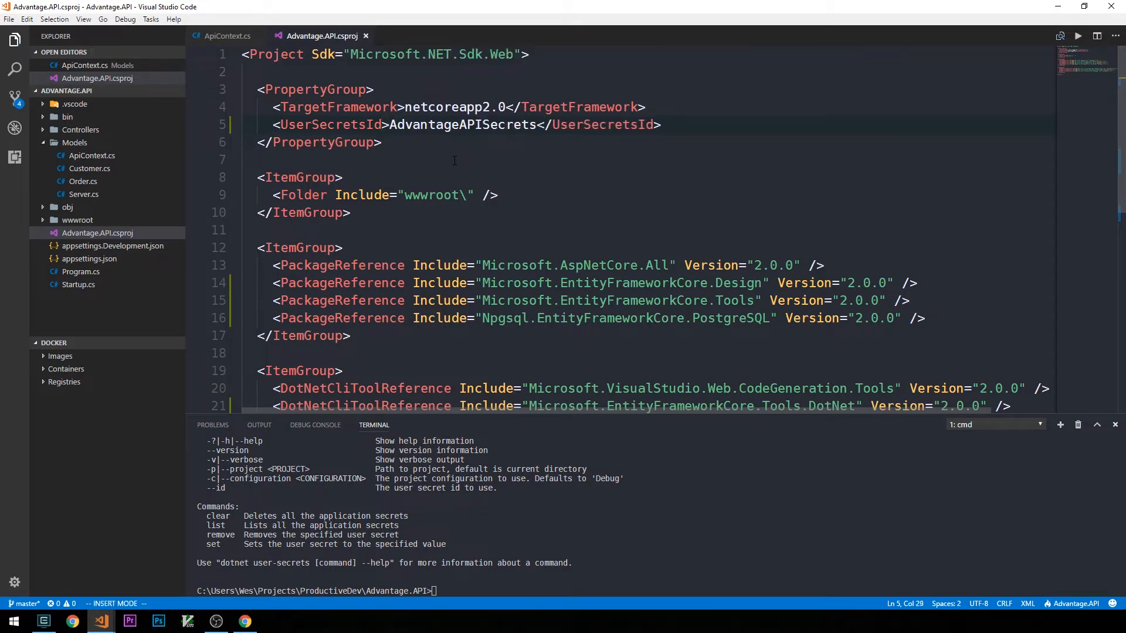
text(i)
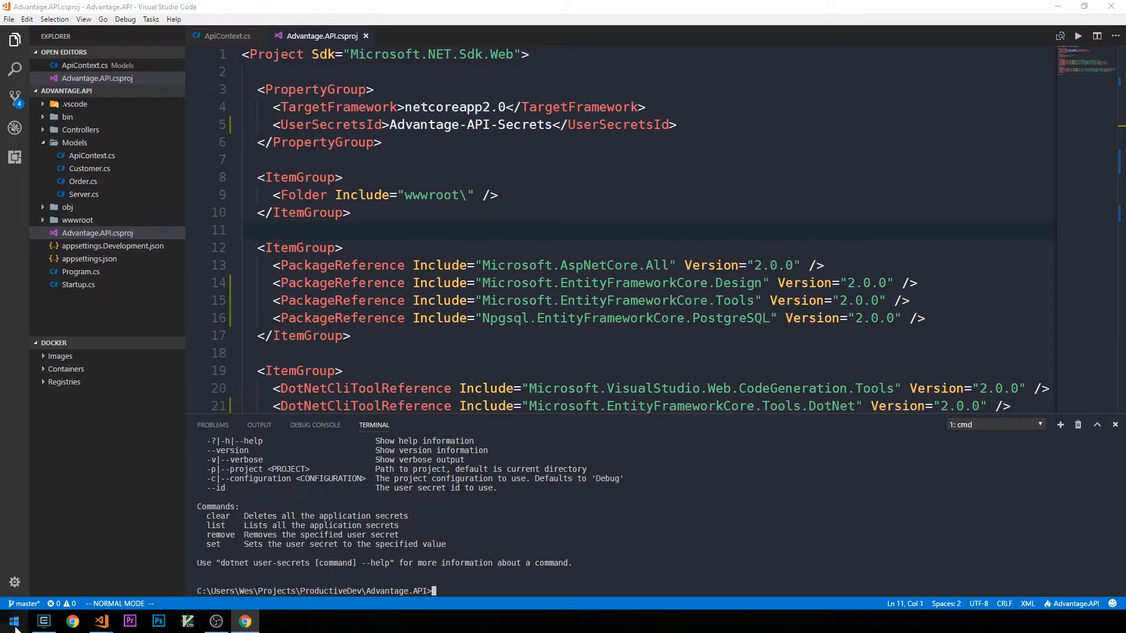
- Launch pgAdmin 4 and connect to the PostgreSQL 10 server with the postgres password
click(274, 622)
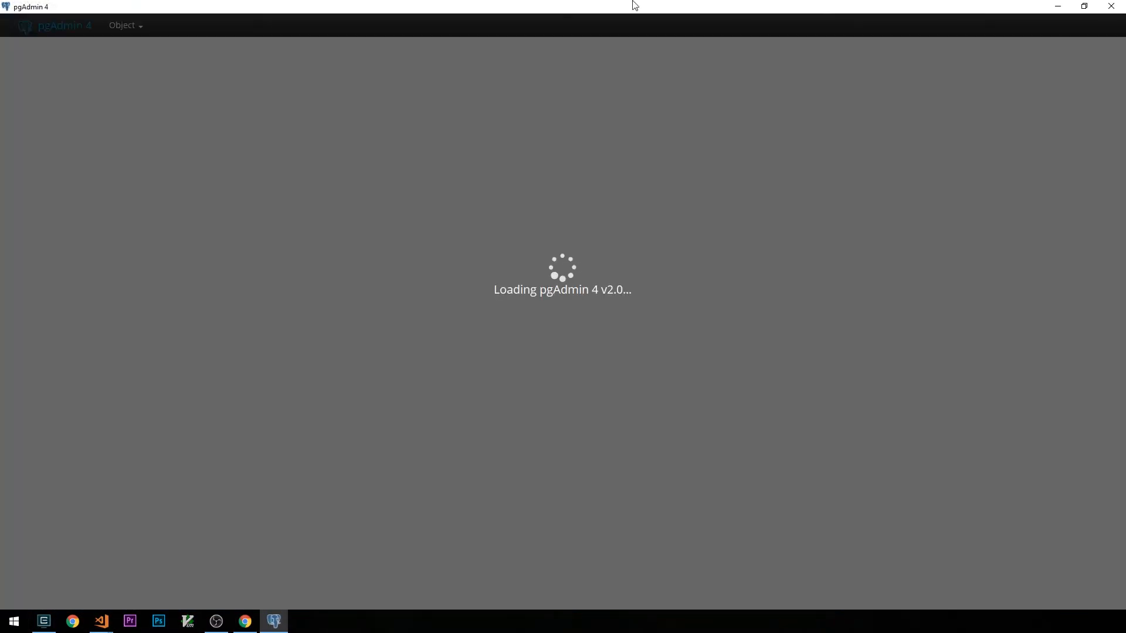
click(60, 78)
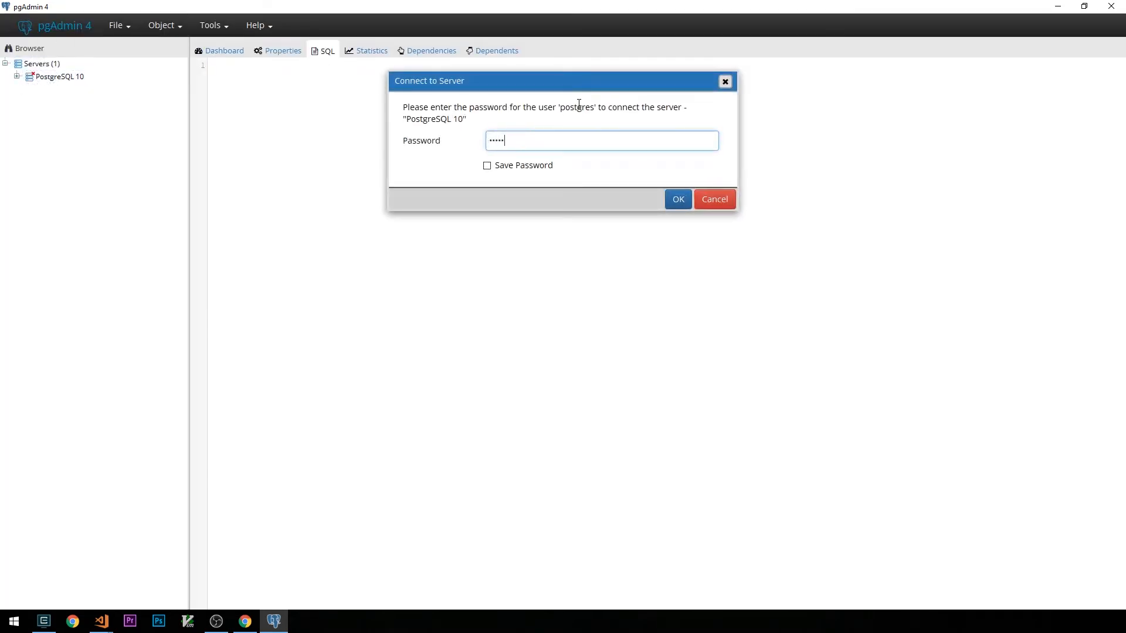
click(677, 200)
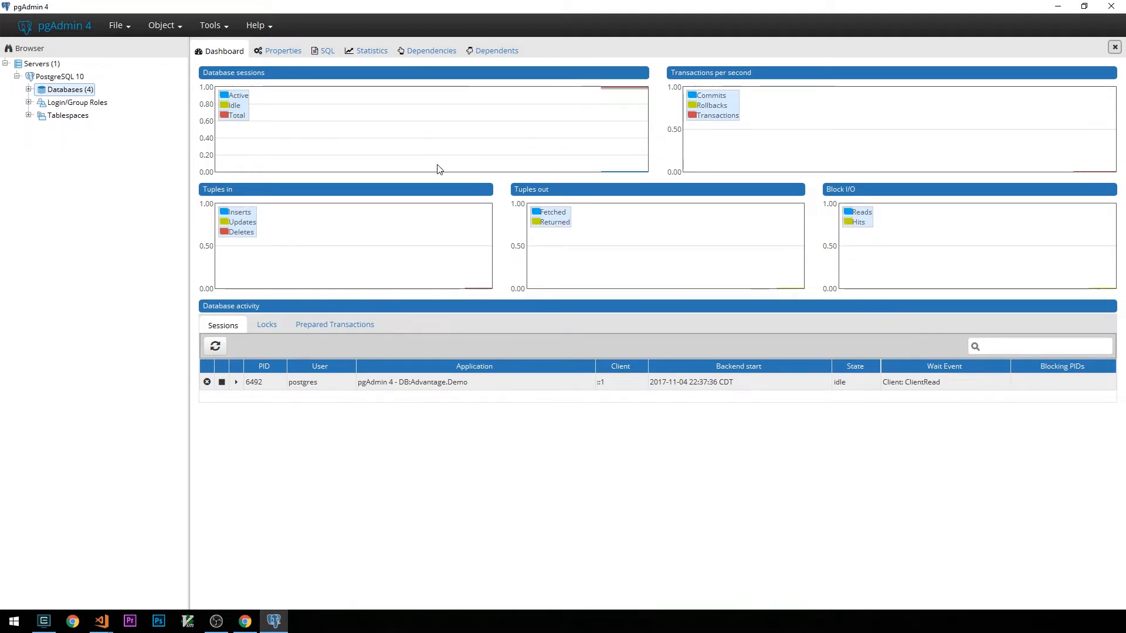
mouse_move(126, 116)
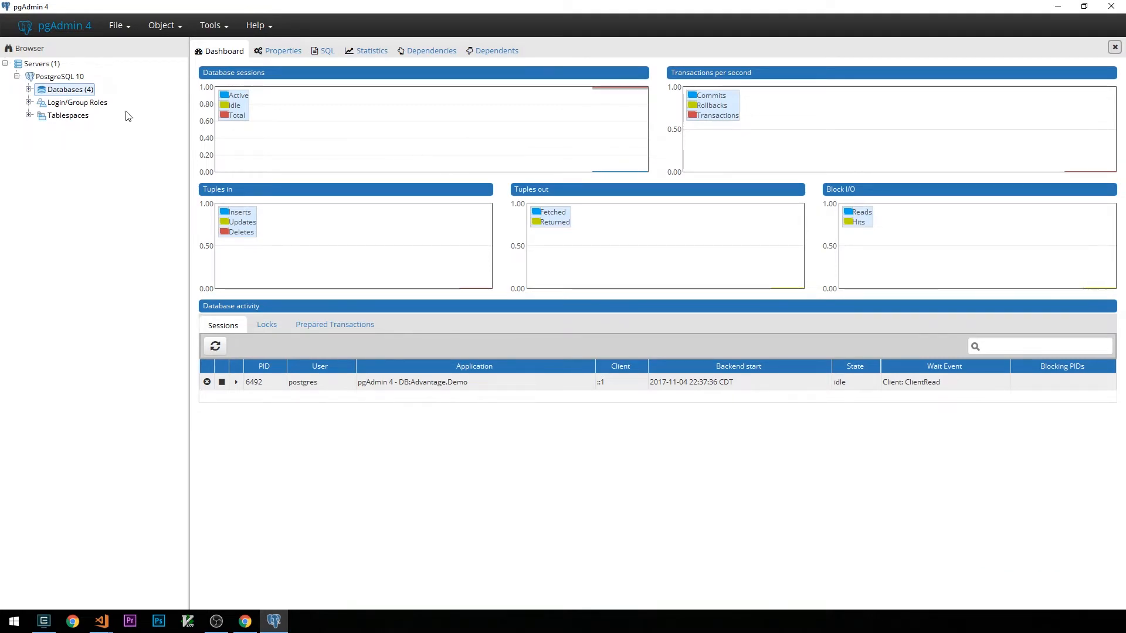
mouse_move(113, 196)
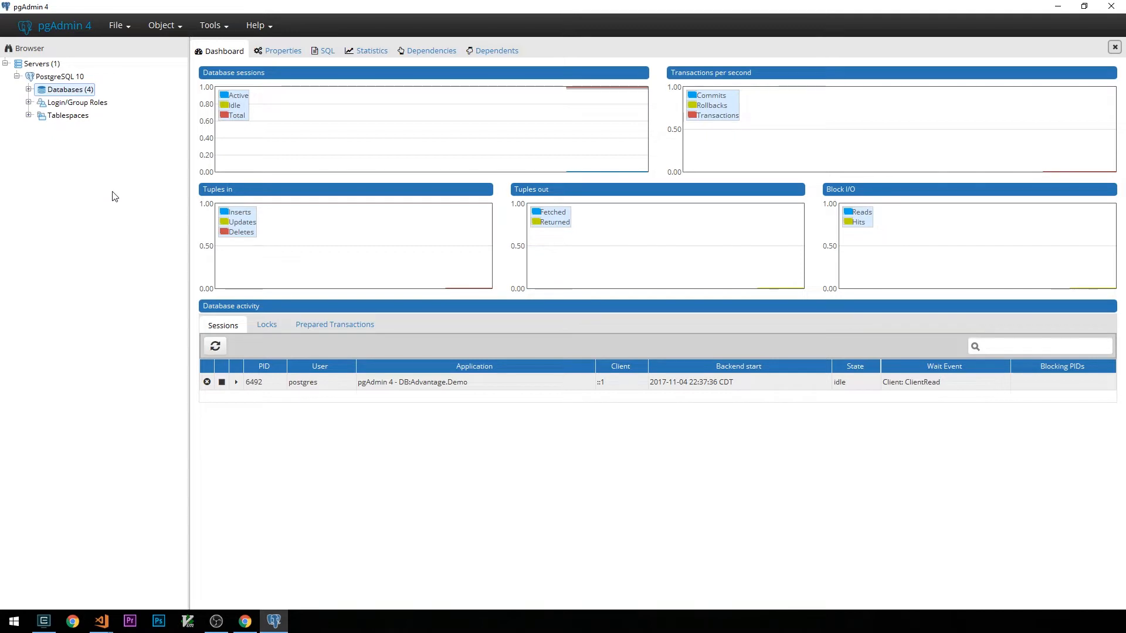
mouse_move(146, 68)
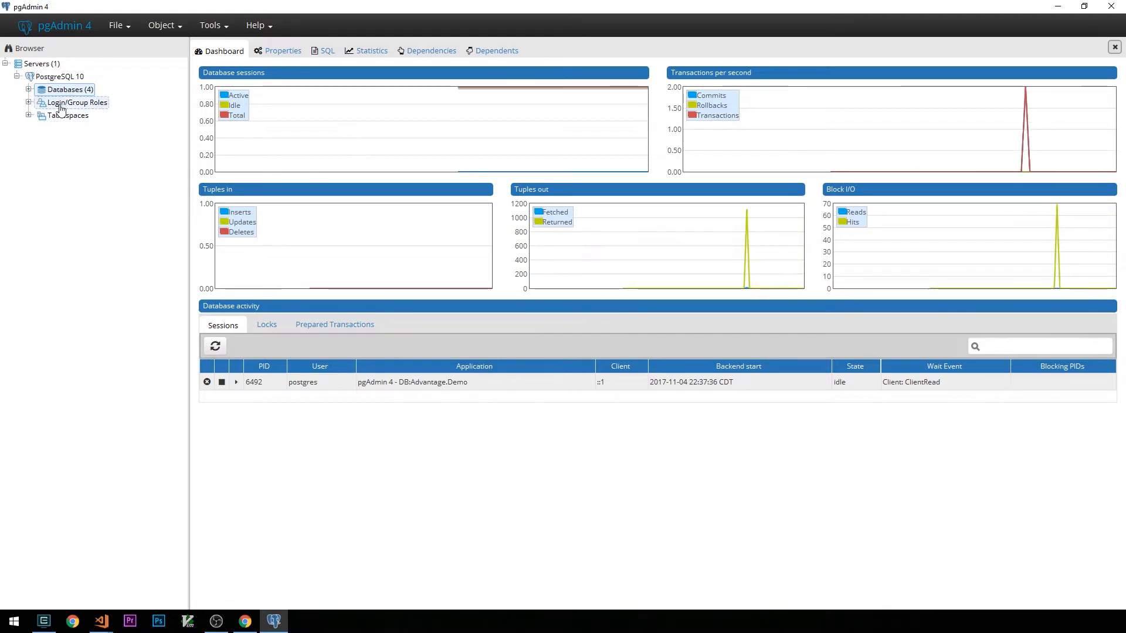
- Expand Login/Group Roles and inspect the productive_dev role
click(28, 102)
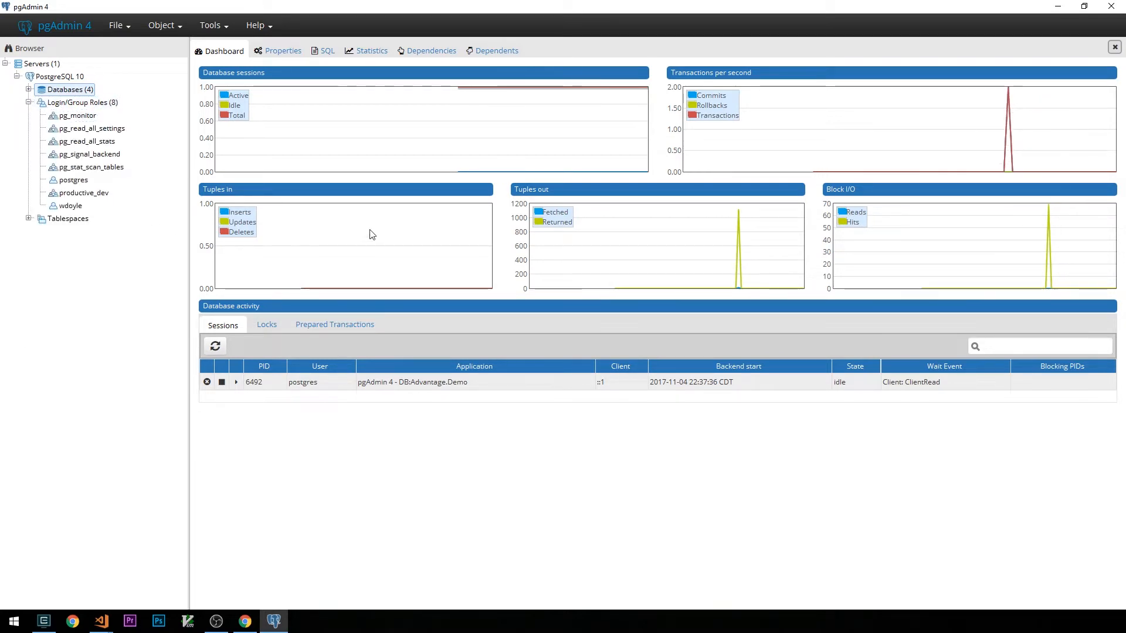
click(84, 192)
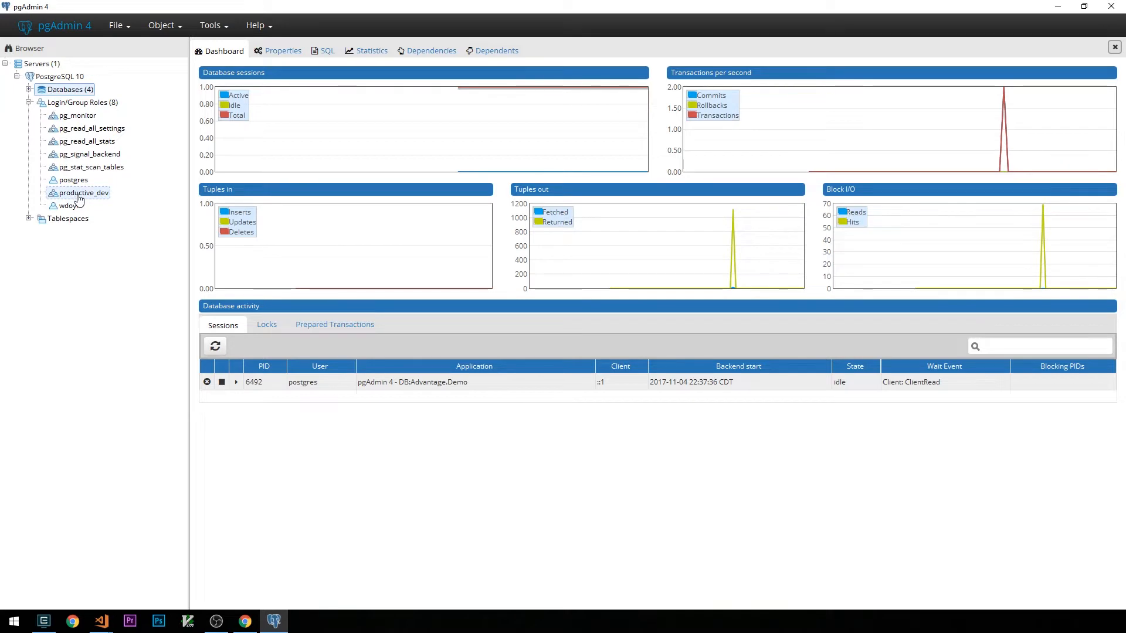
click(68, 89)
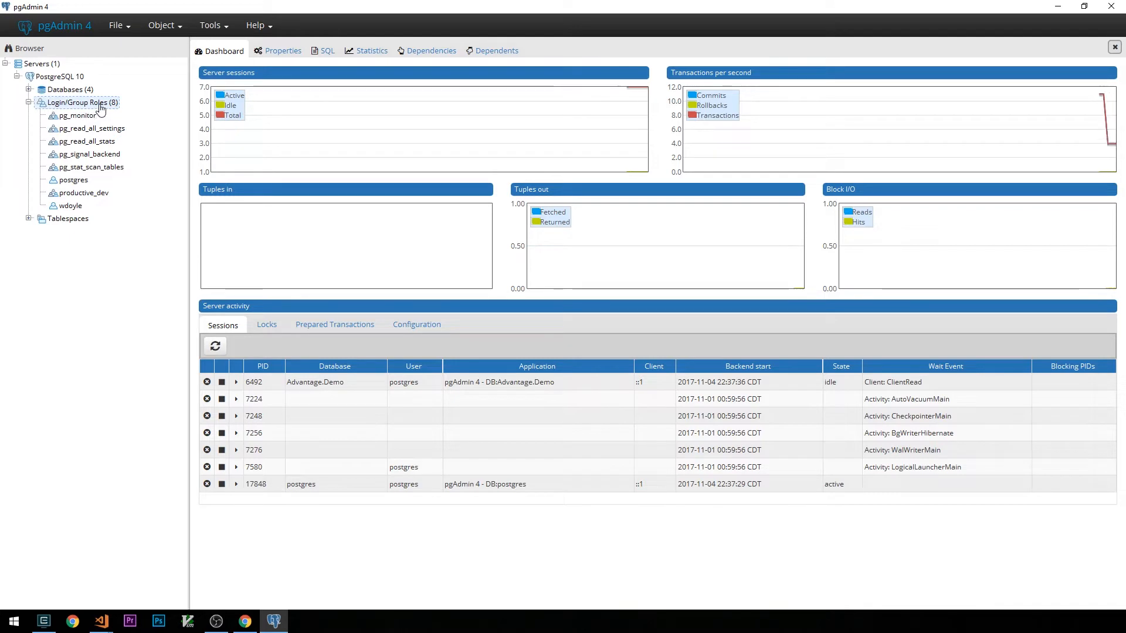
- Create a new login role named pdev and give it a password on the Definition page
right_click(83, 103)
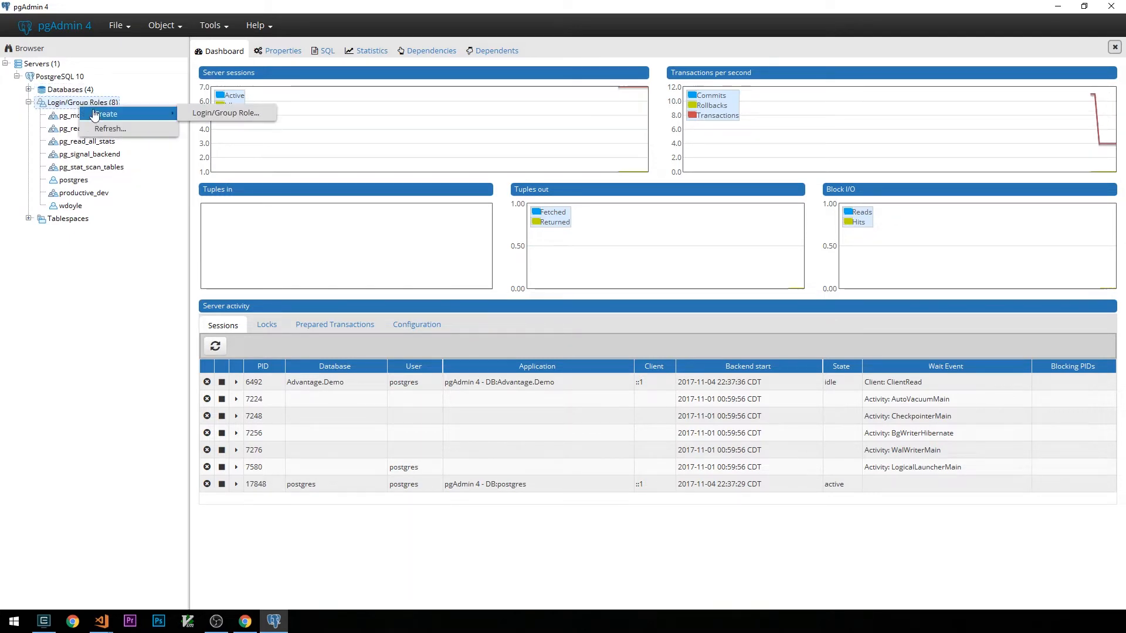
mouse_move(225, 112)
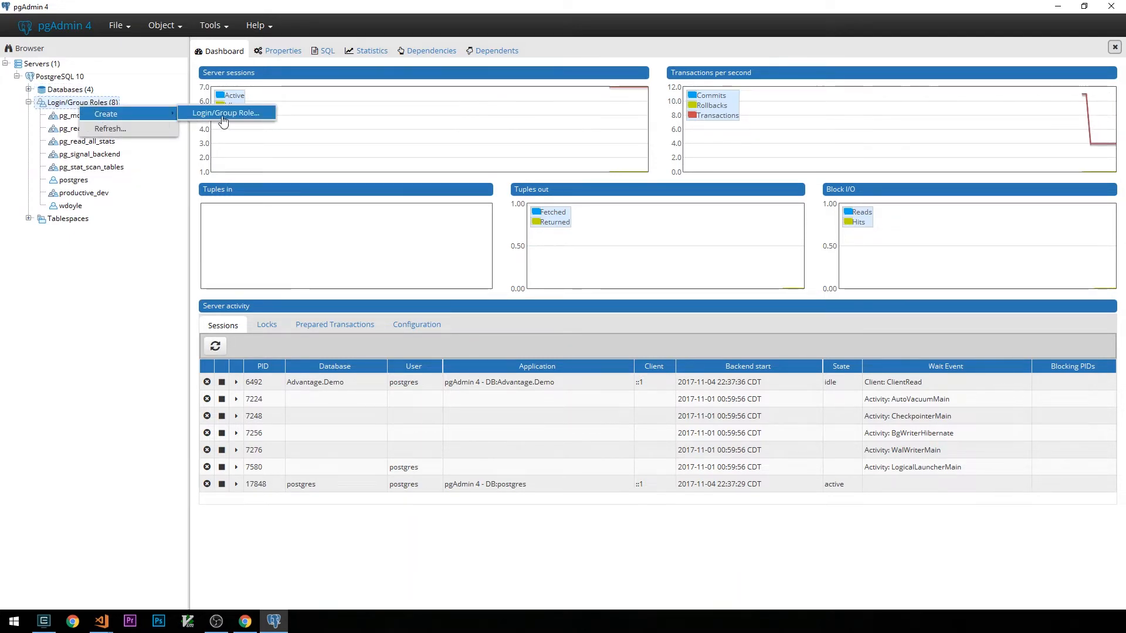
click(227, 113)
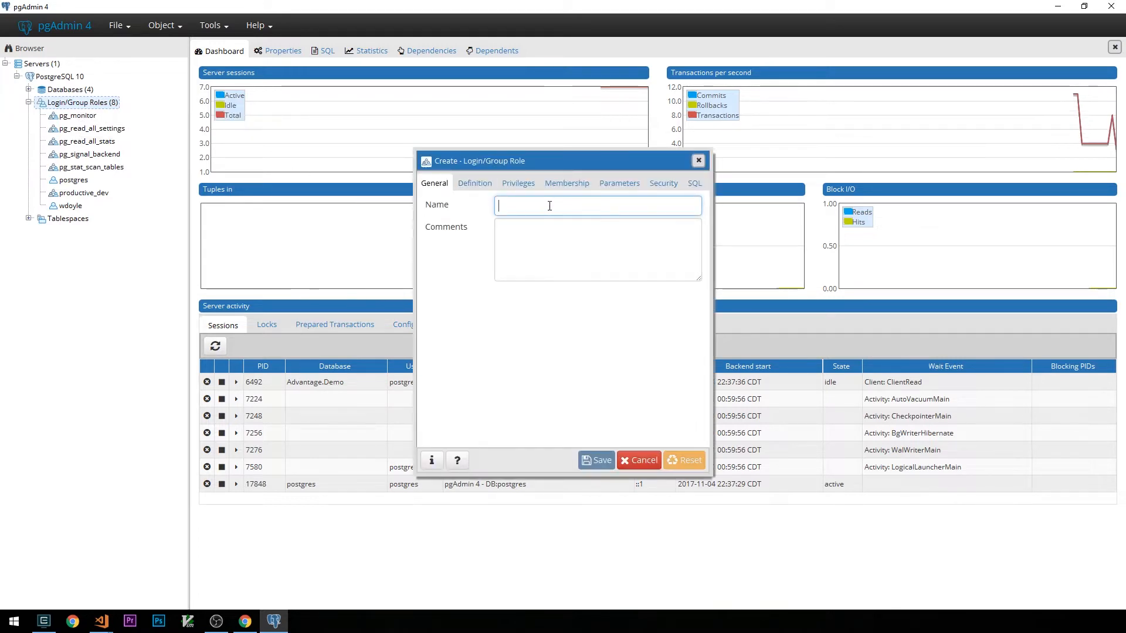
mouse_move(393, 244)
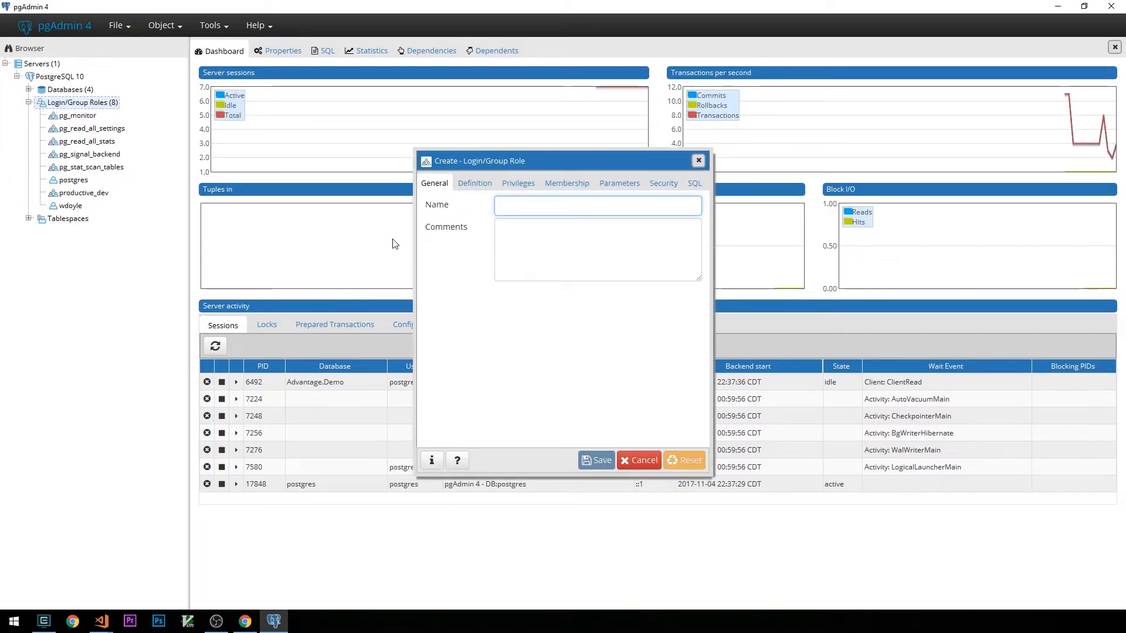
text(pdev)
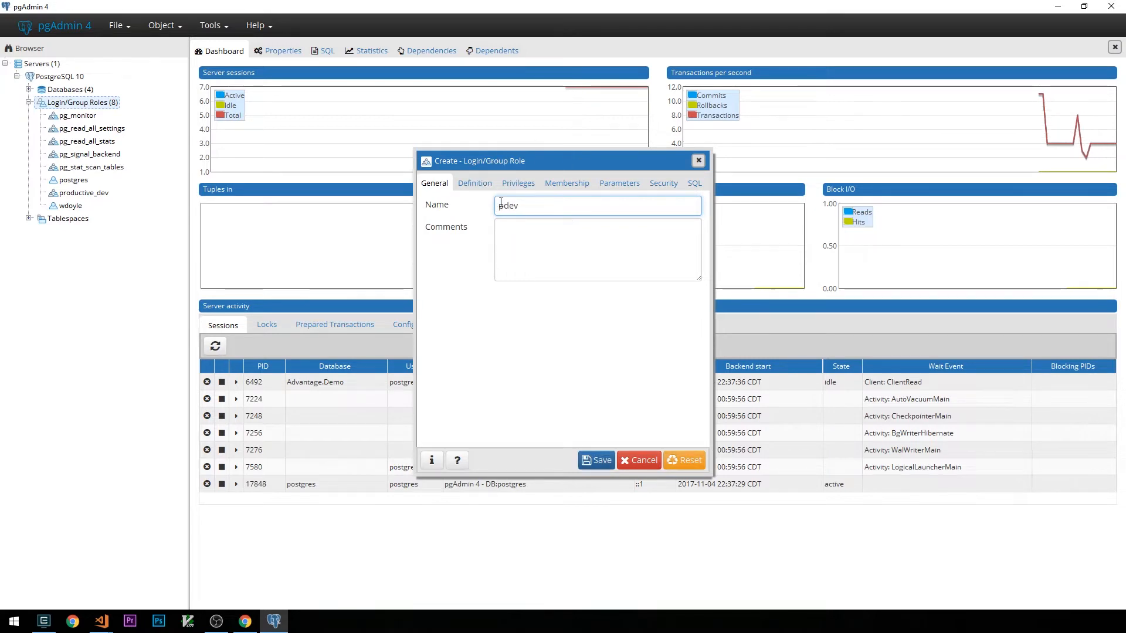
click(475, 183)
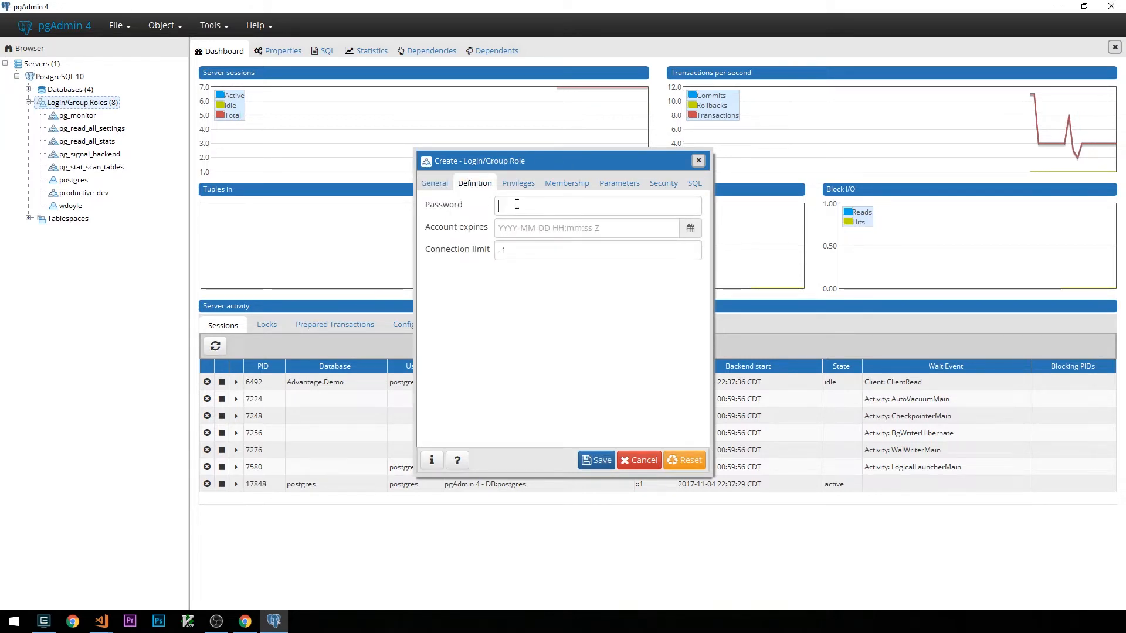
text(••)
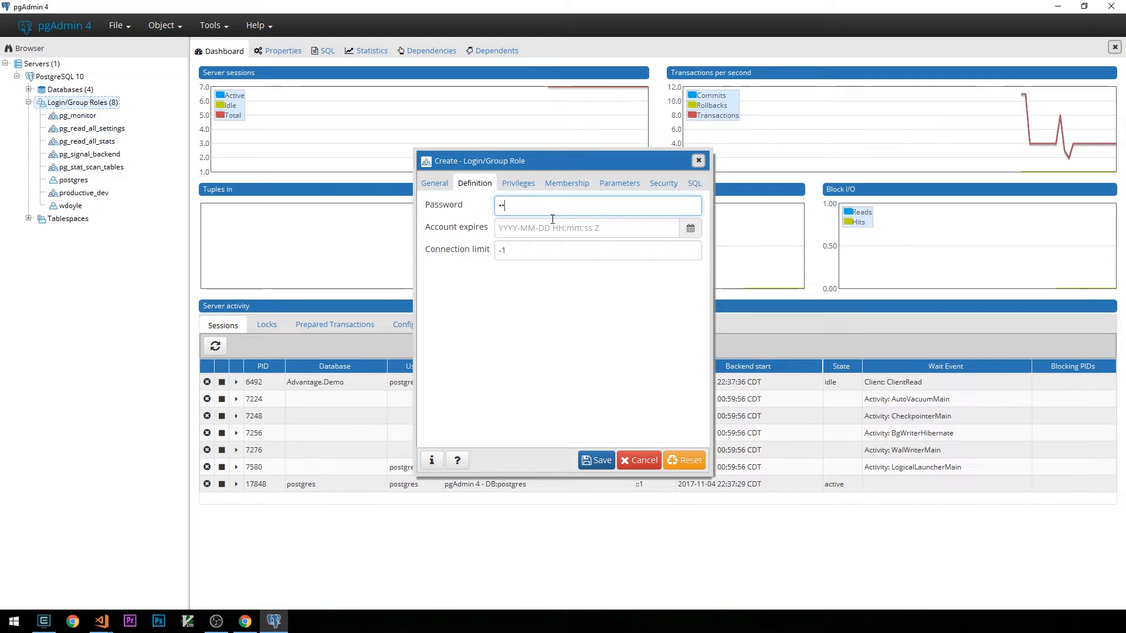
text(••)
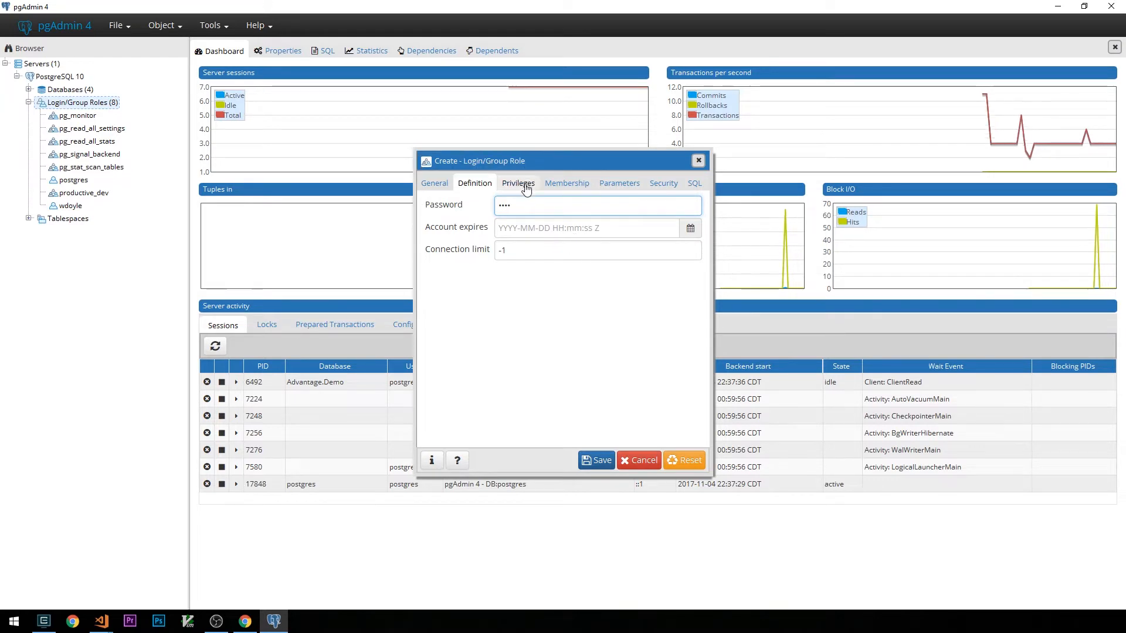
- Review the pdev role's Privileges, Membership, Parameters and Security pages, enabling login, superuser and creation rights
click(518, 183)
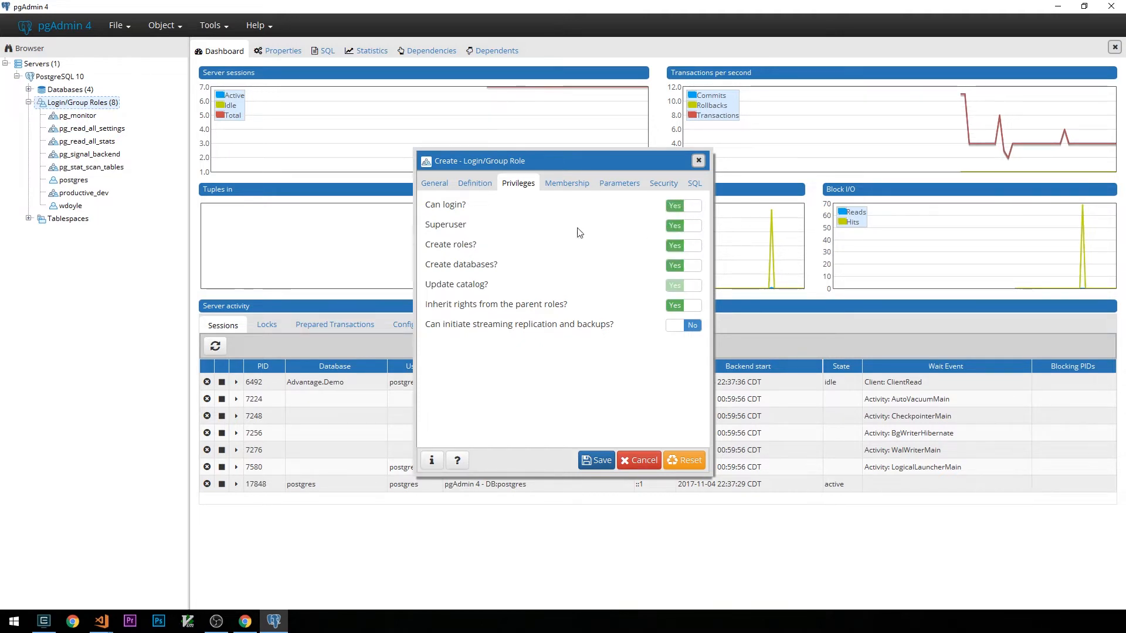
mouse_move(745, 233)
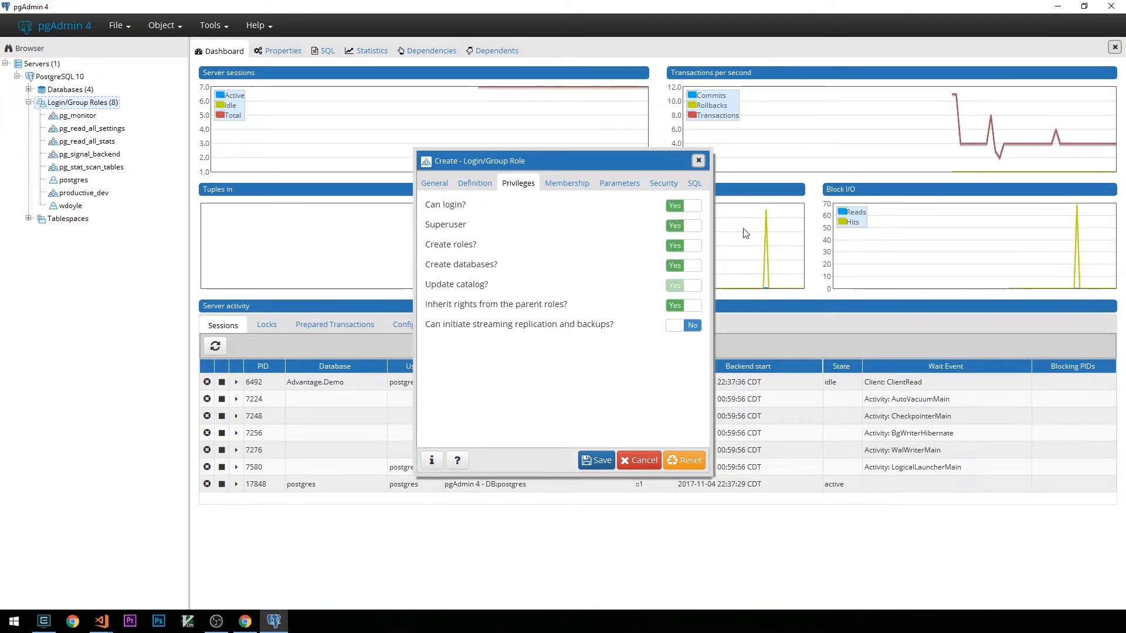
click(566, 183)
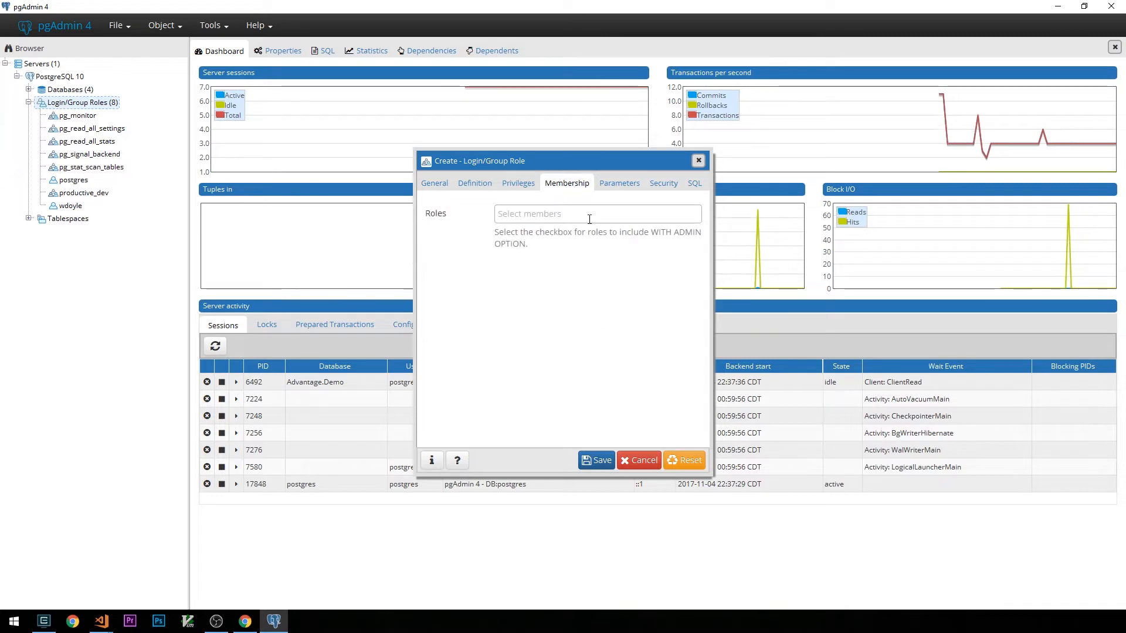
click(618, 183)
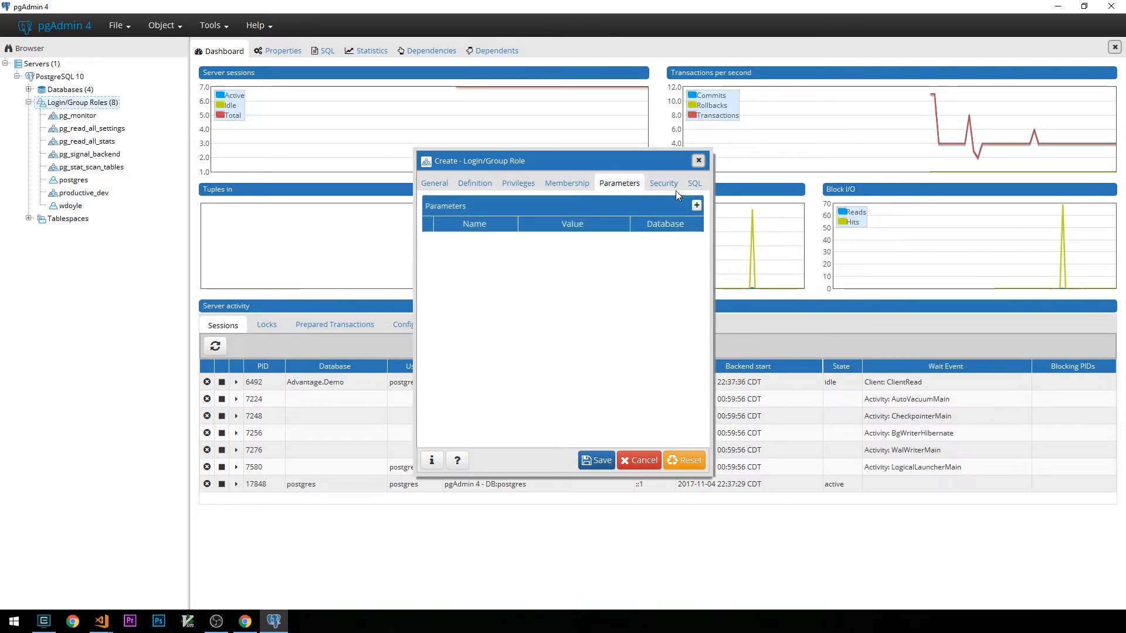
click(661, 183)
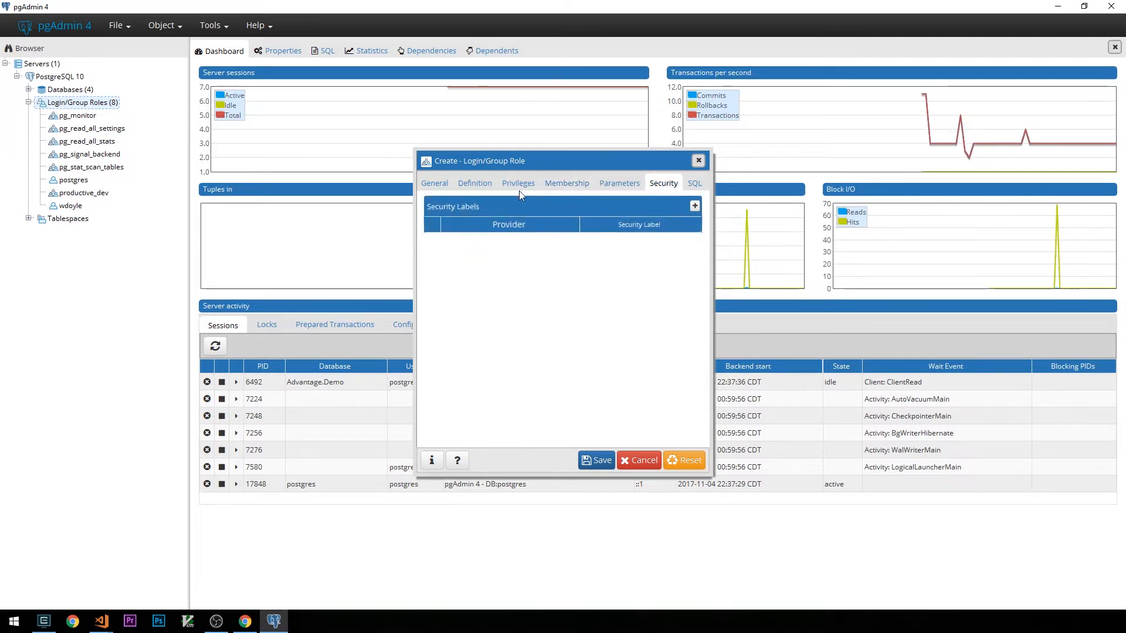
click(434, 183)
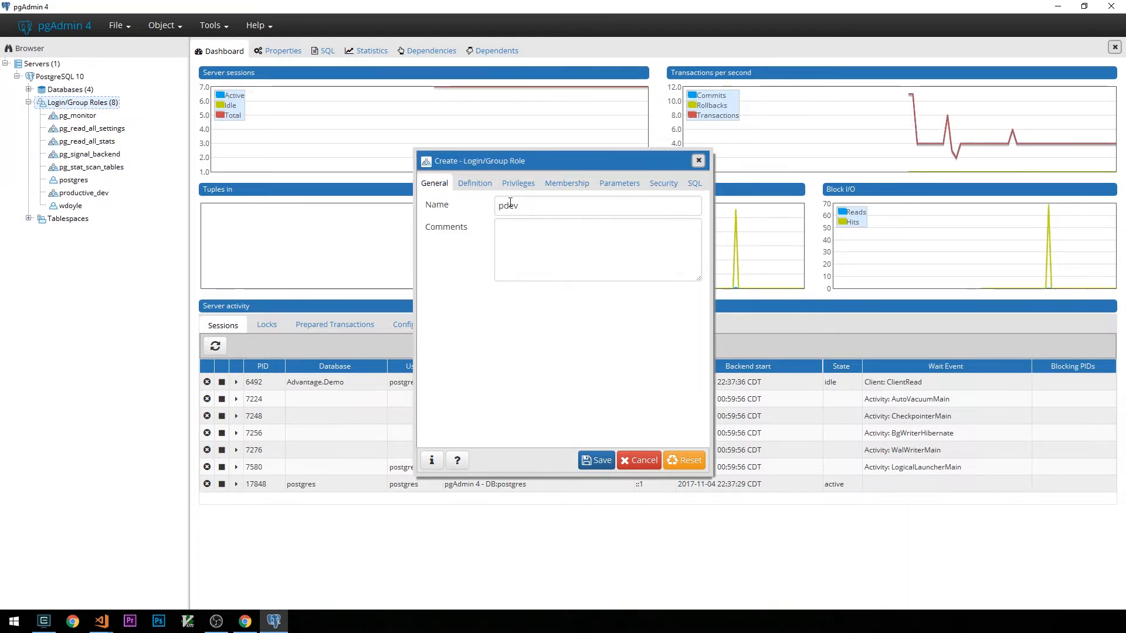
click(474, 183)
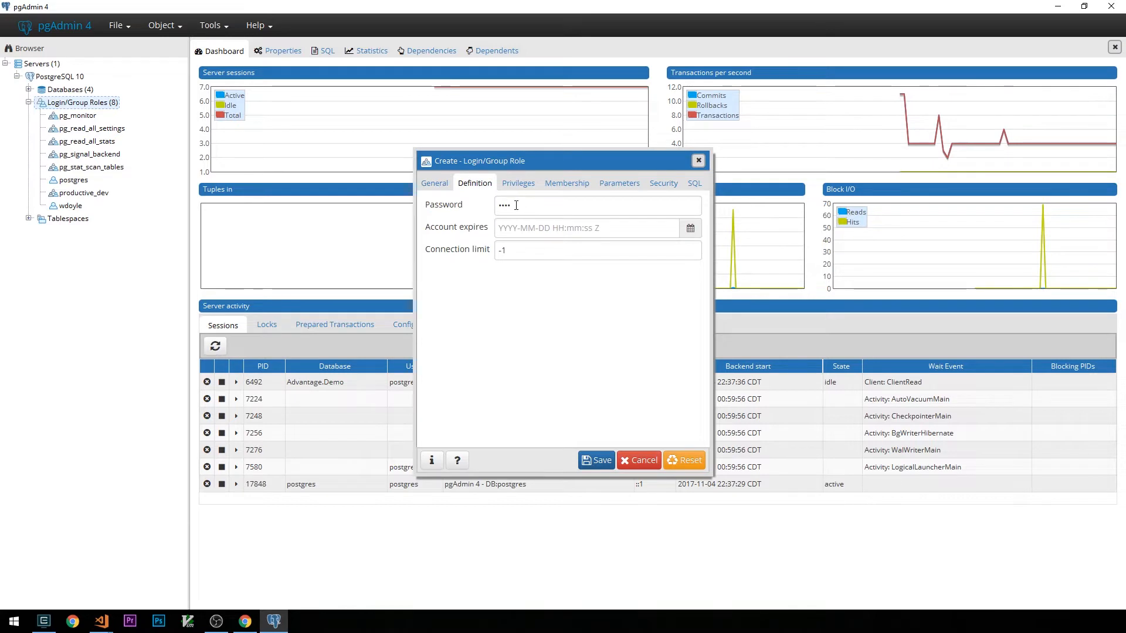
click(517, 183)
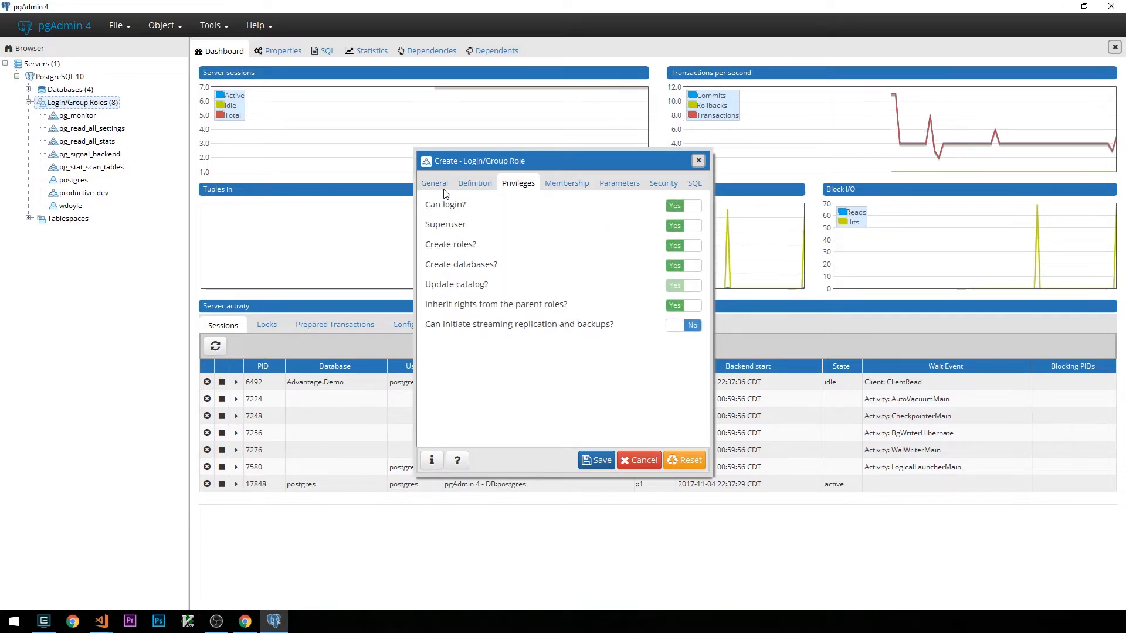
click(638, 459)
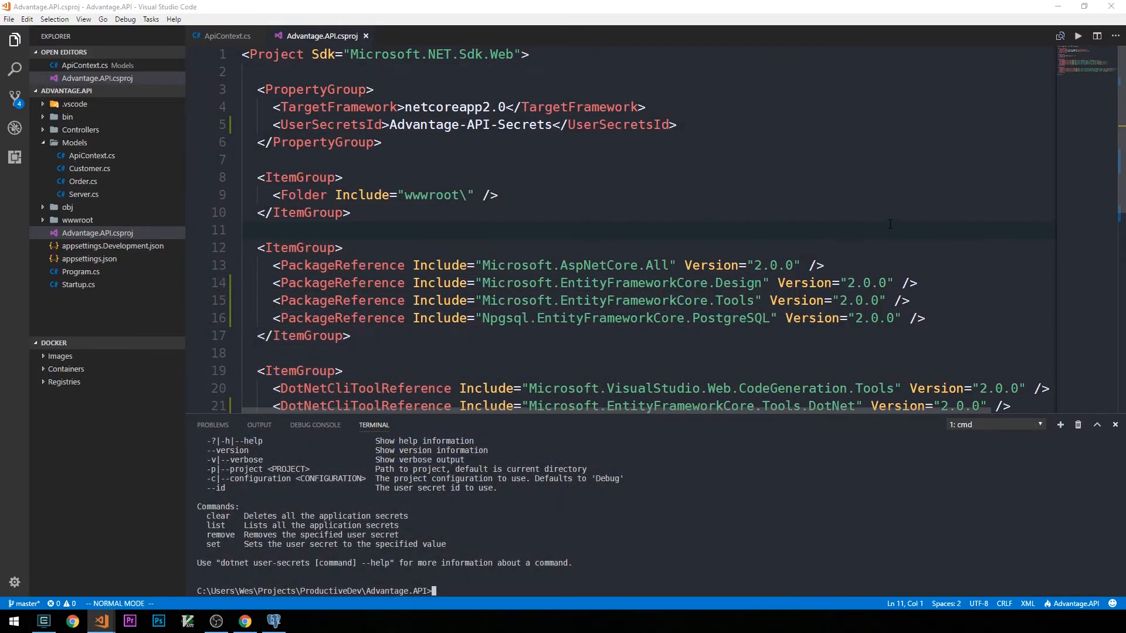
mouse_move(79, 288)
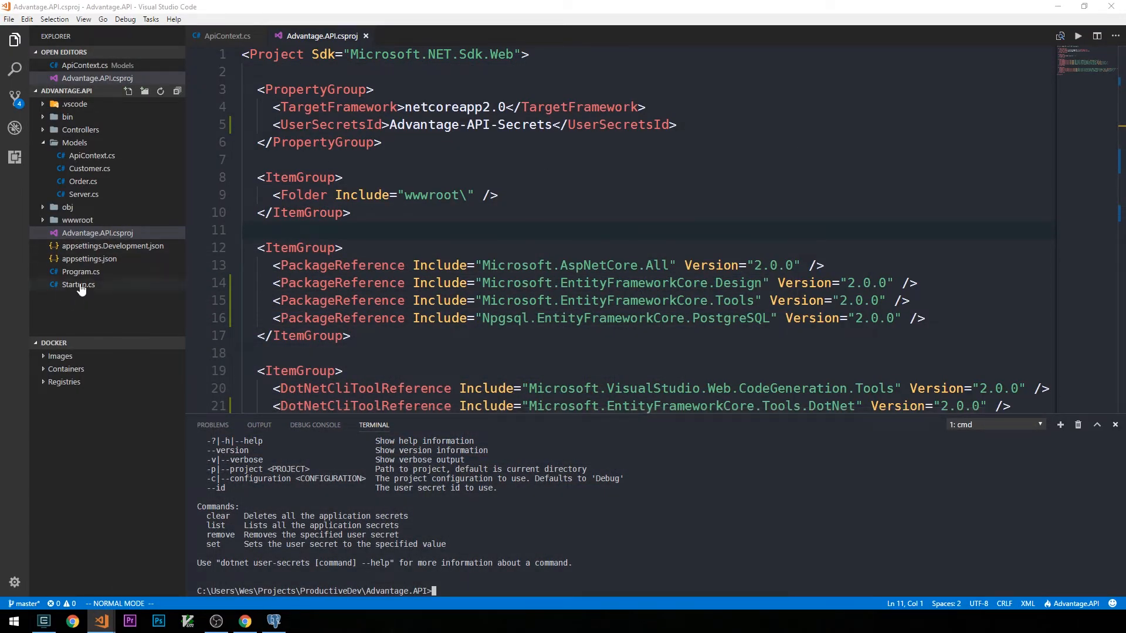
- Add services.AddEntityFrameworkNpgsql().AddDbContext<ApiContext>(opt => opt.UseNpgsql()) in ConfigureServices of Startup.cs
click(77, 284)
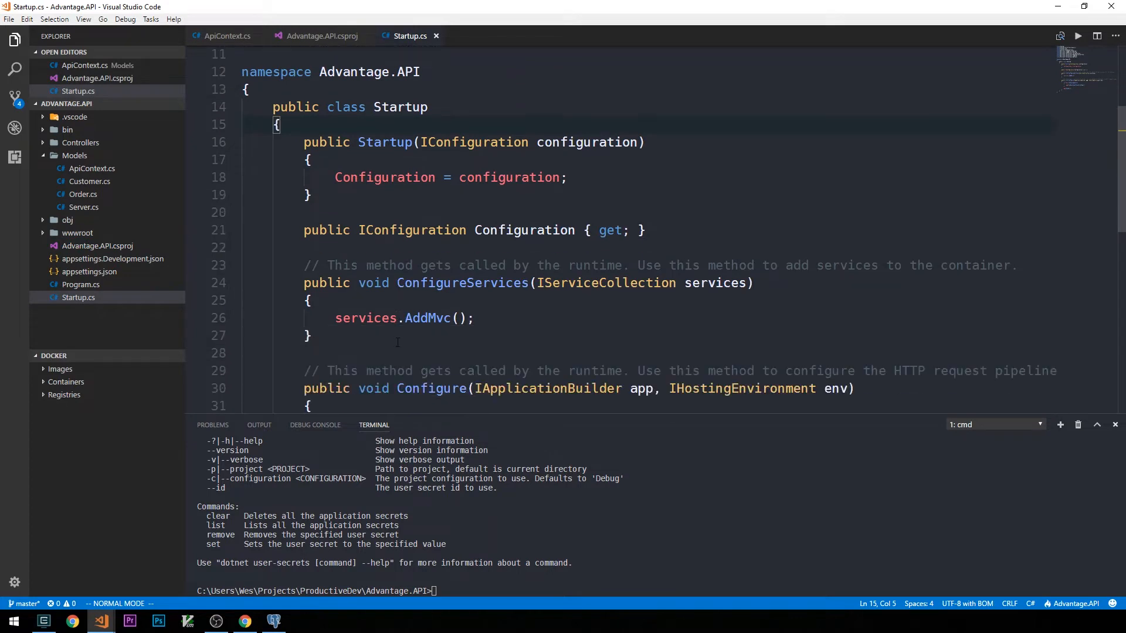
scroll(down, 3)
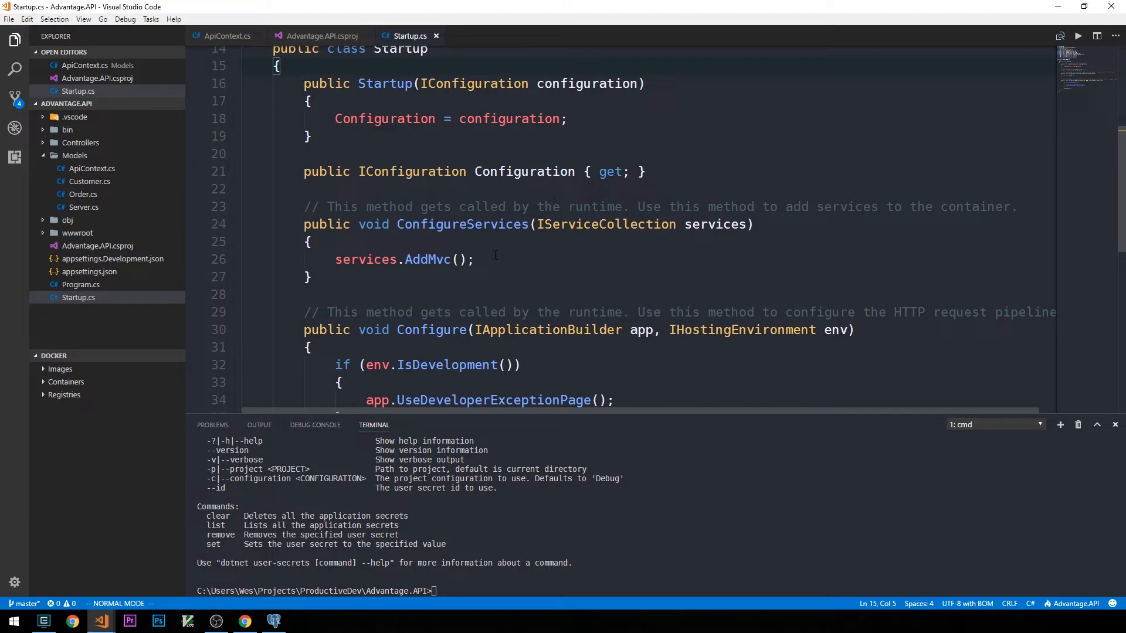
click(460, 259)
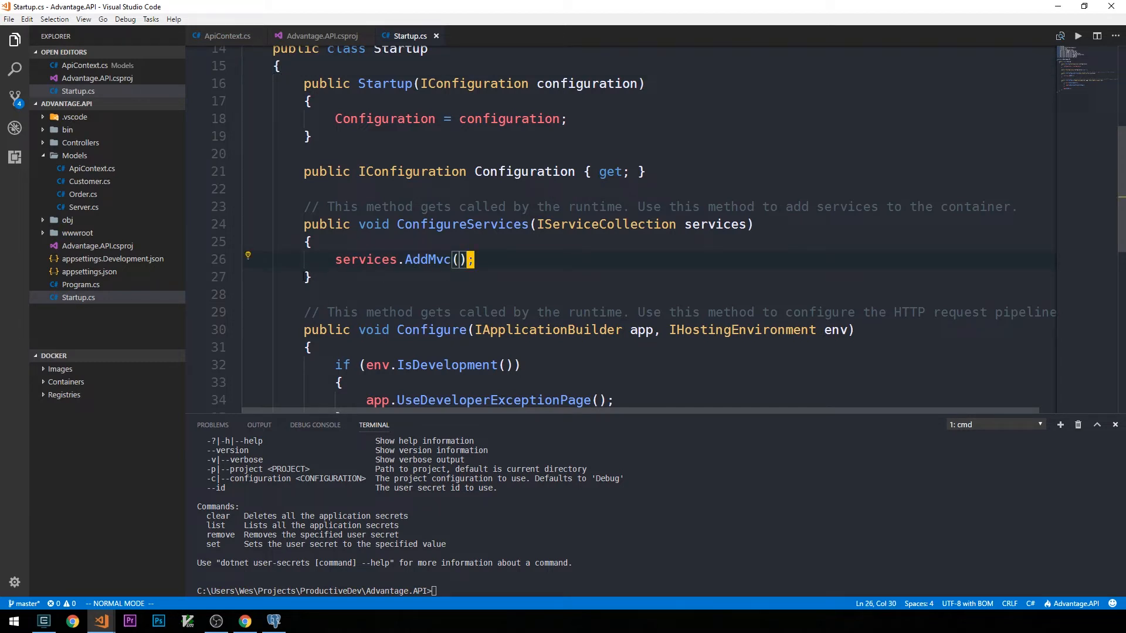
mouse_move(605, 224)
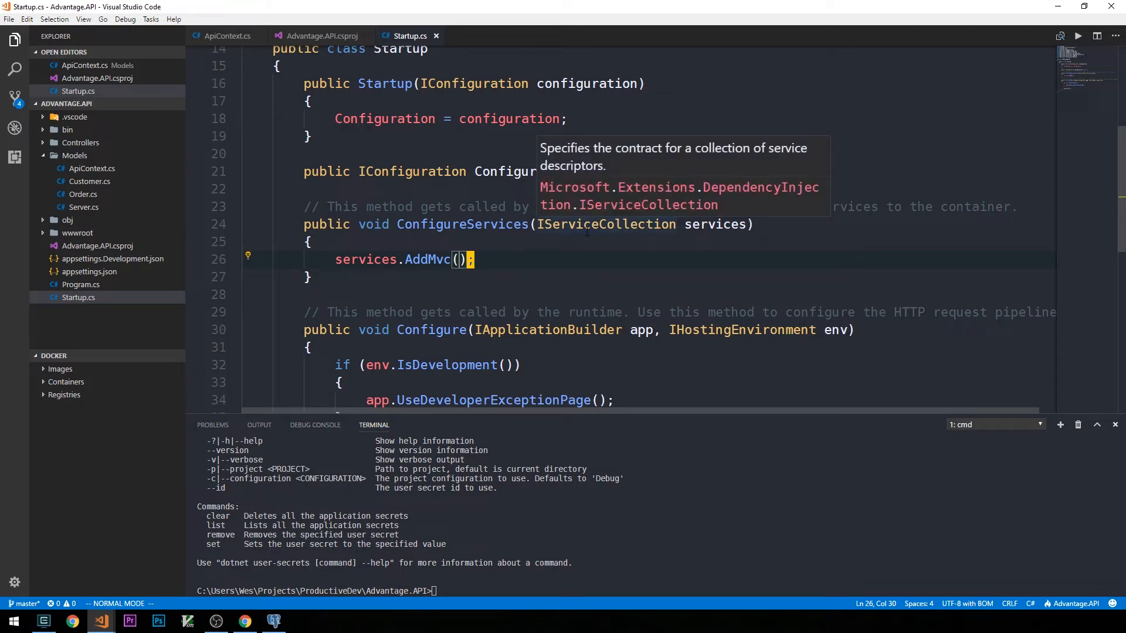
text(sec)
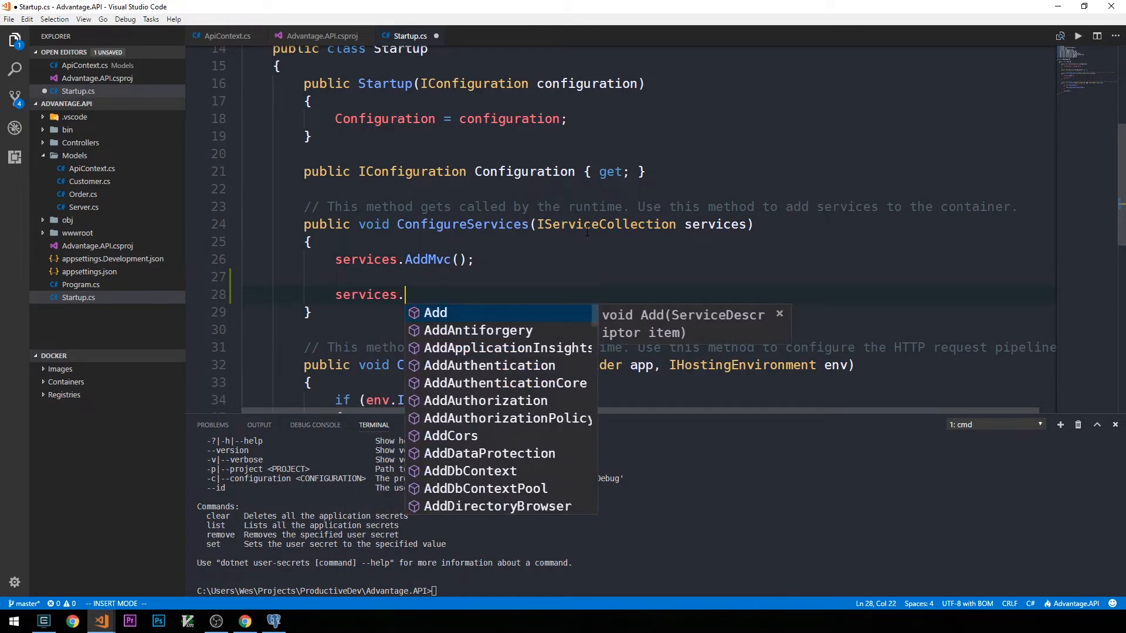
text(AddEntityFrameworkNpgsql)
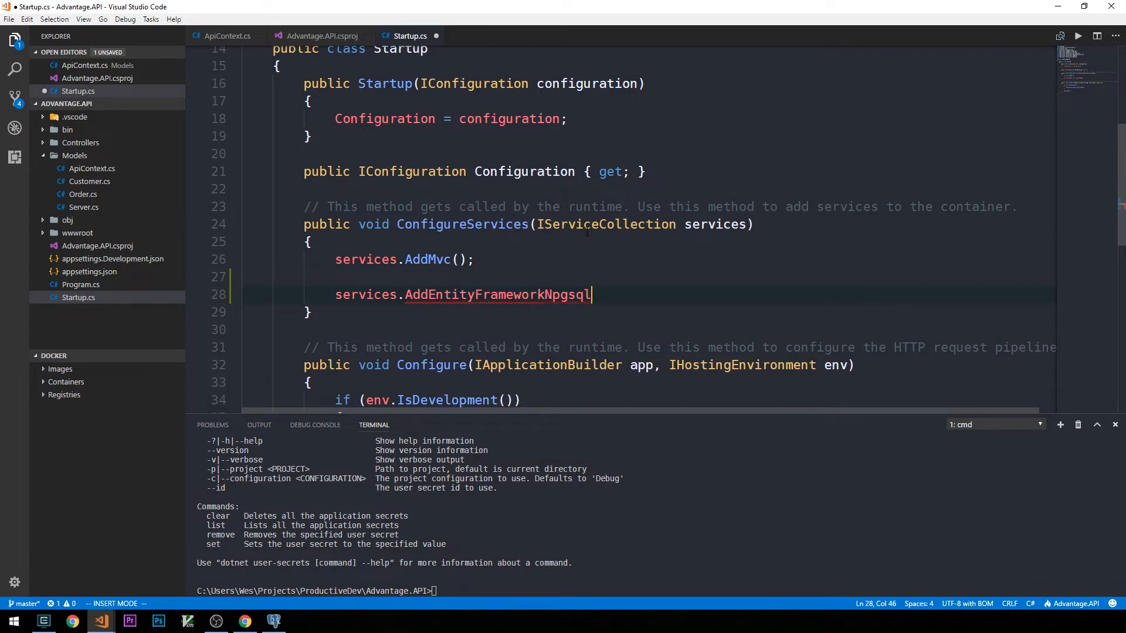
text(().Ad)
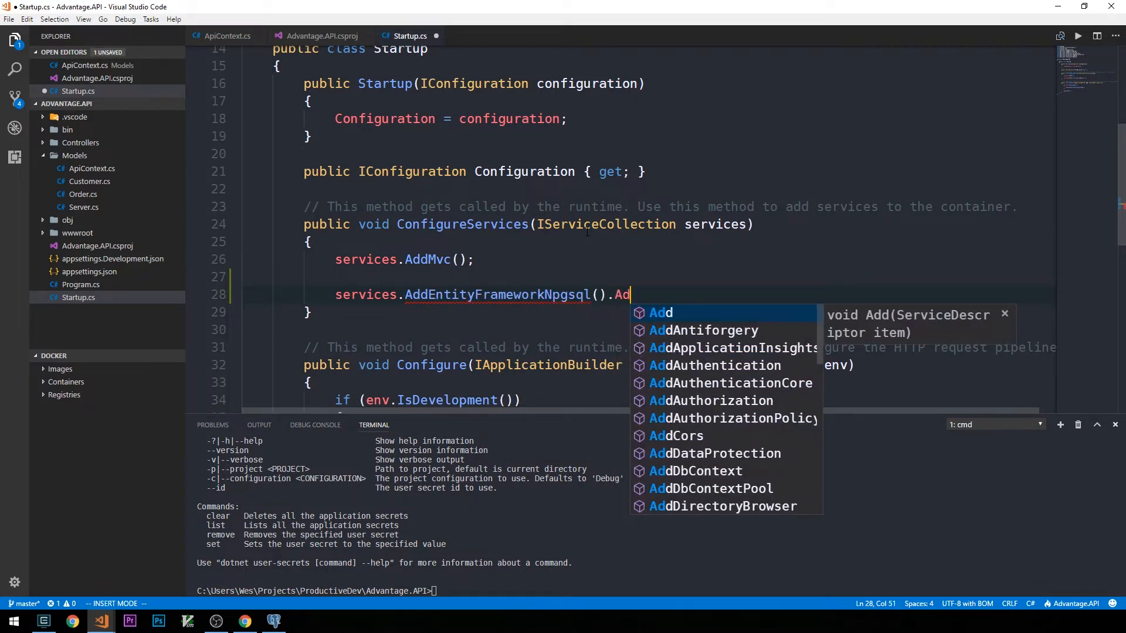
text(DbContext<Ap>)
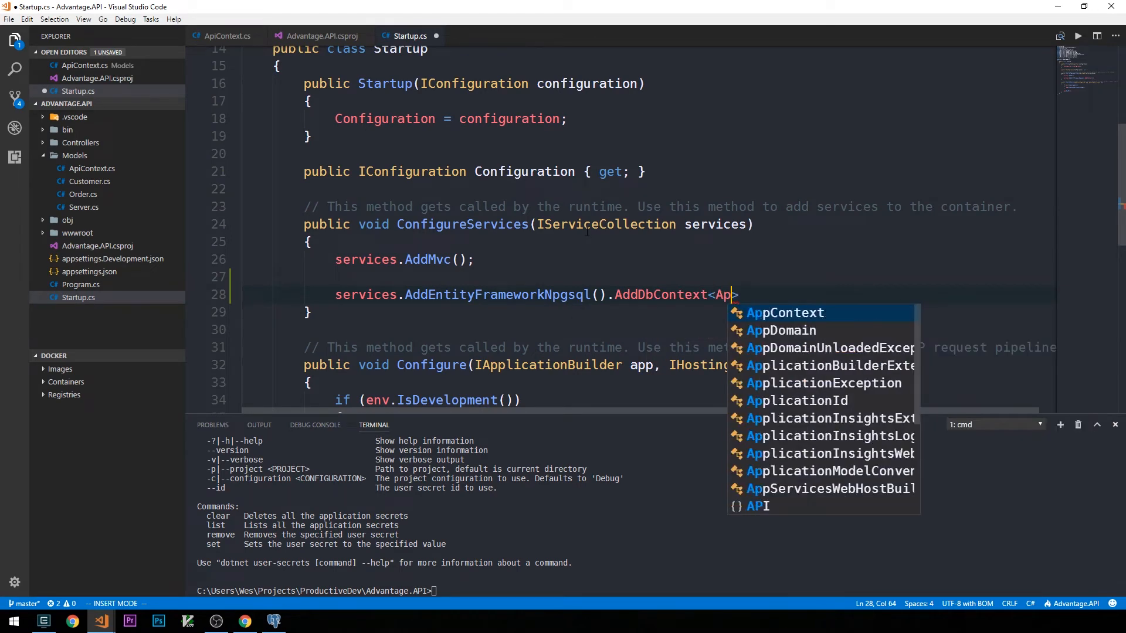
text(iContext)
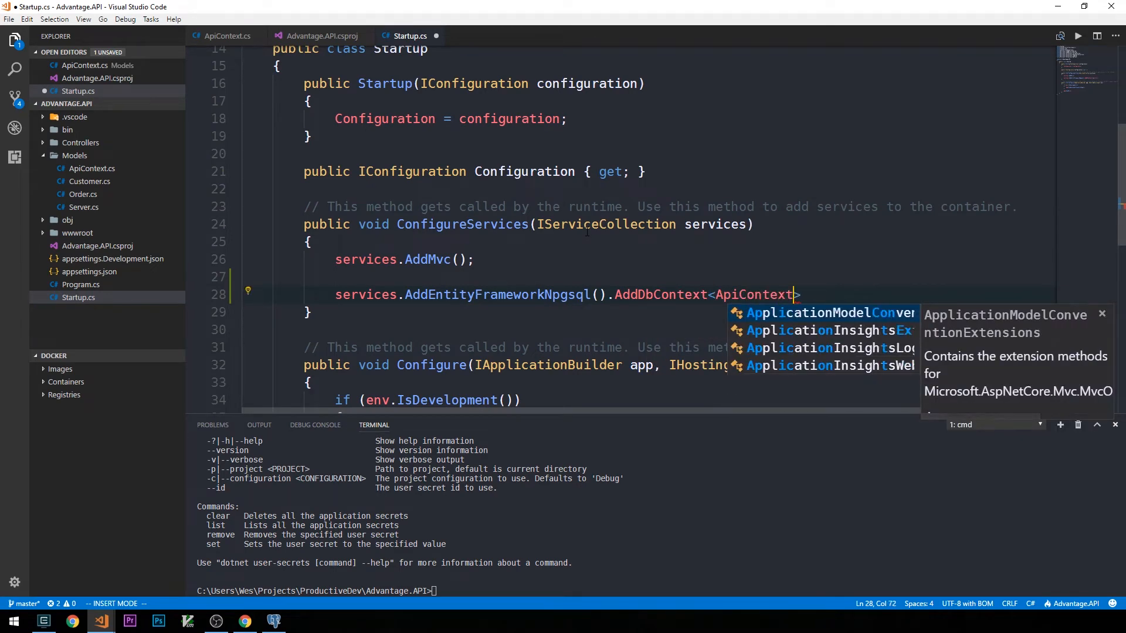
text((opt => opt.)
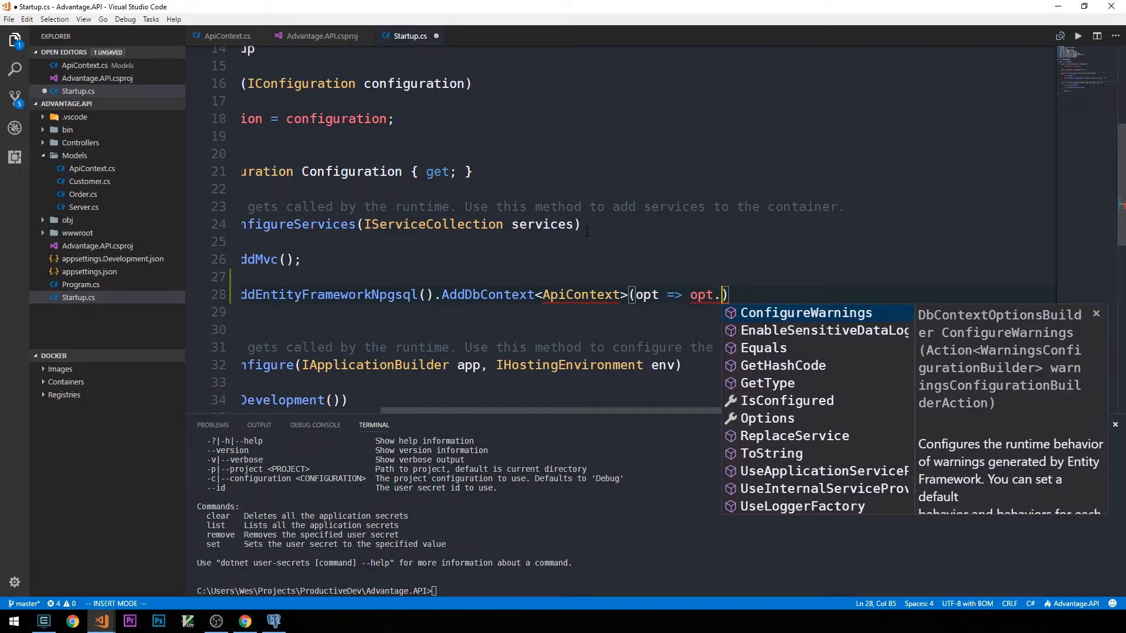
text(UseNpgsql)
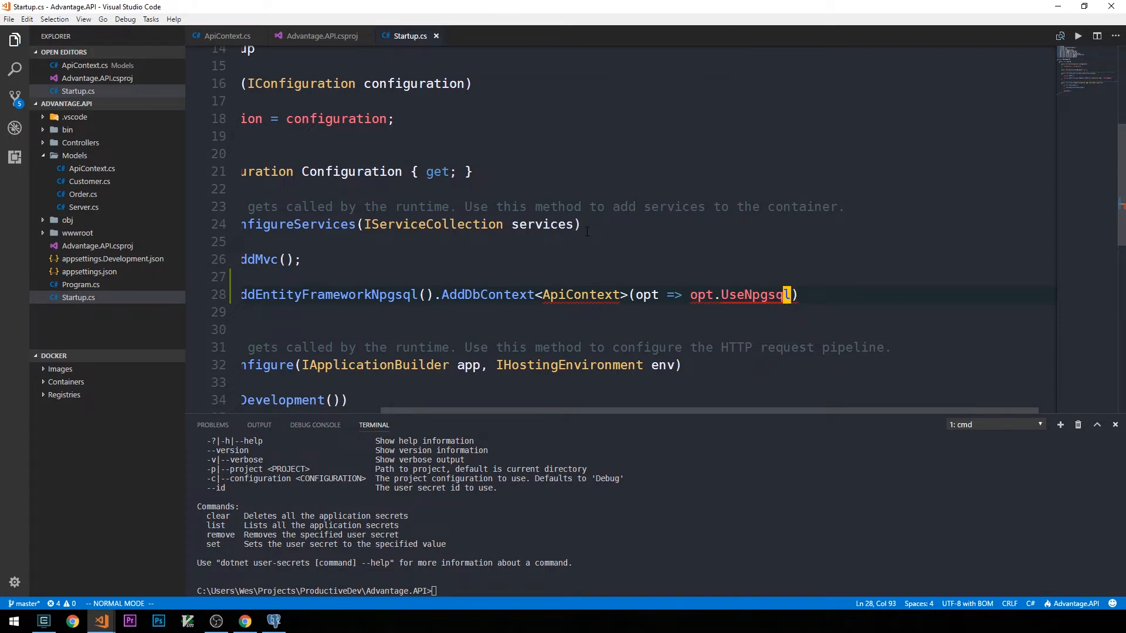
text(())
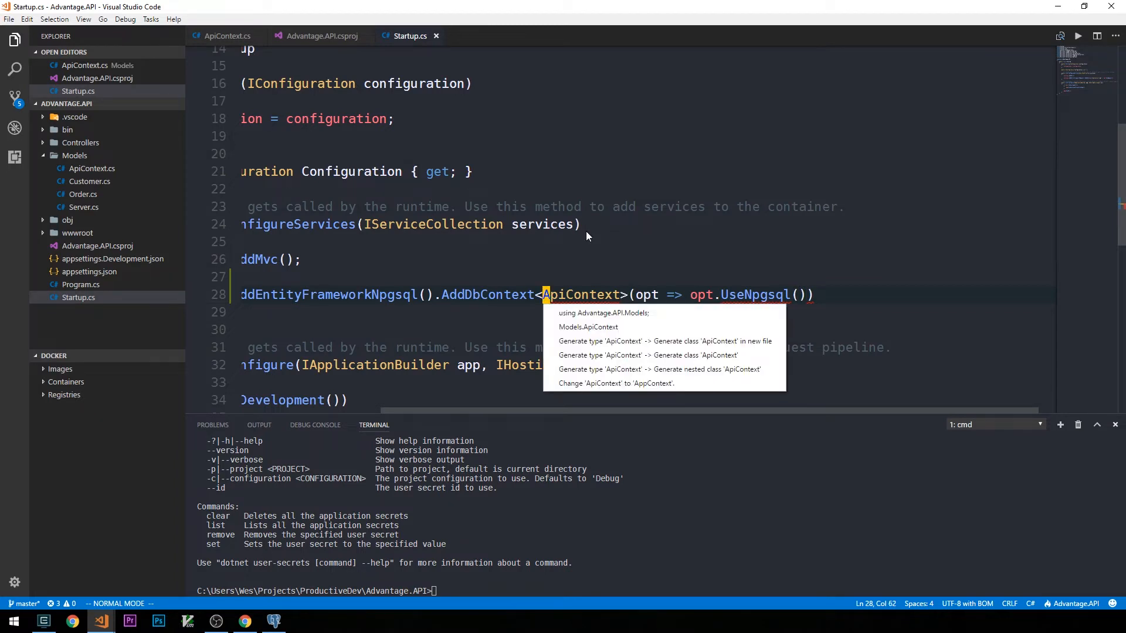
- Accept the using Advantage.API.Models quick fix, reformat the call across lines and save
key(Escape)
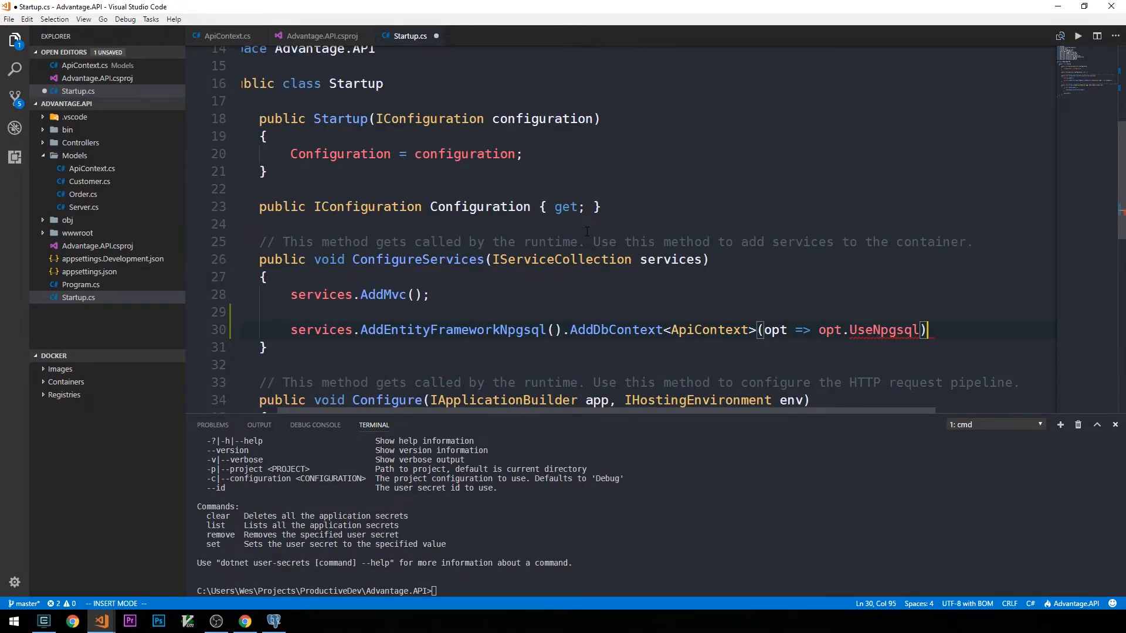
text(()
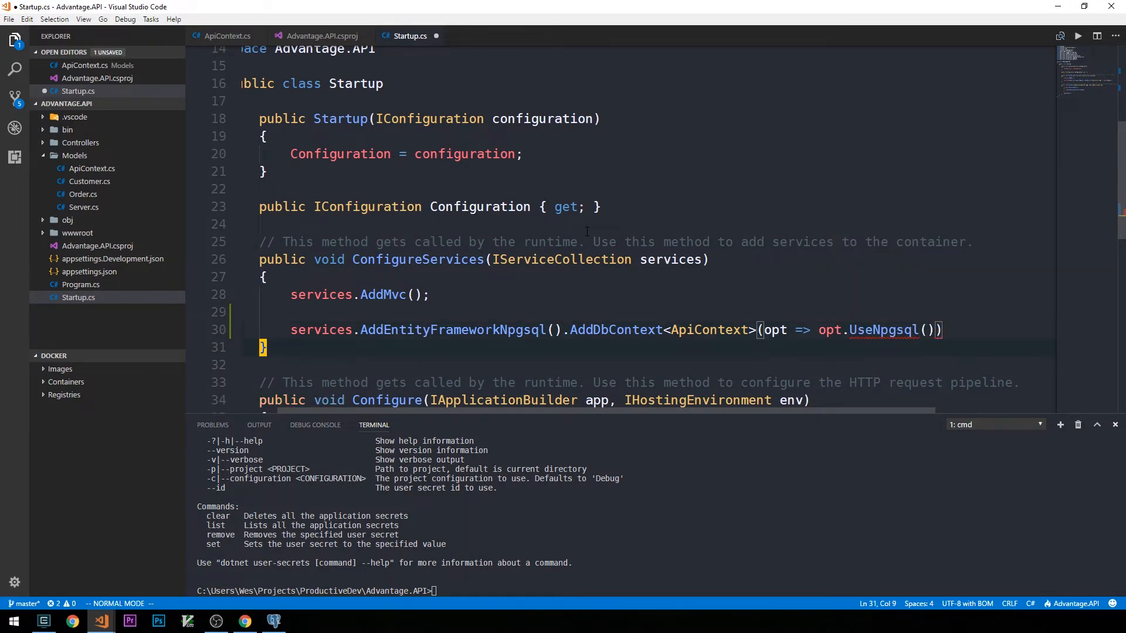
key(ctrl+s)
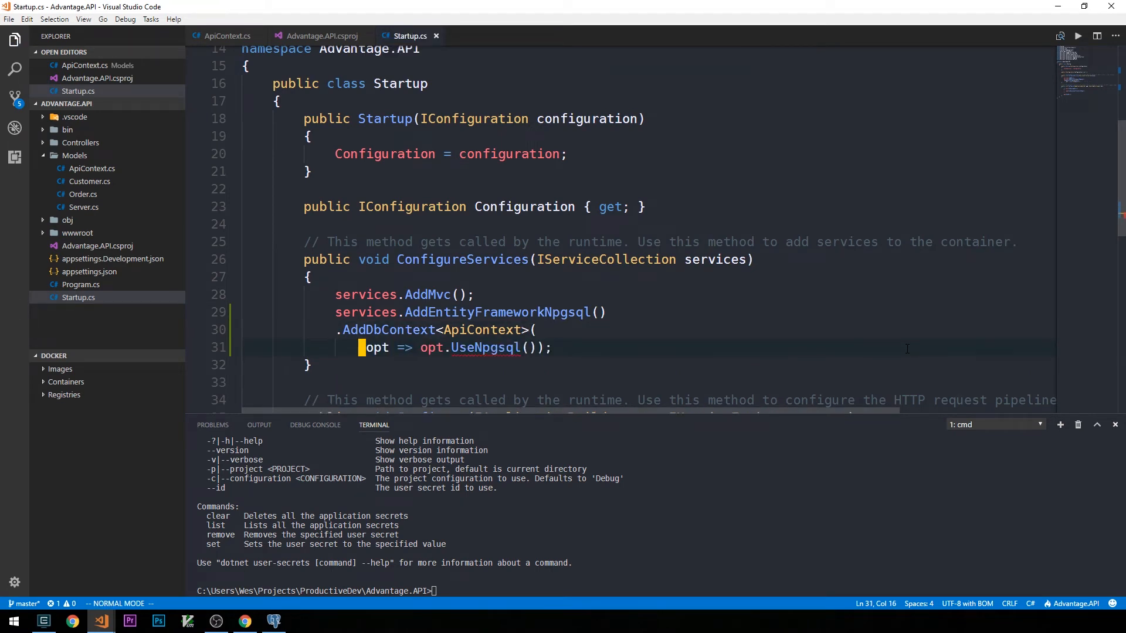
- Pass _connectionString to UseNpgsql in the ApiContext registration
text(_connect)
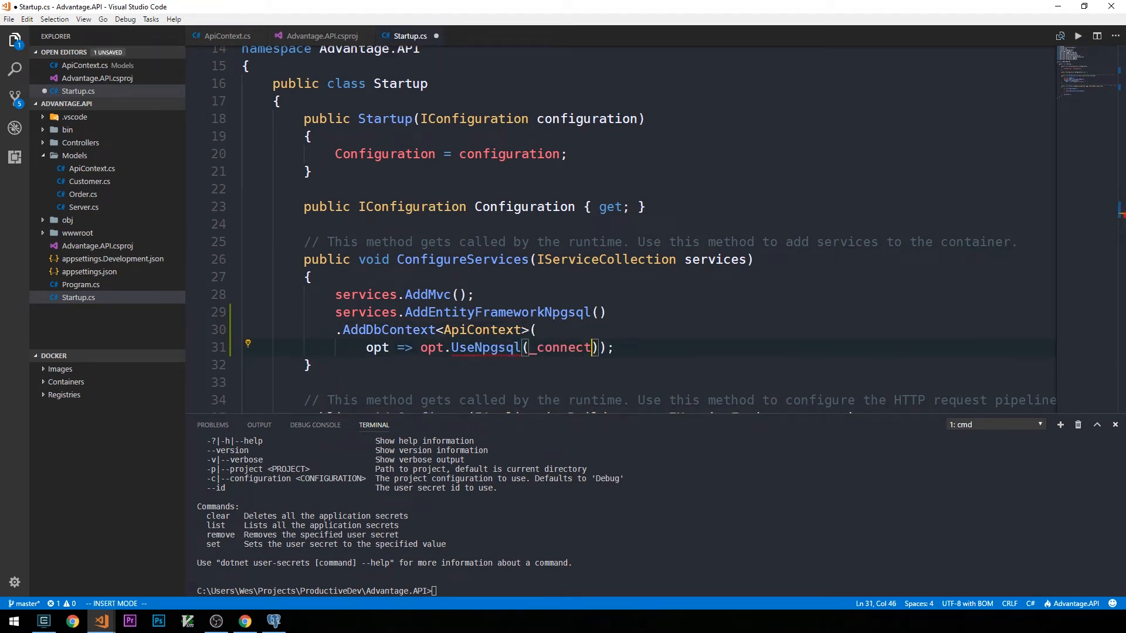
text(ionS)
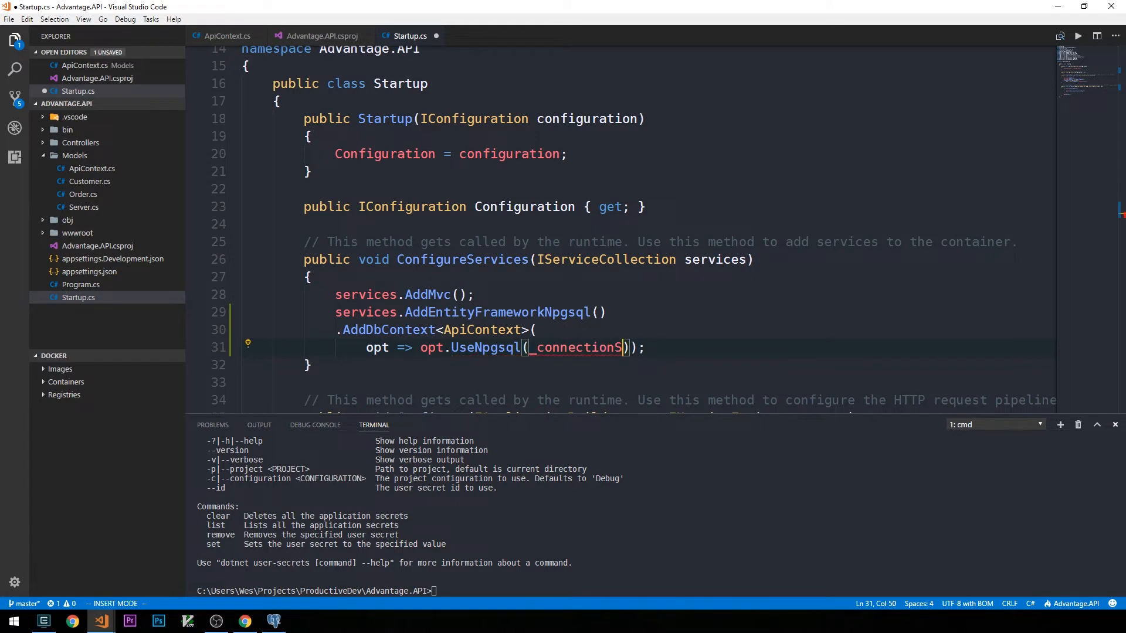
text(ect)
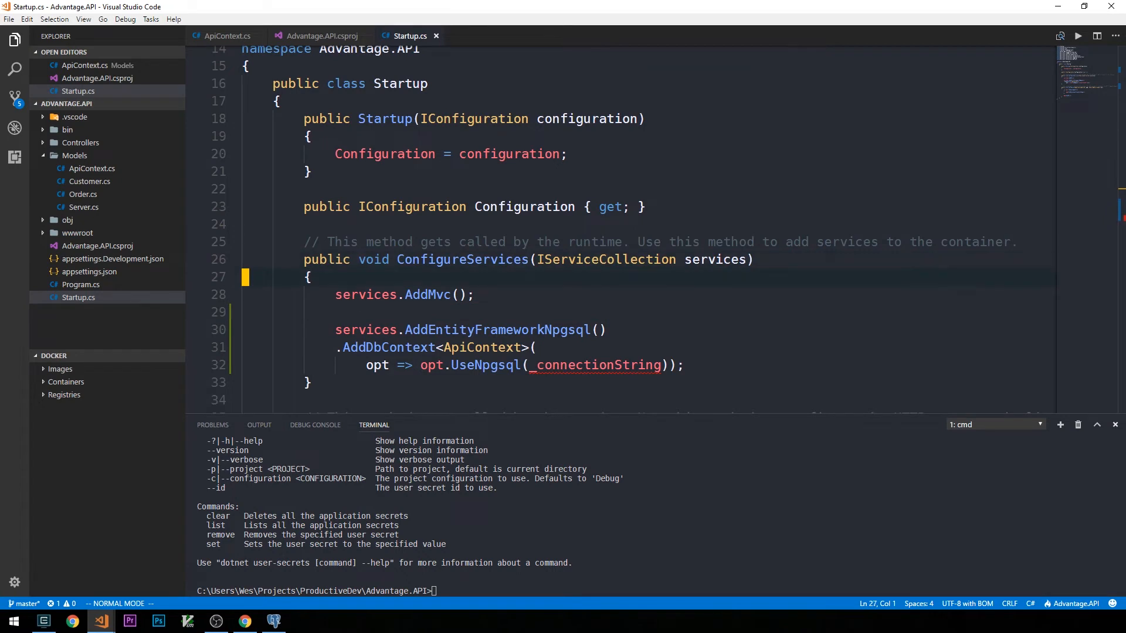
- Assign _connectionString = Configuration["connectionString"] at the start of ConfigureServices
key(Enter)
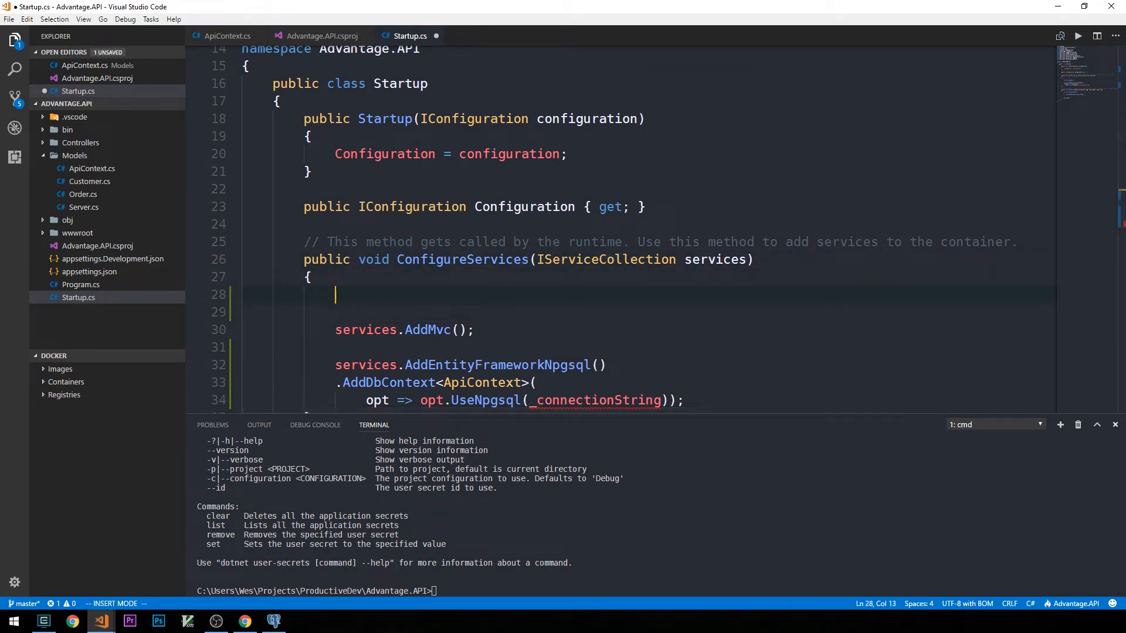
text(_connectionString = C)
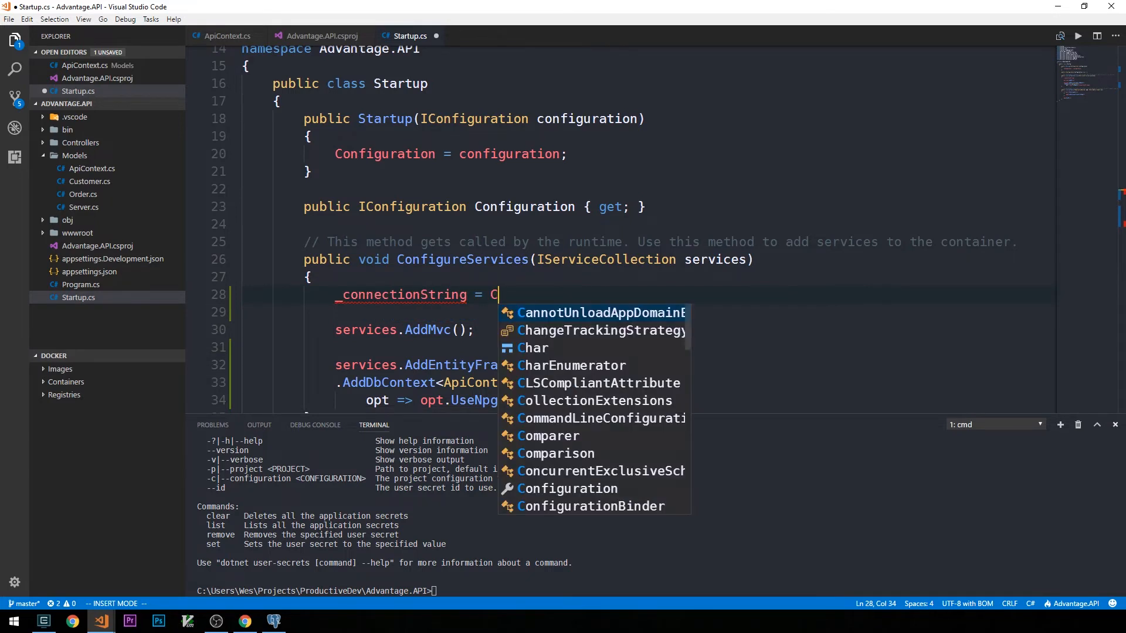
text(onfigurat)
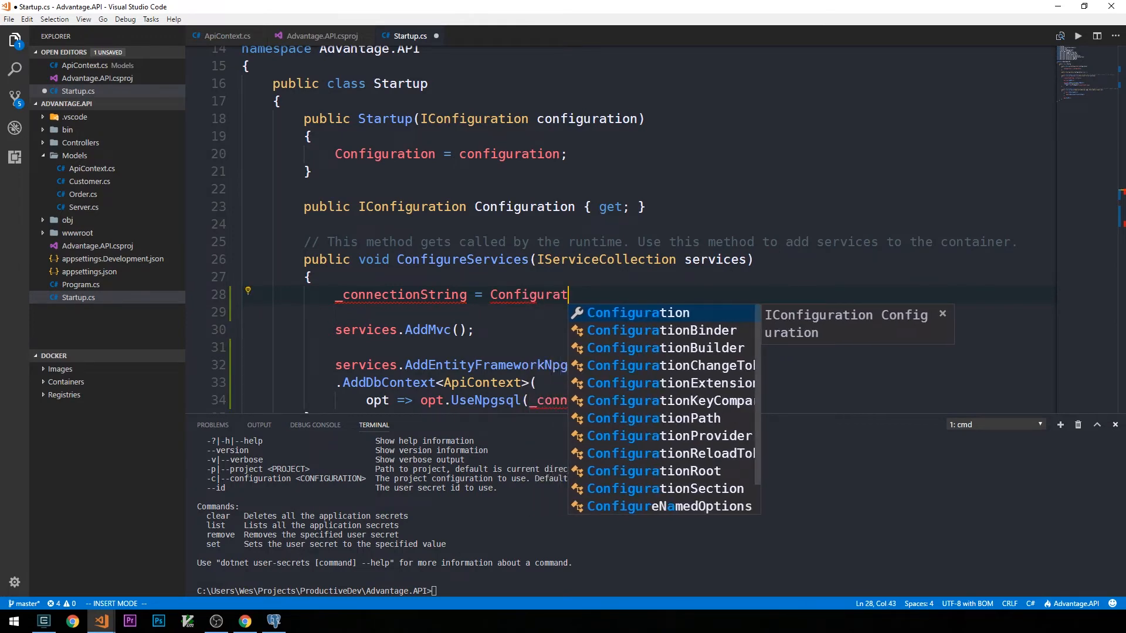
text(ion)
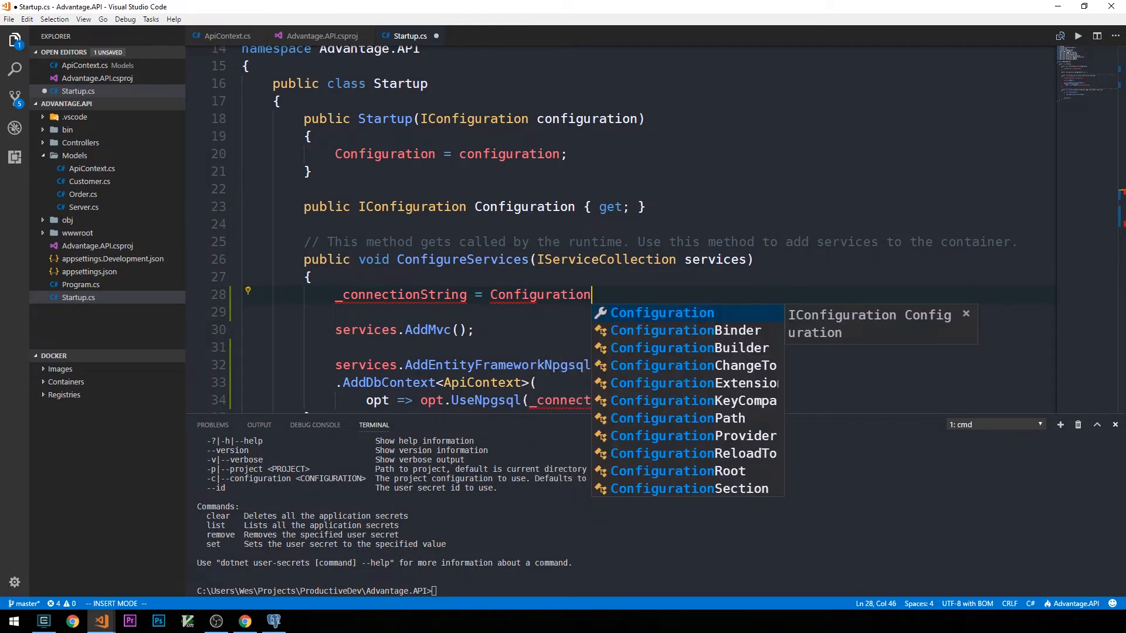
text([)
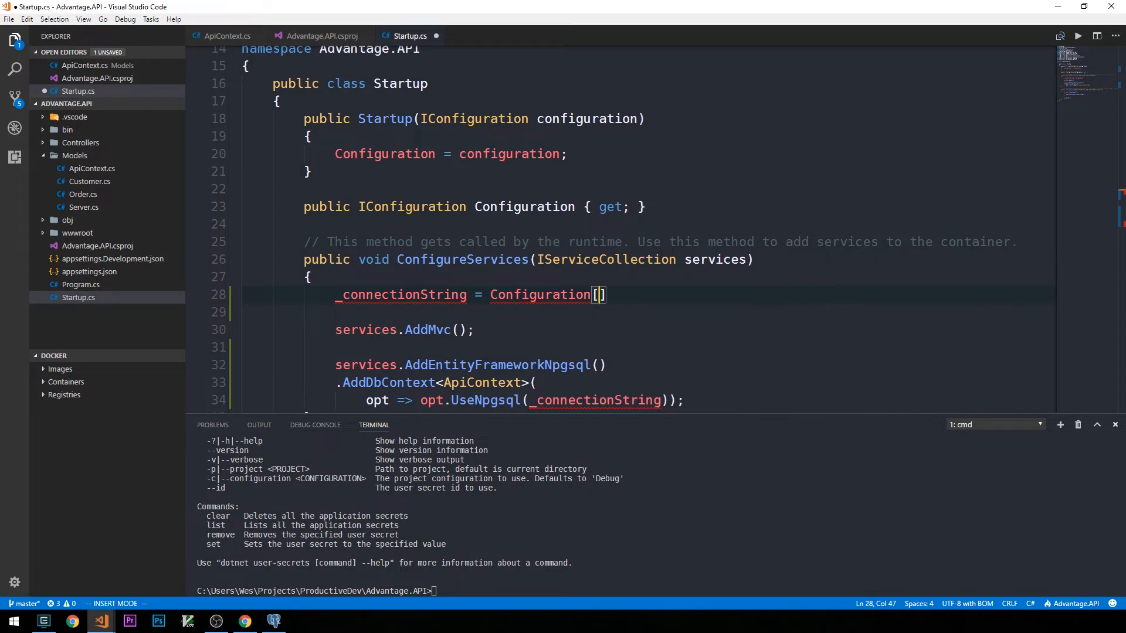
text("conn")
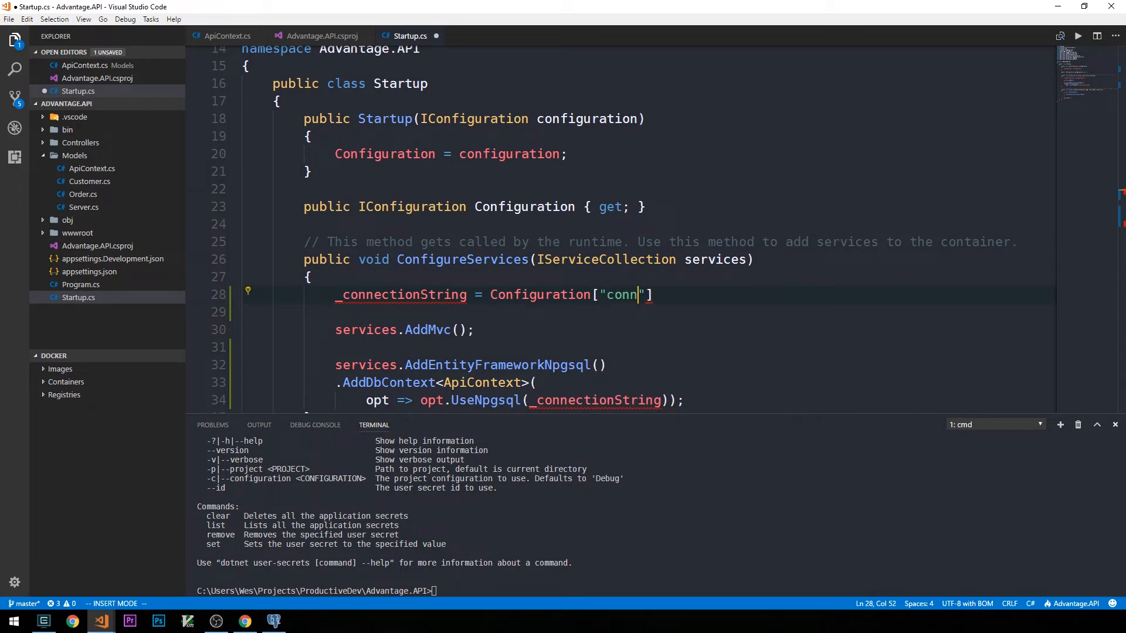
text(ectionString)
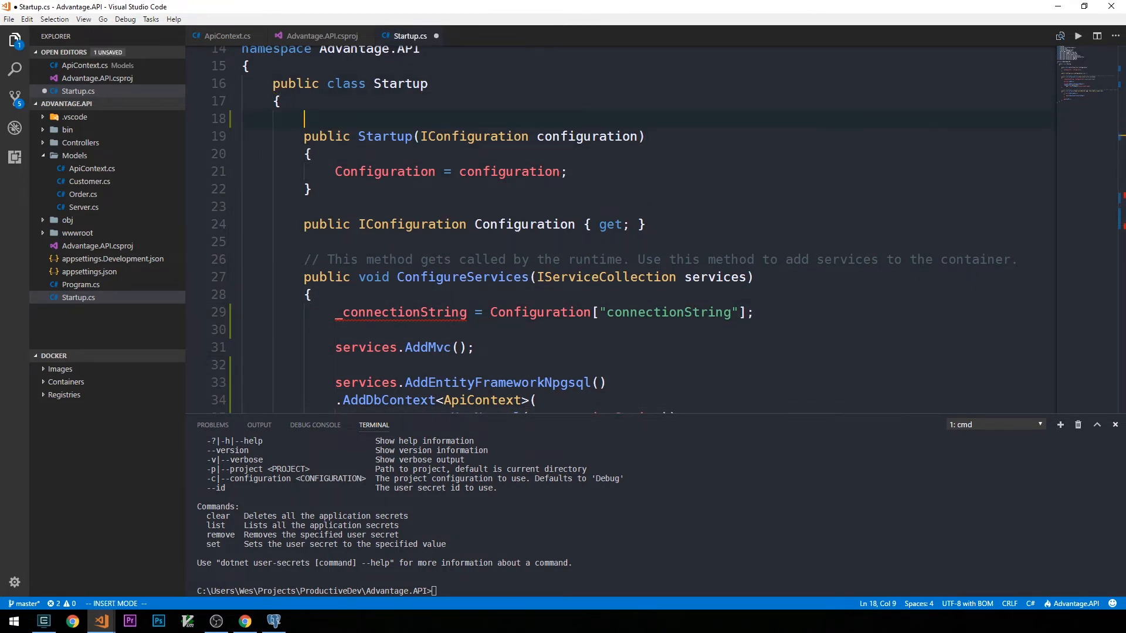
- Declare private string _connectionString = null; in the Startup class
text(private string _connec)
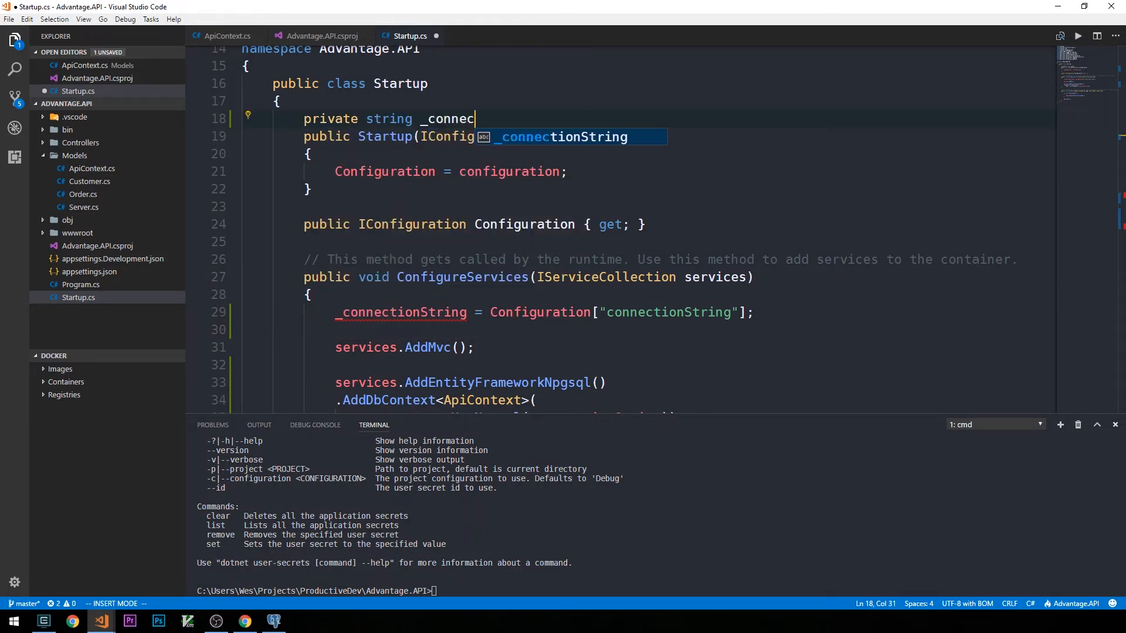
text(tionString = null;)
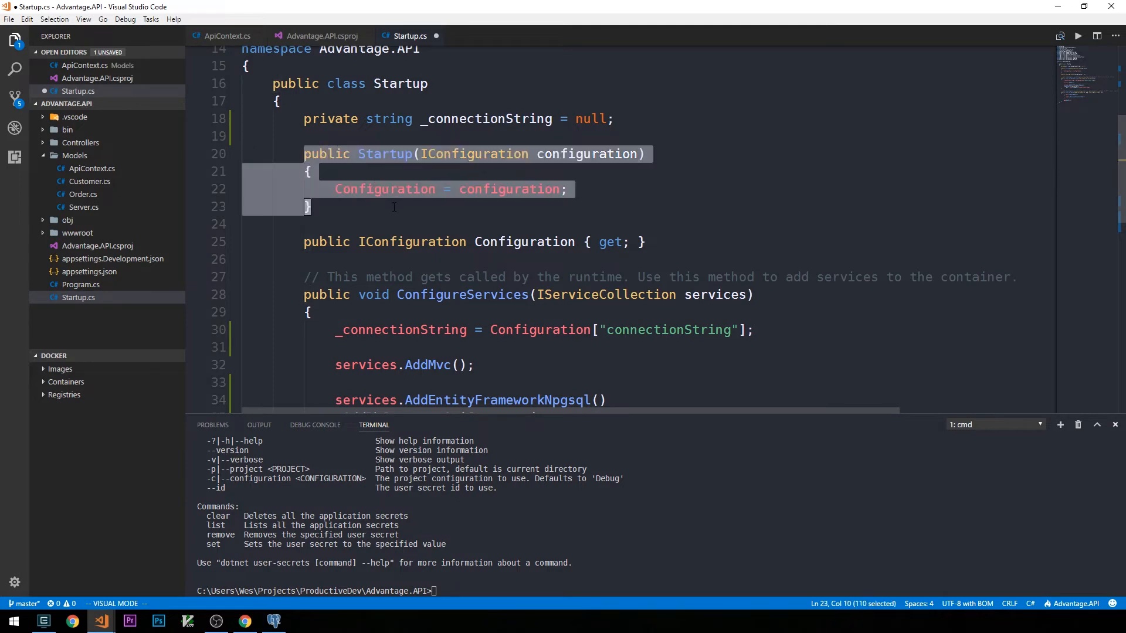
- Open Program.cs and read CreateDefaultBuilder's note about loading User Secrets configuration
click(309, 207)
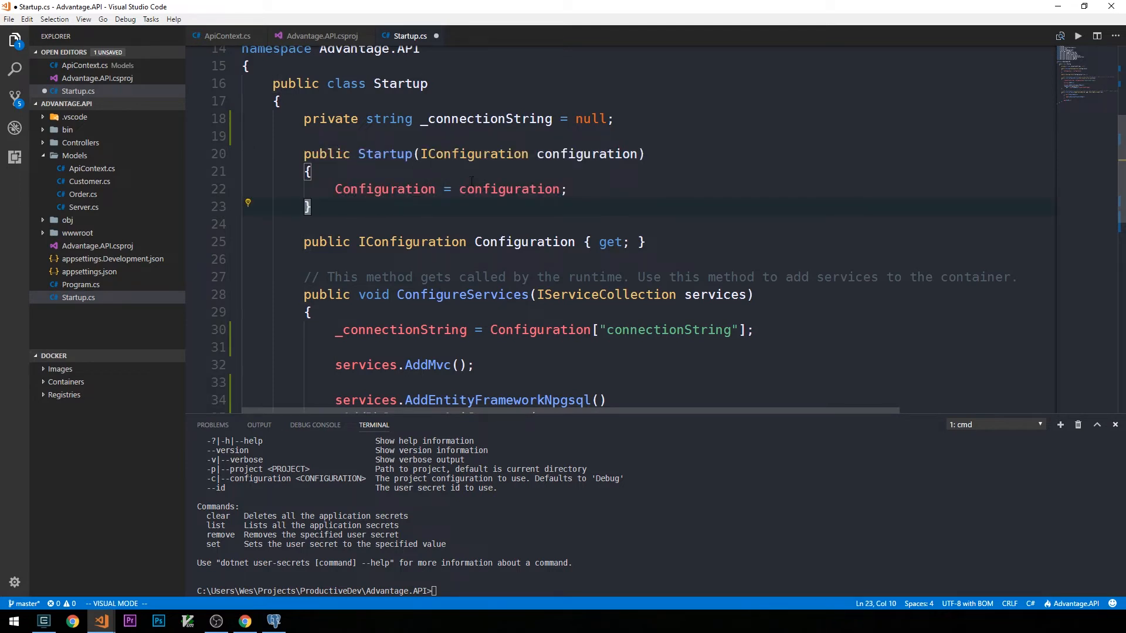
double_click(507, 189)
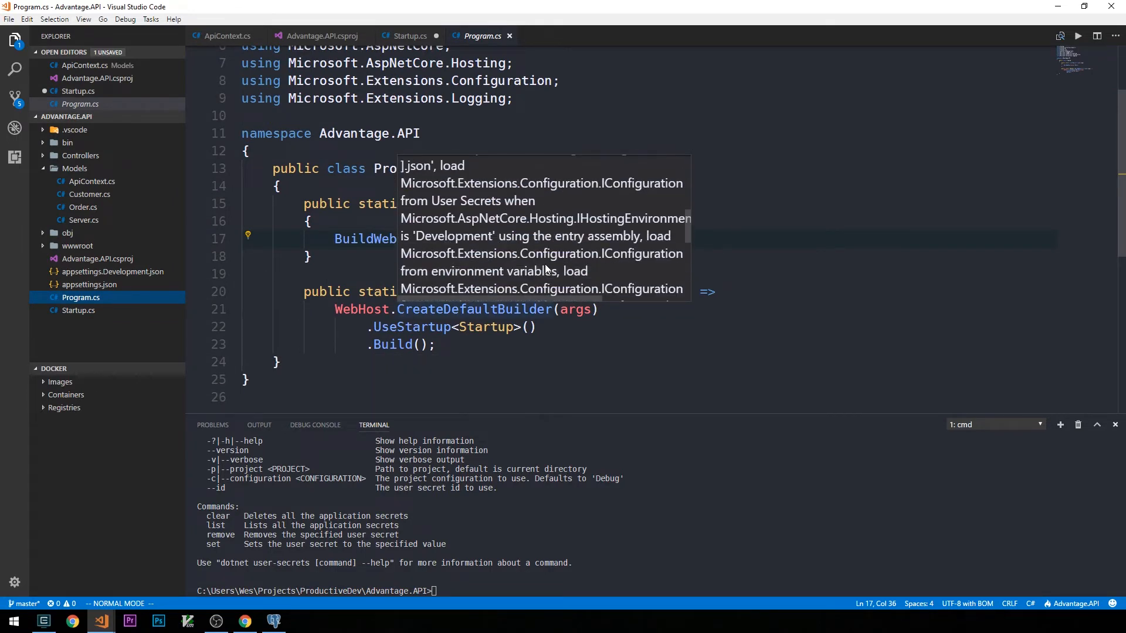
mouse_move(497, 223)
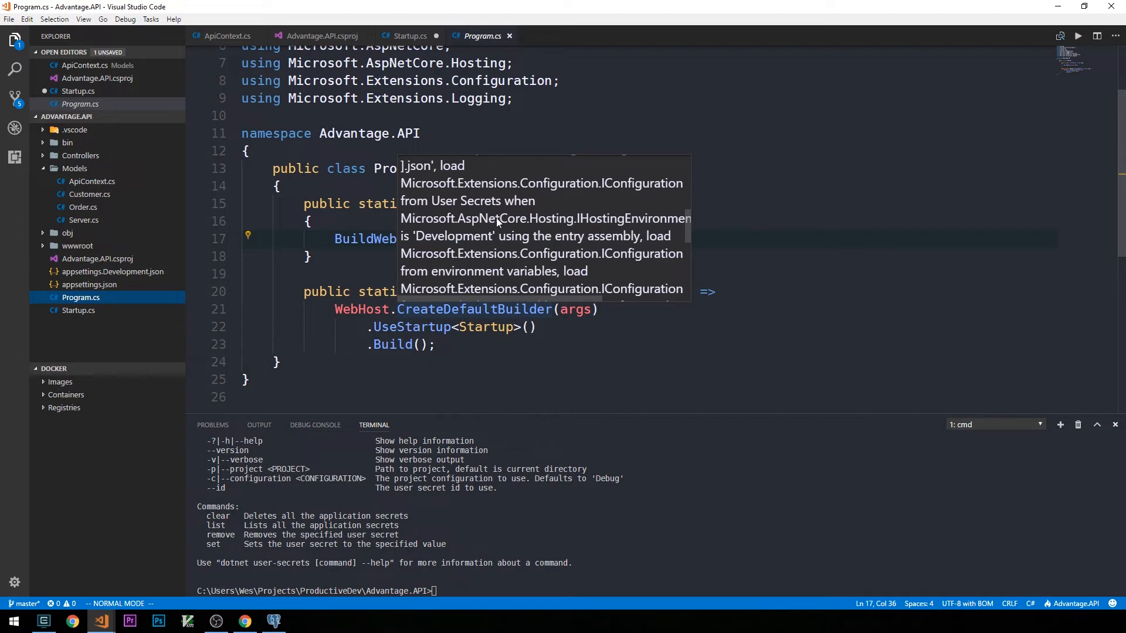
mouse_move(625, 226)
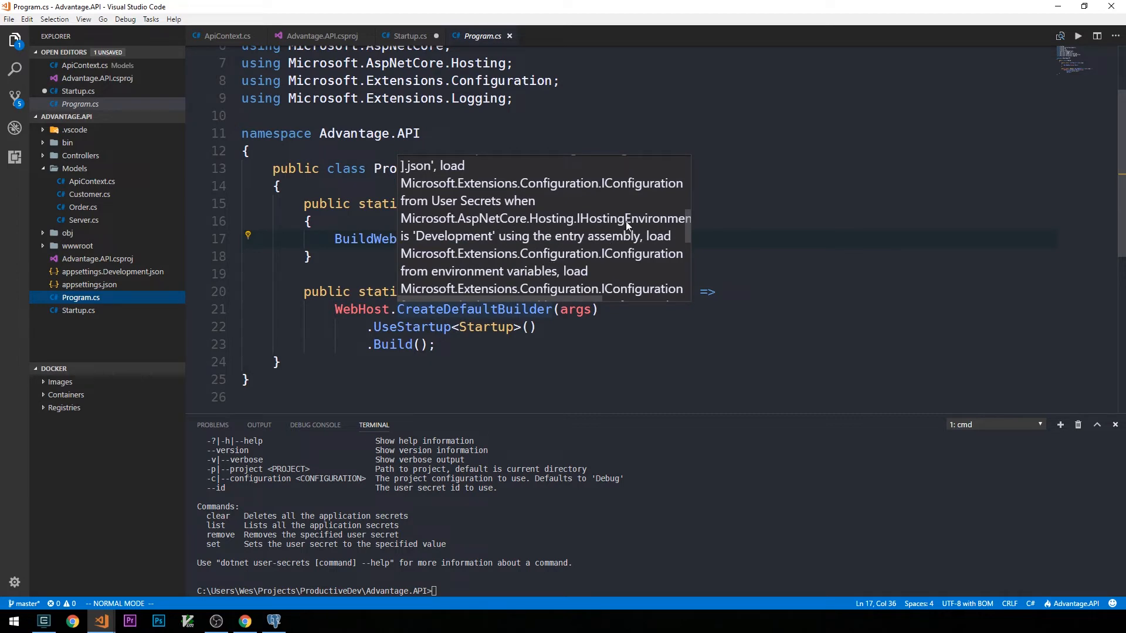
mouse_move(525, 268)
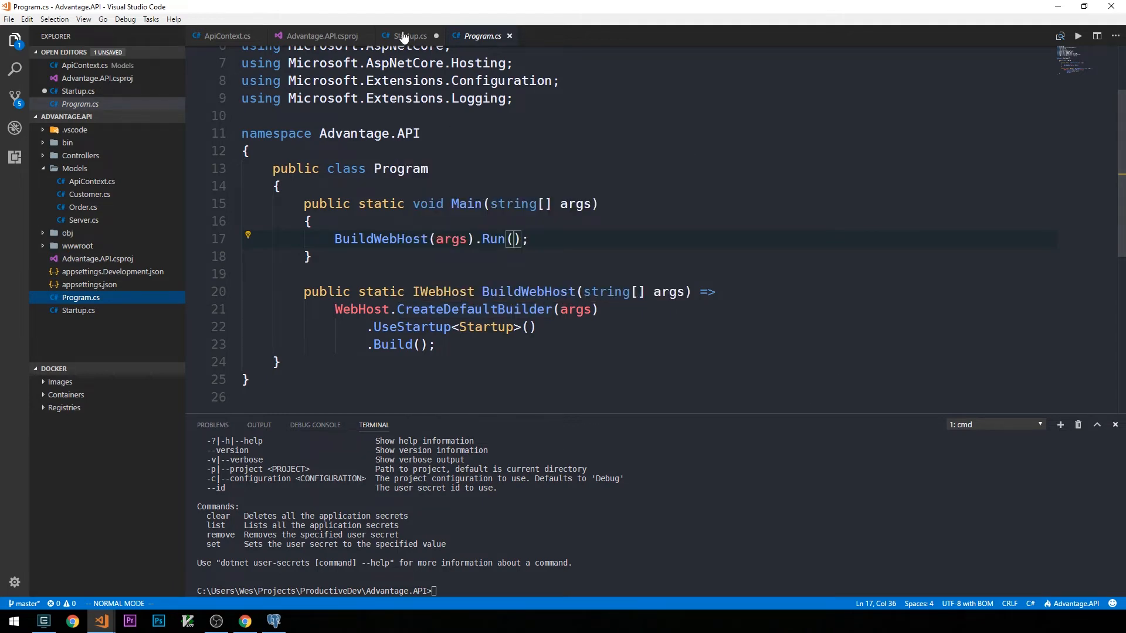
- Change the configuration key in Startup.cs to secretConnectionString and save
click(409, 37)
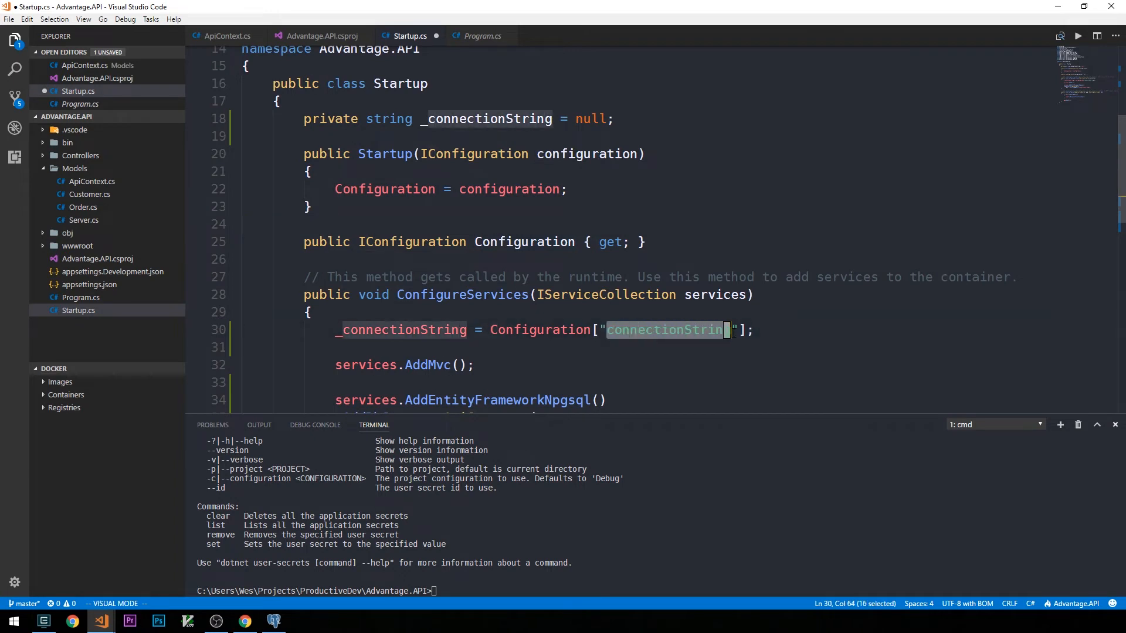
click(725, 329)
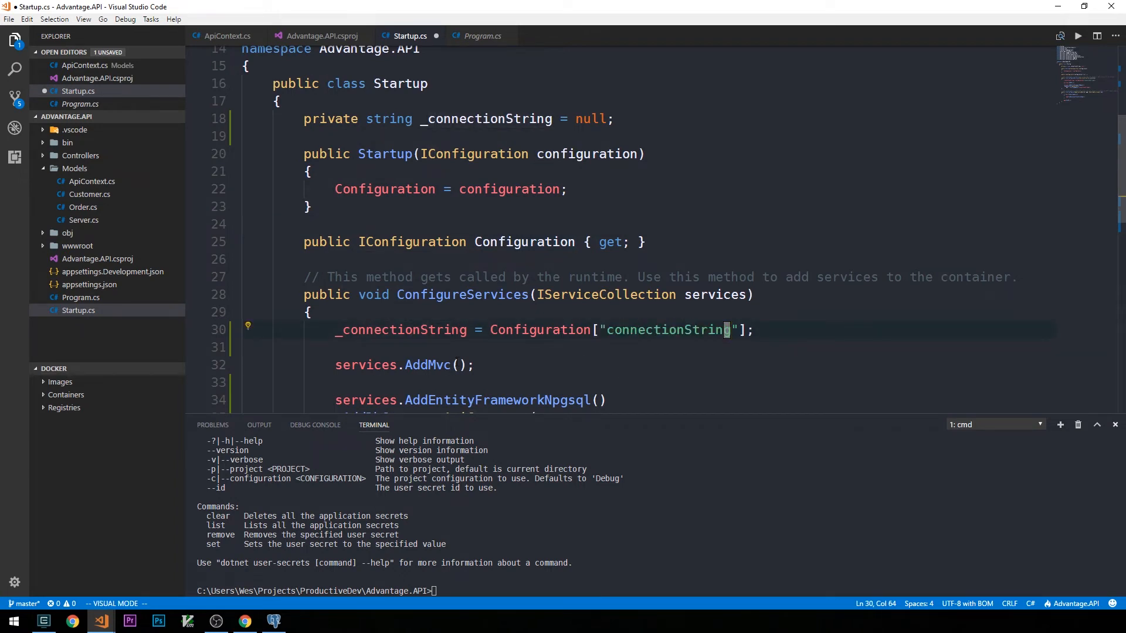
mouse_move(495, 353)
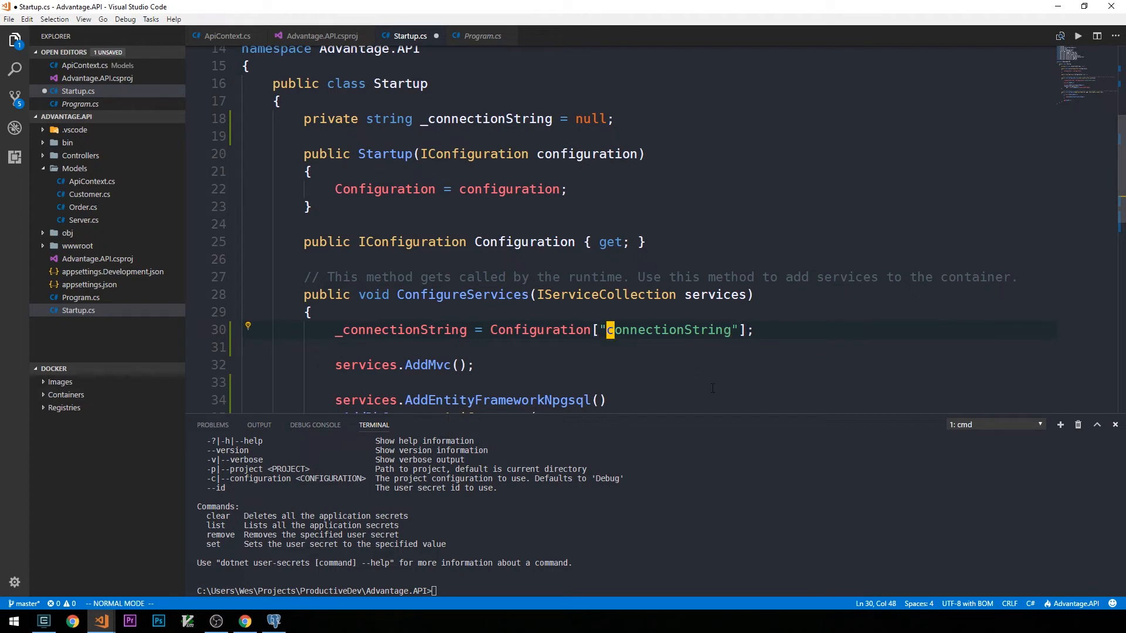
text(secret)
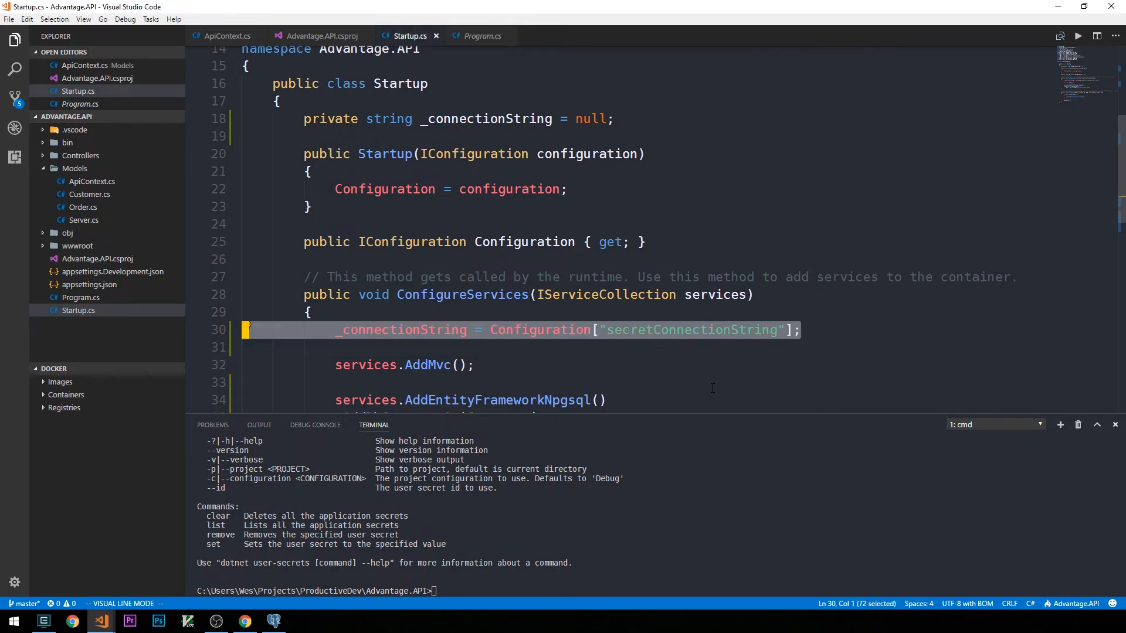
key(Escape)
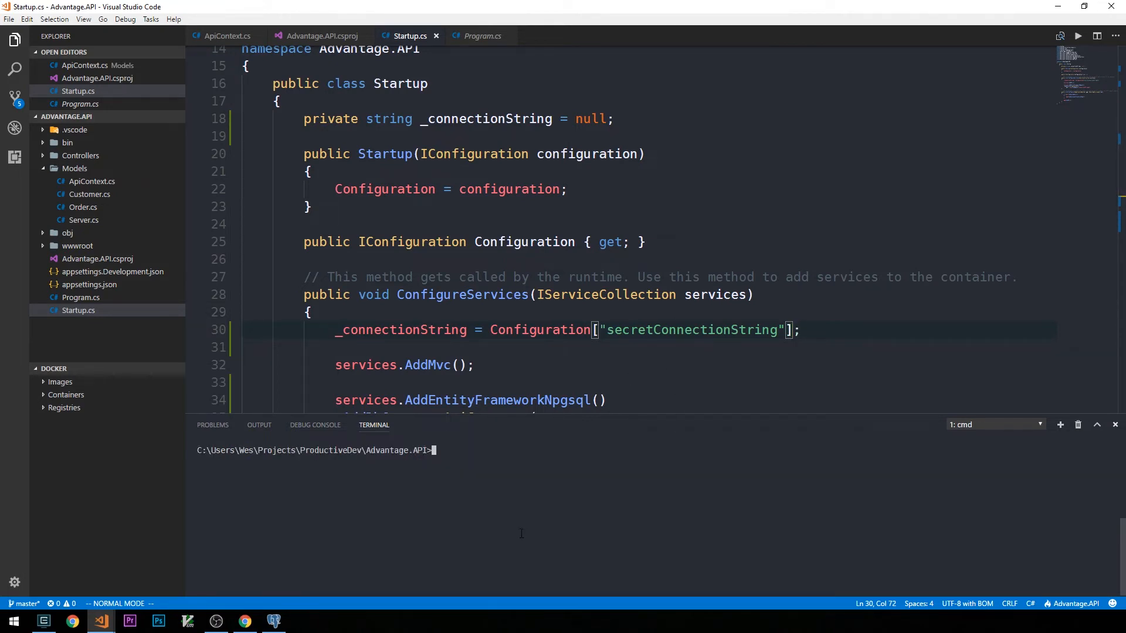
- Start dotnet user-secrets set secretConnectionString with User ID=pdev and its password
text(dotnet us)
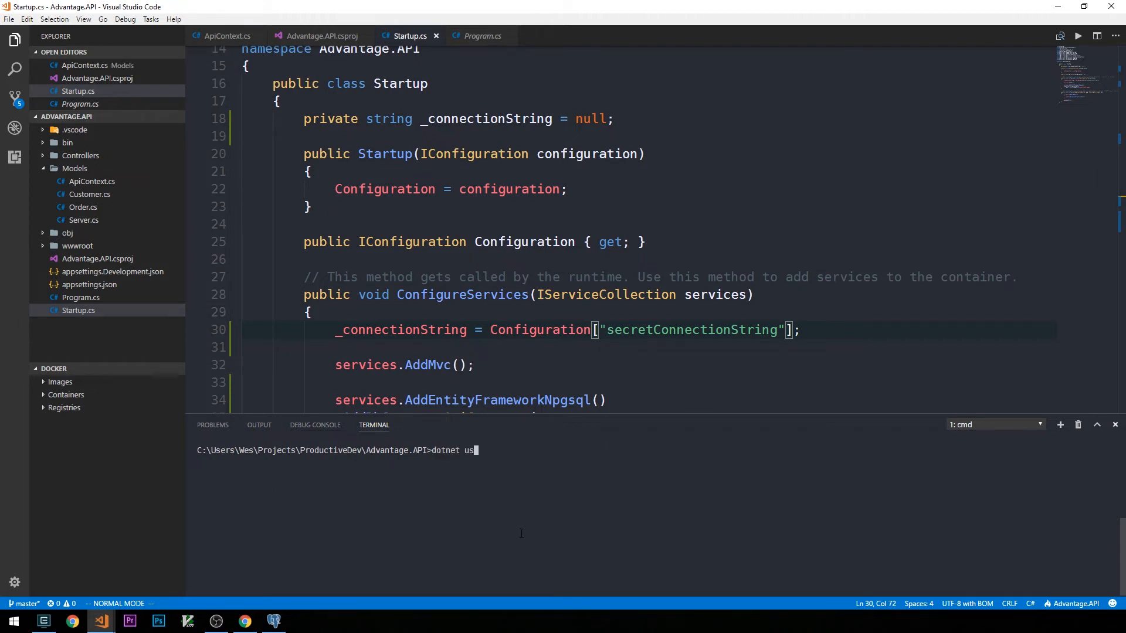
text(er-secrets set)
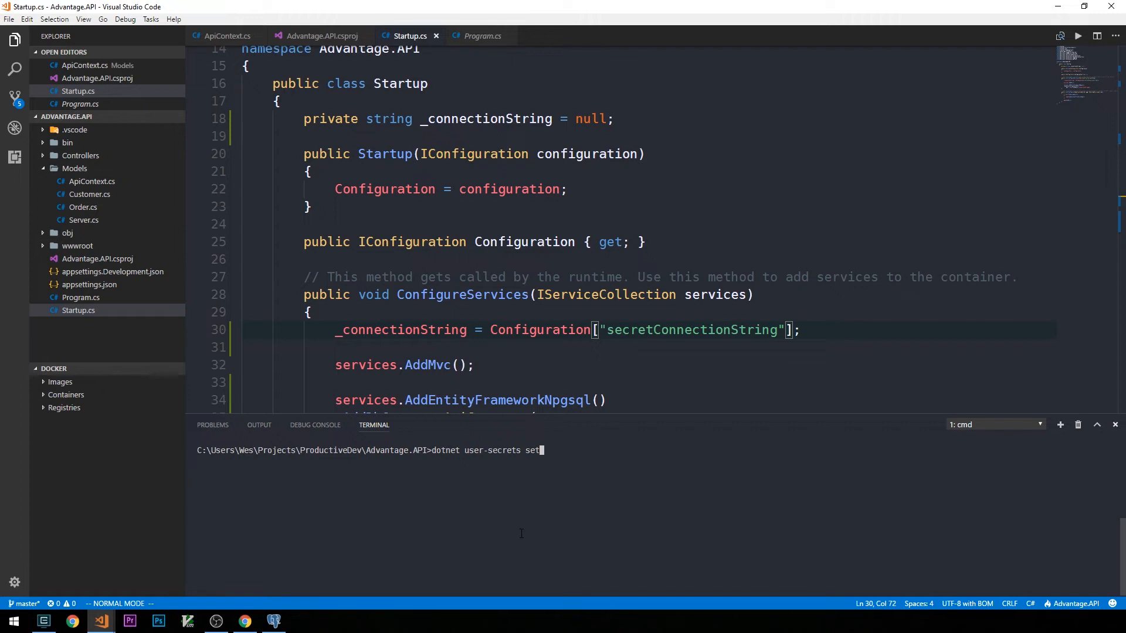
text(s)
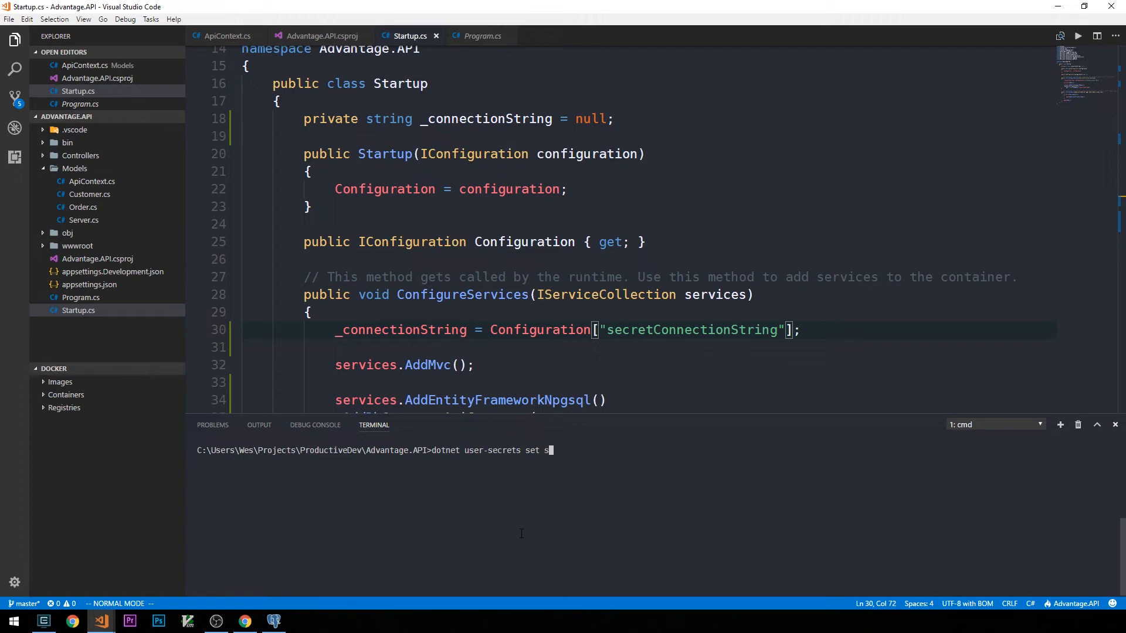
text(ecretConn)
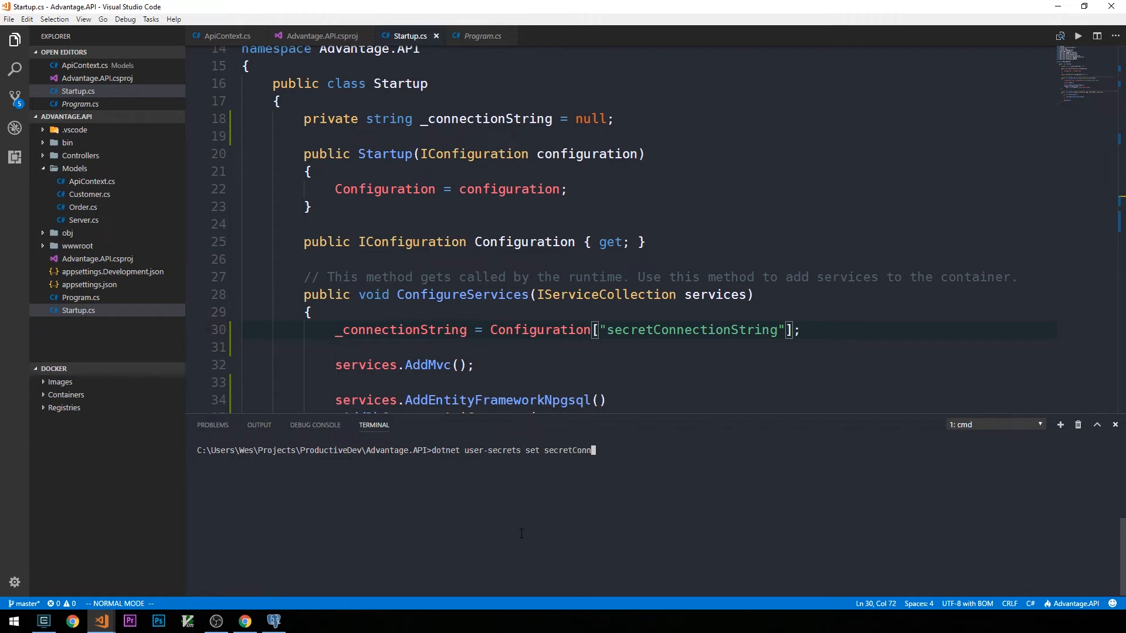
text(ectionString)
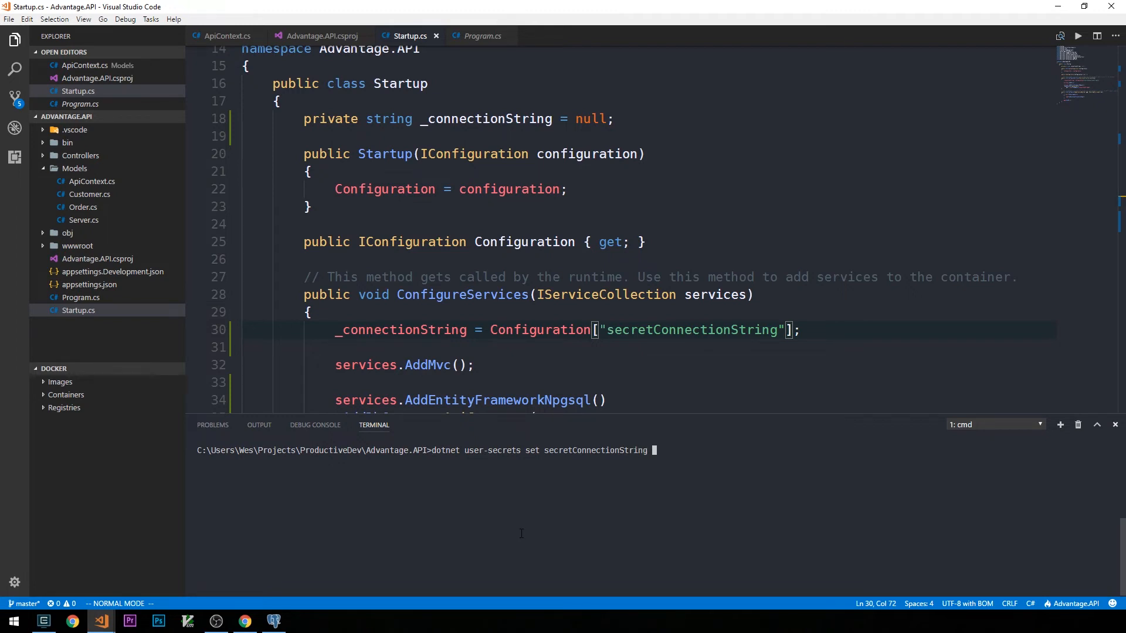
text("User ID)
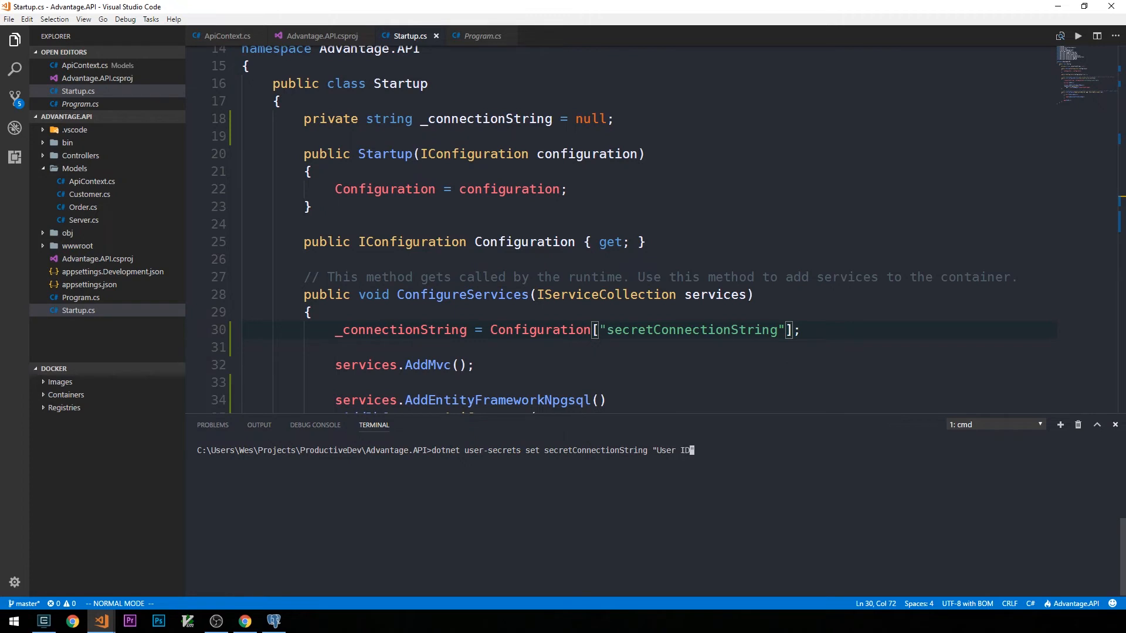
text(=)
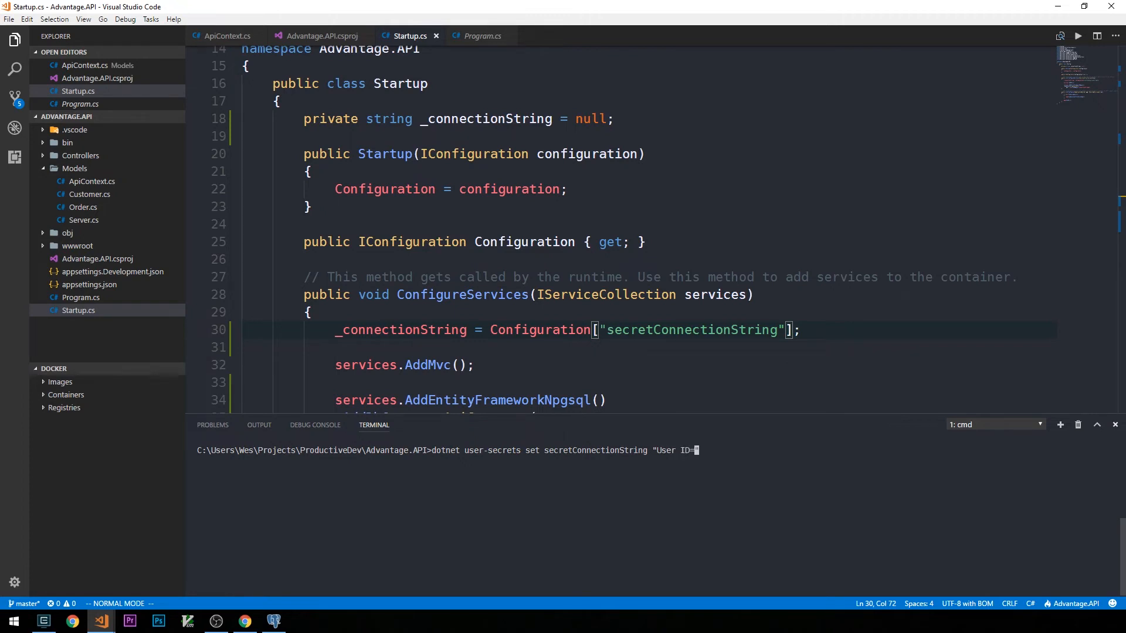
text(pde)
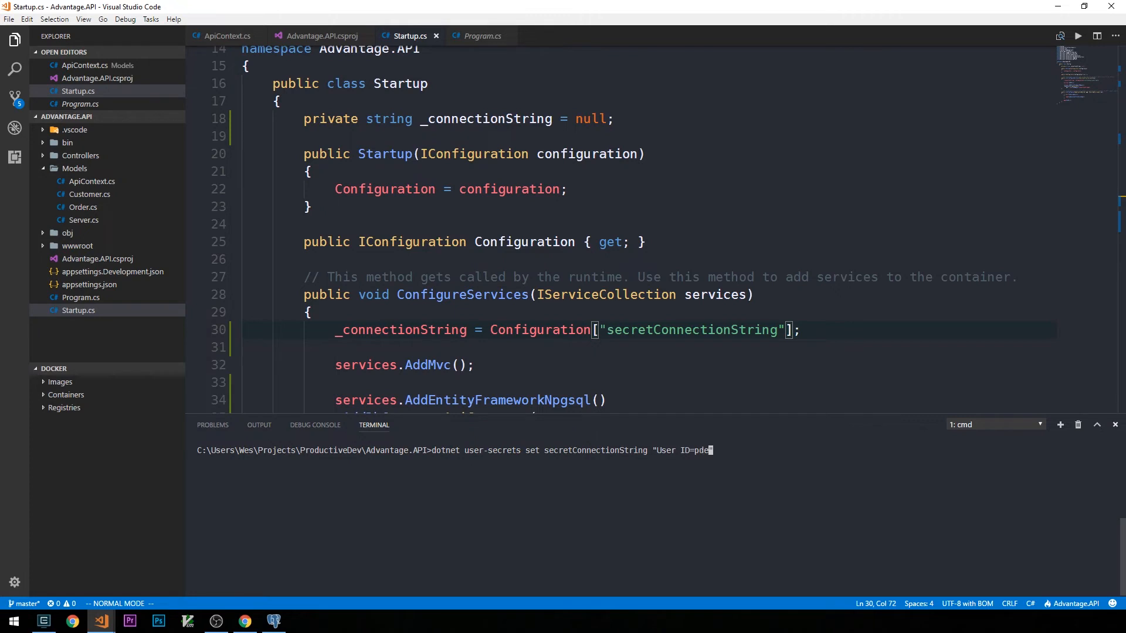
text(v)
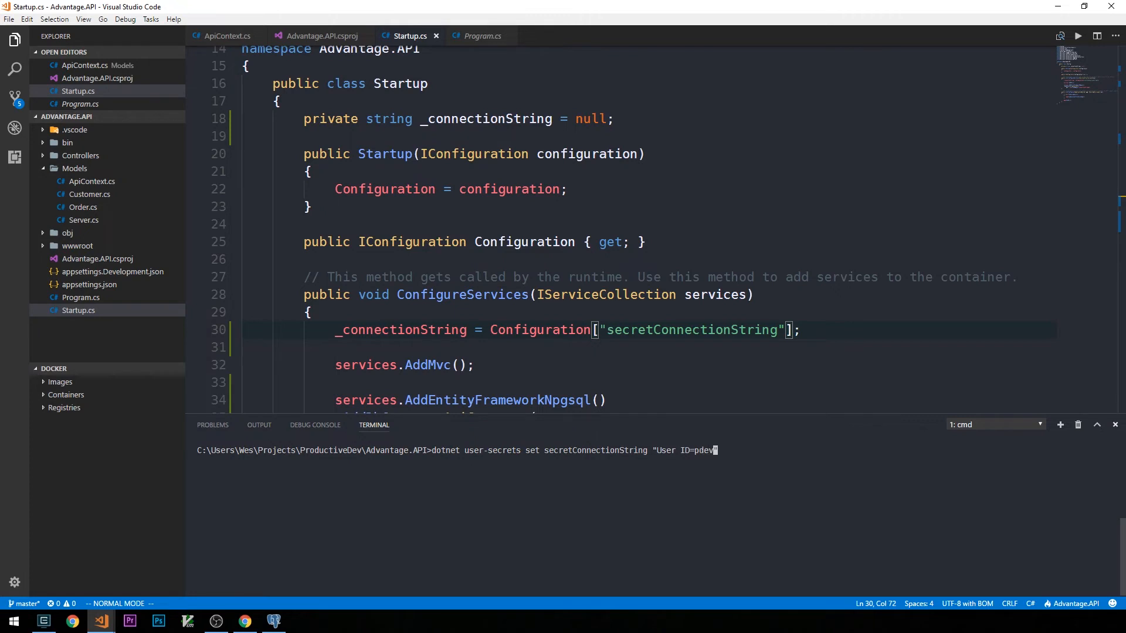
text(;)
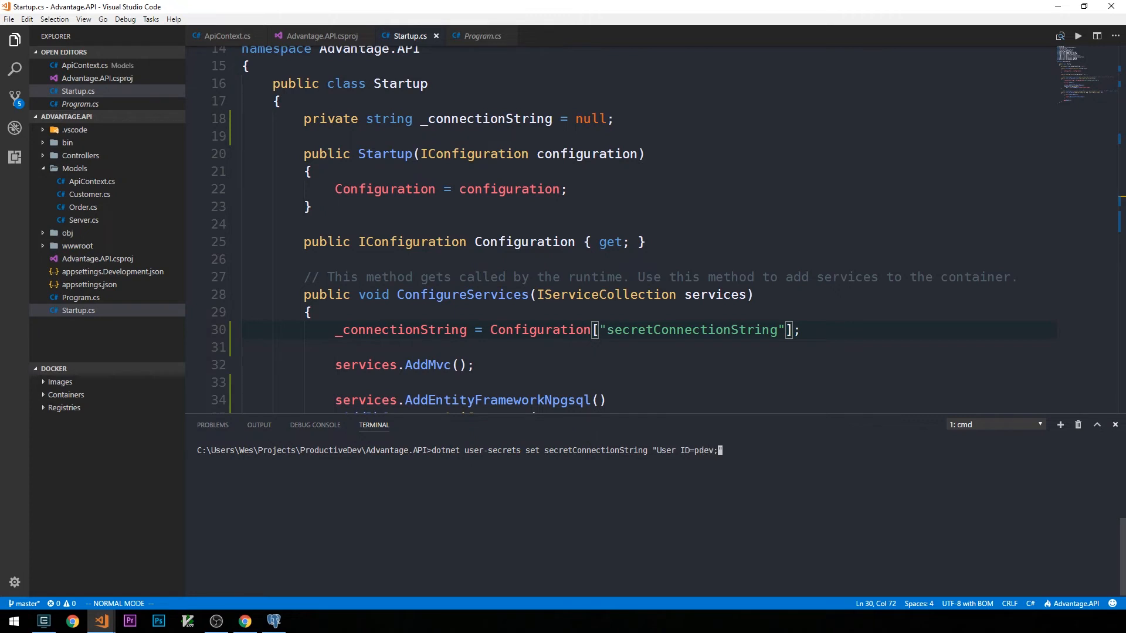
text(Password)
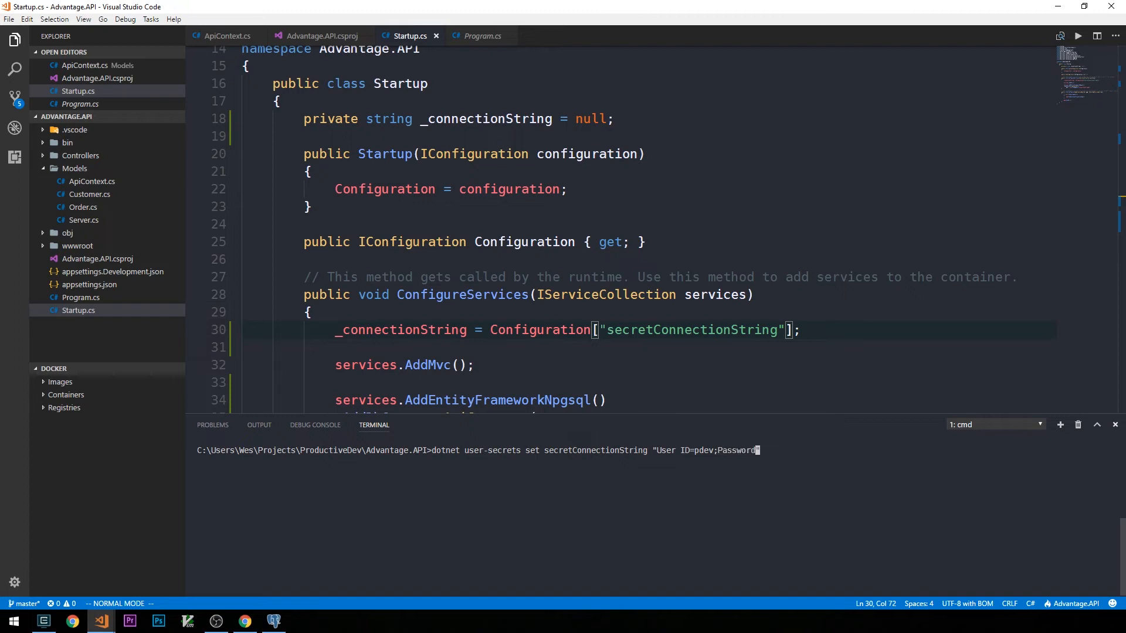
text(=)
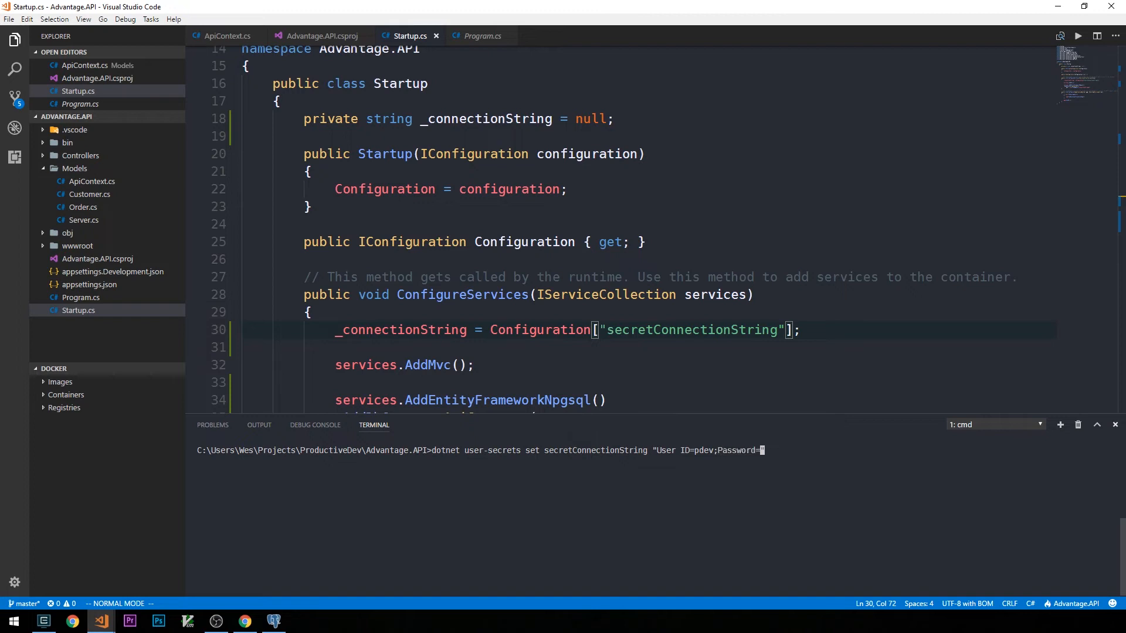
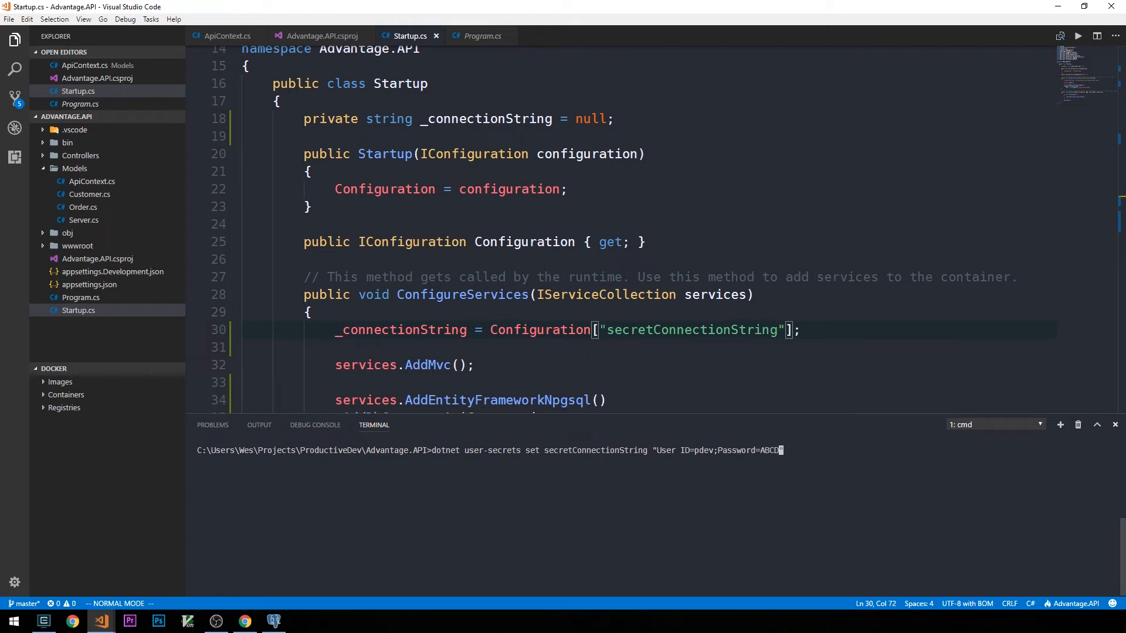
text(;)
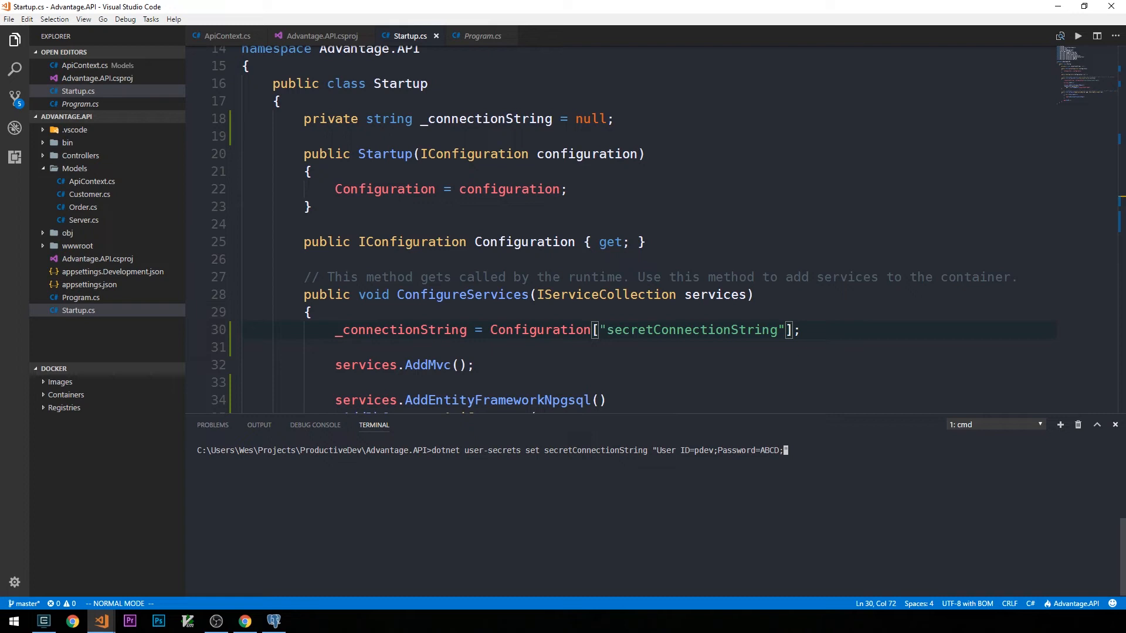
- Complete the connection string with Server=localhost, Port, Database=Advantage.API.Dev, Integrated Security and Pooling, and run it
text(Server)
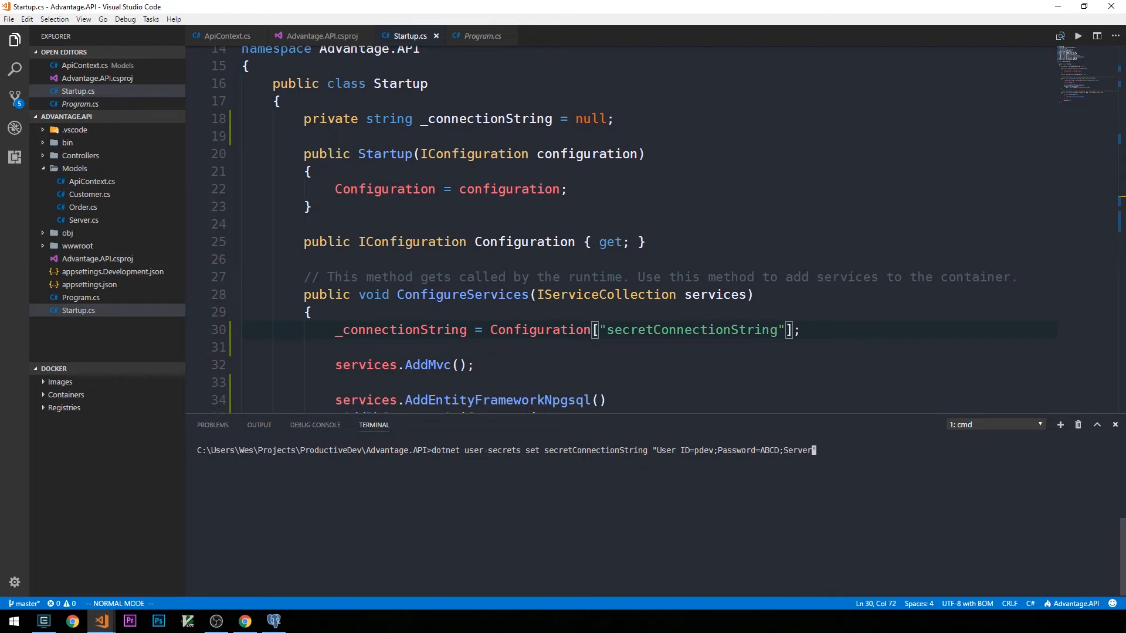
text(localhost)
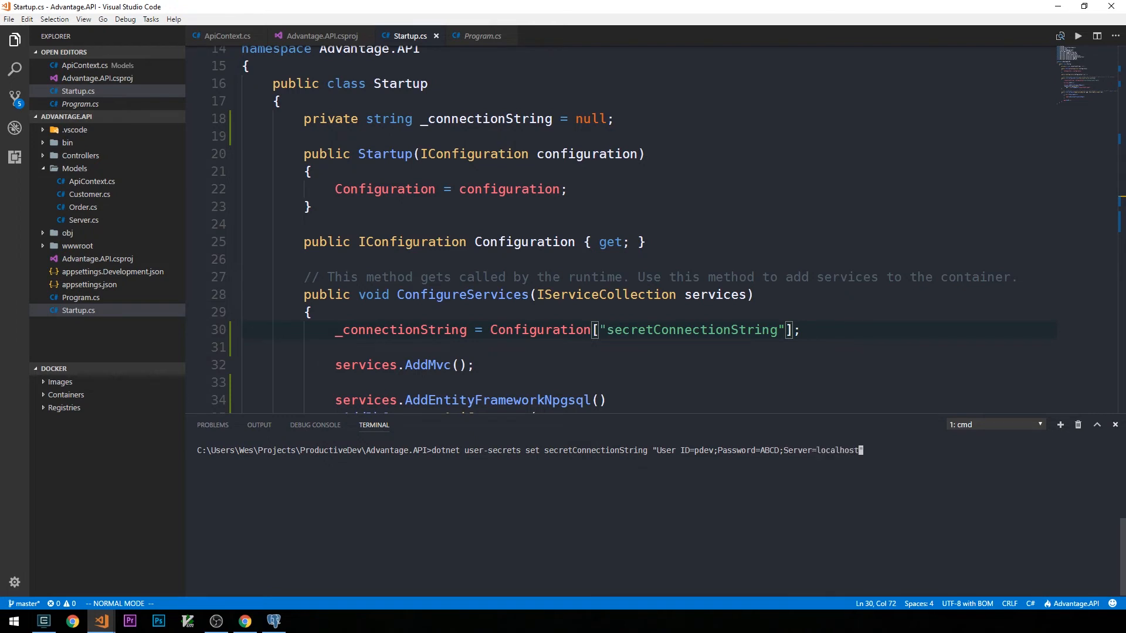
text(;Port=5432;Database)
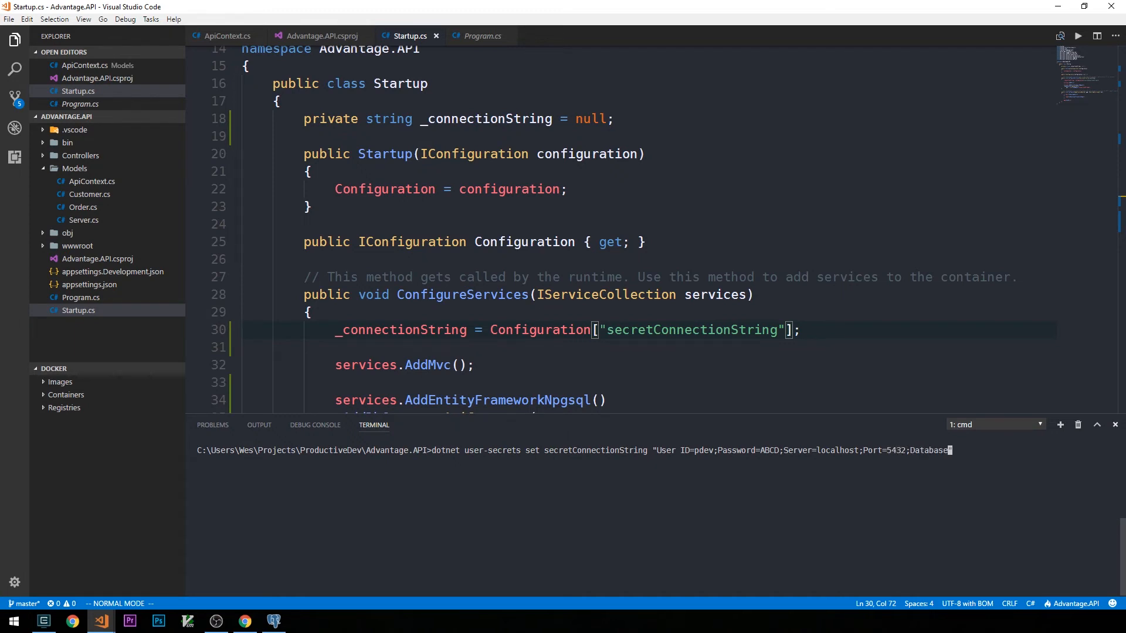
text(A)
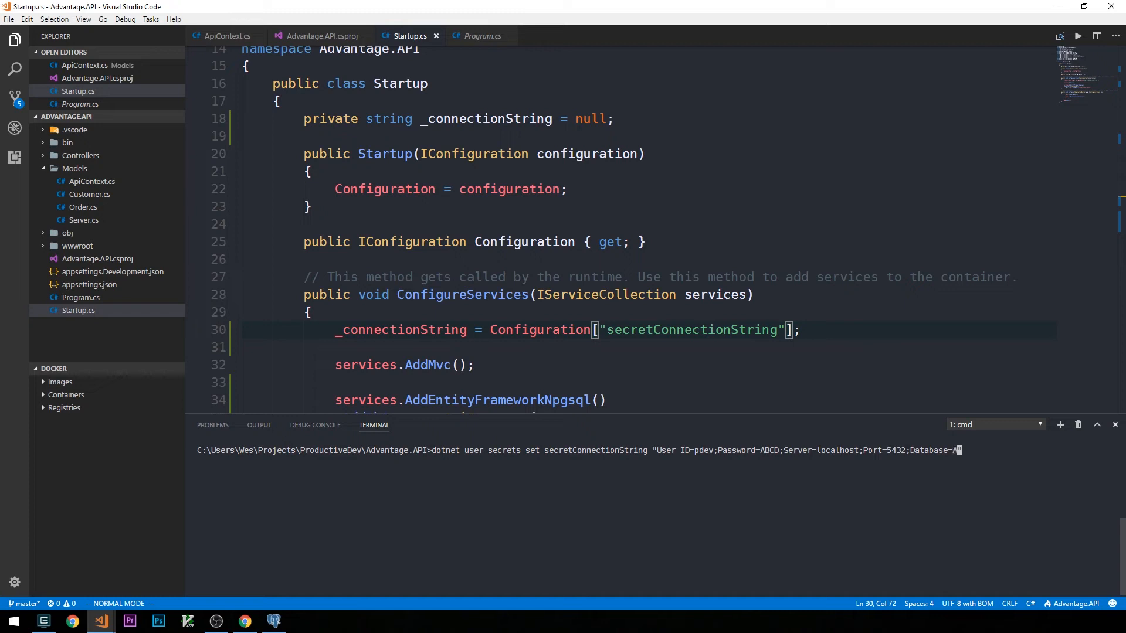
text(dvantage.API.Dev)
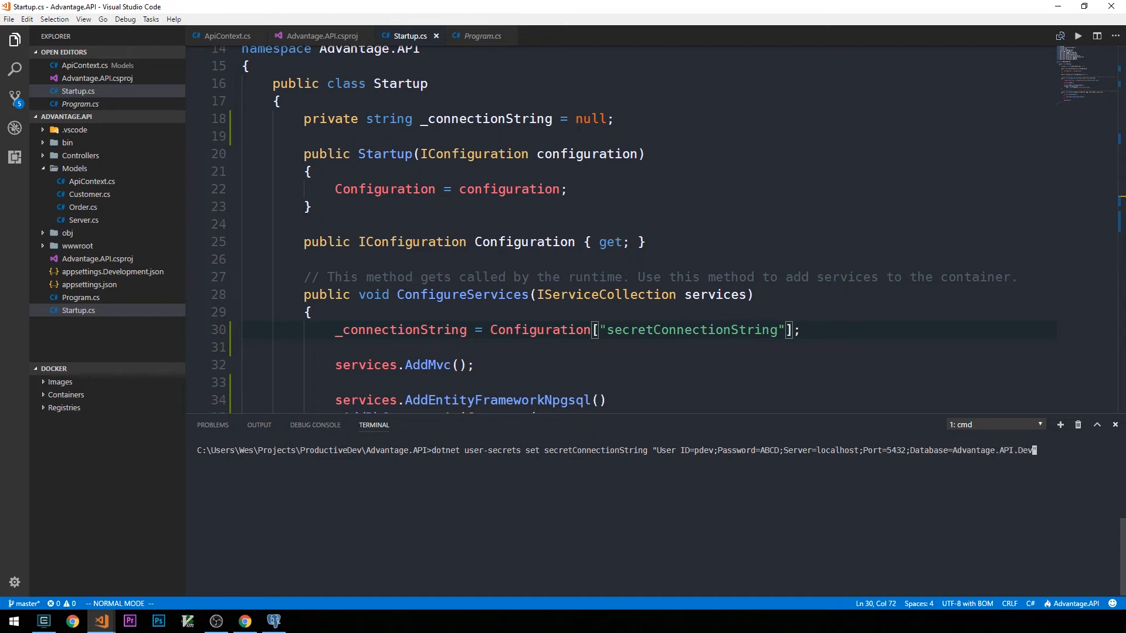
text(")
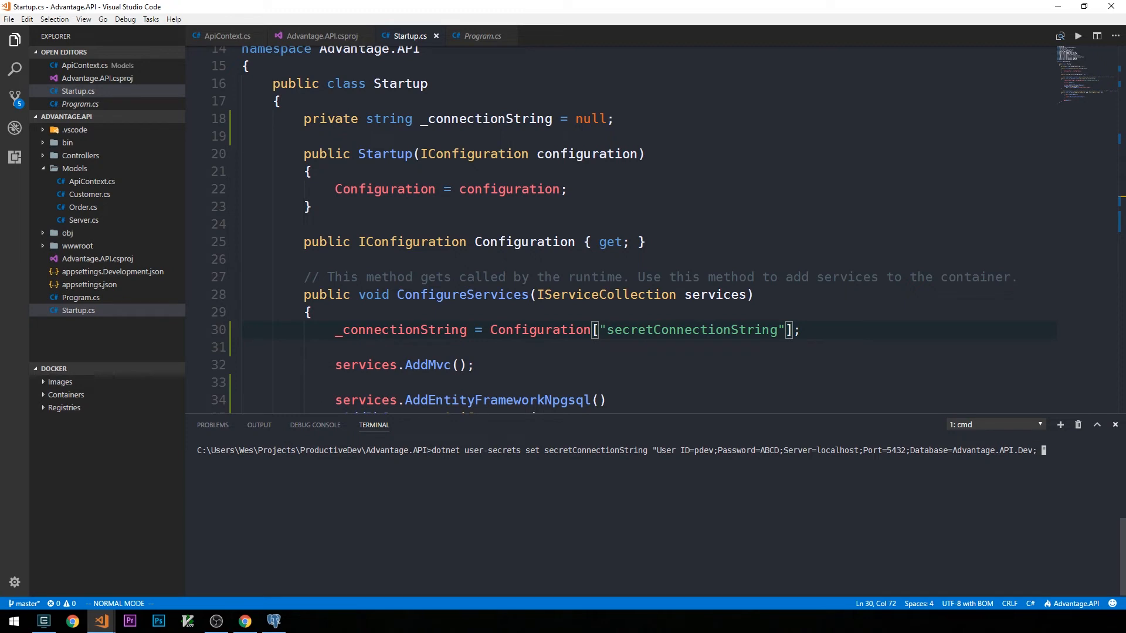
text(Integrated)
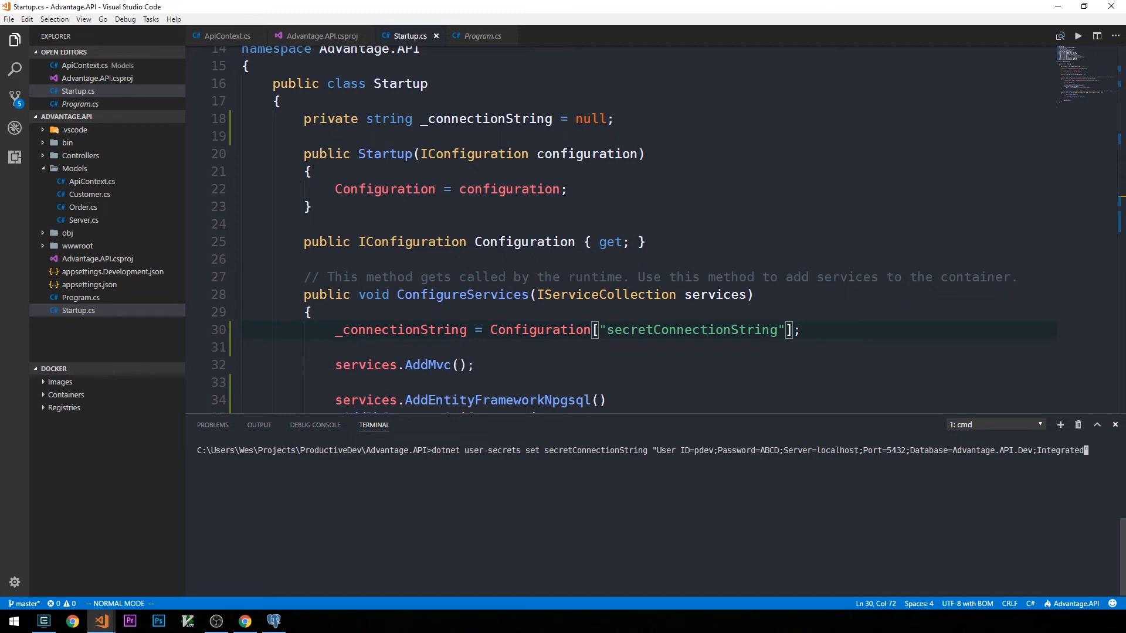
text(Security=true)
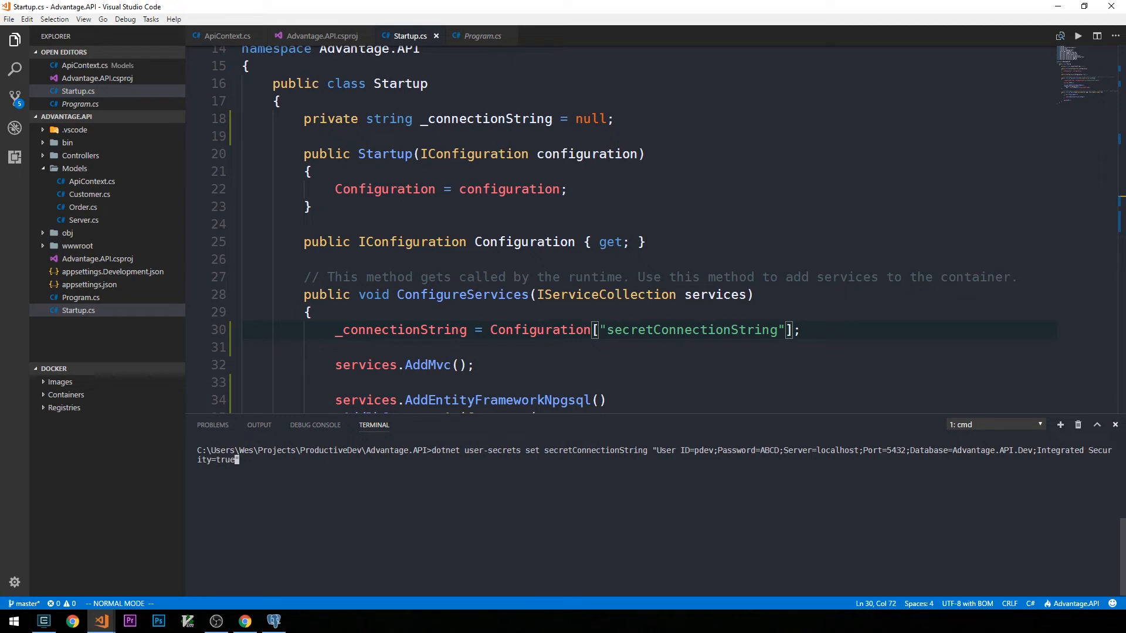
text(;)
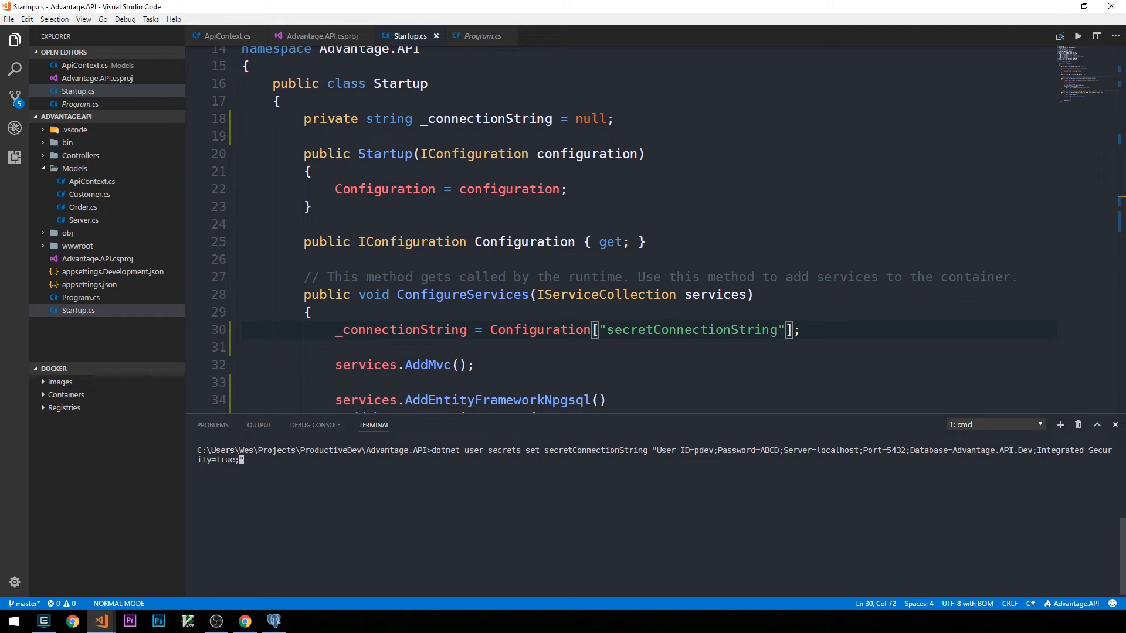
text(Pooling)
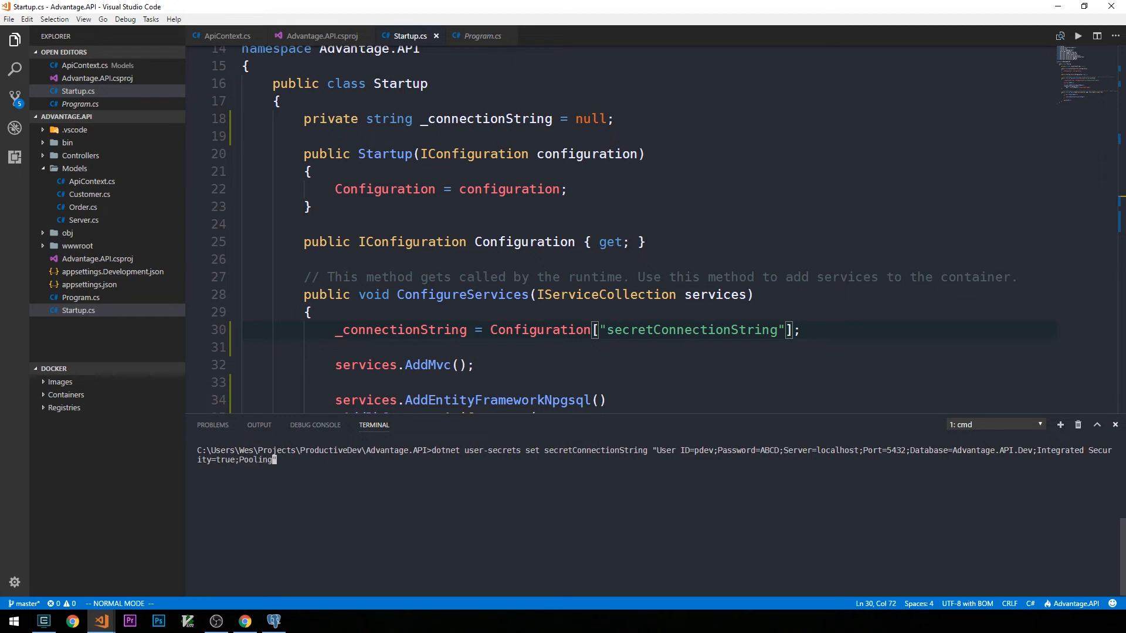
text(true)
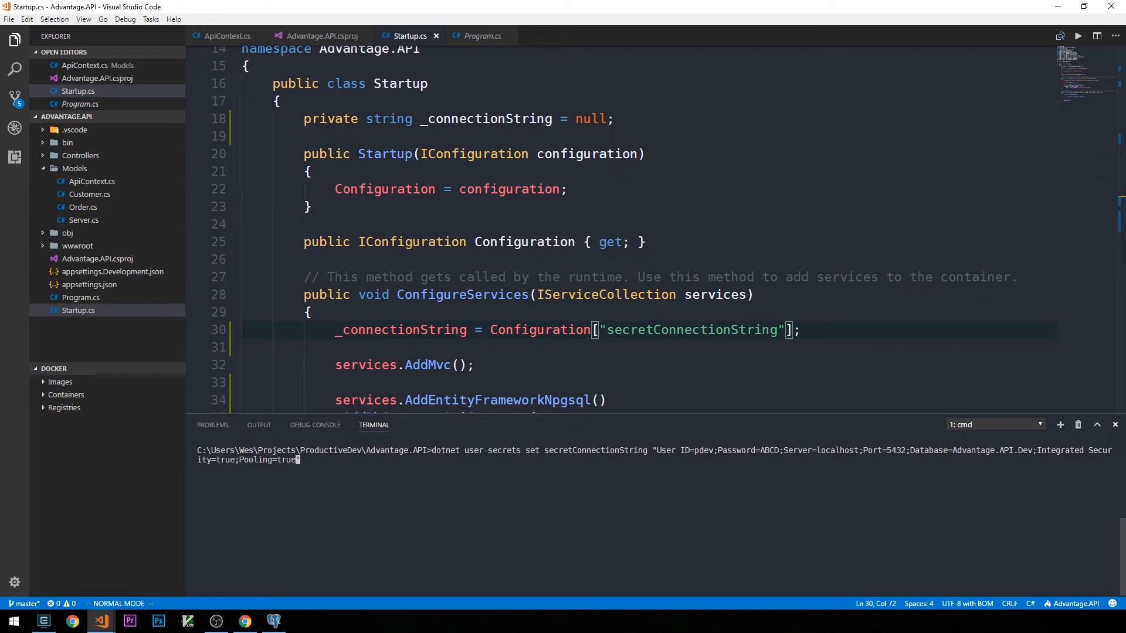
text(;)
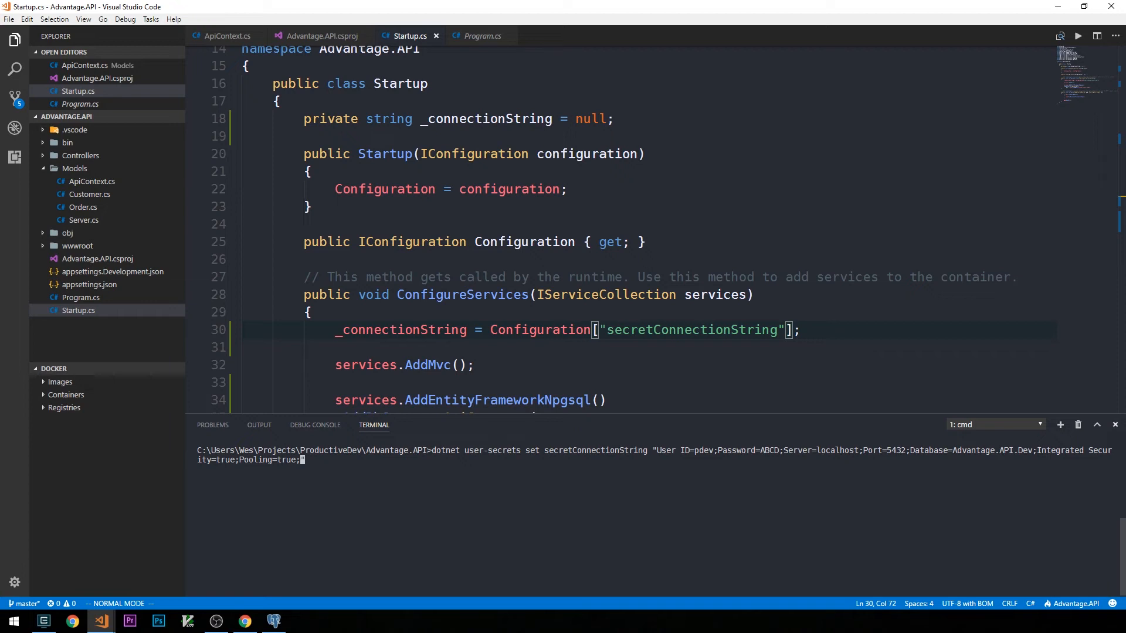
text(")
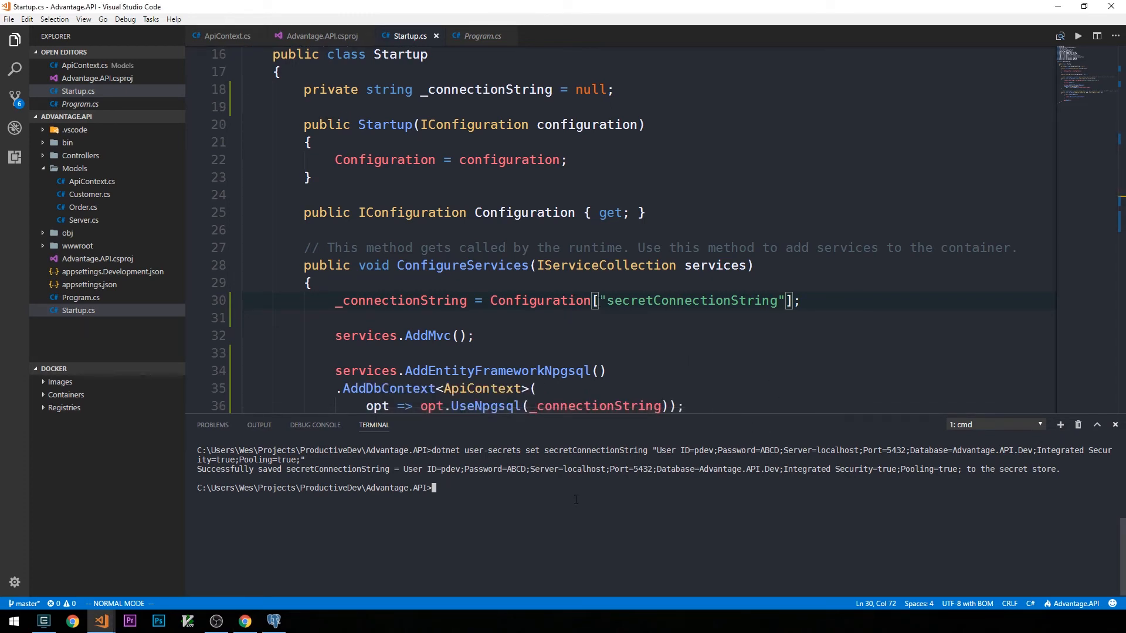
- Run dotnet ef migrations add InitialMigration in the terminal
text(dotnet ef mi)
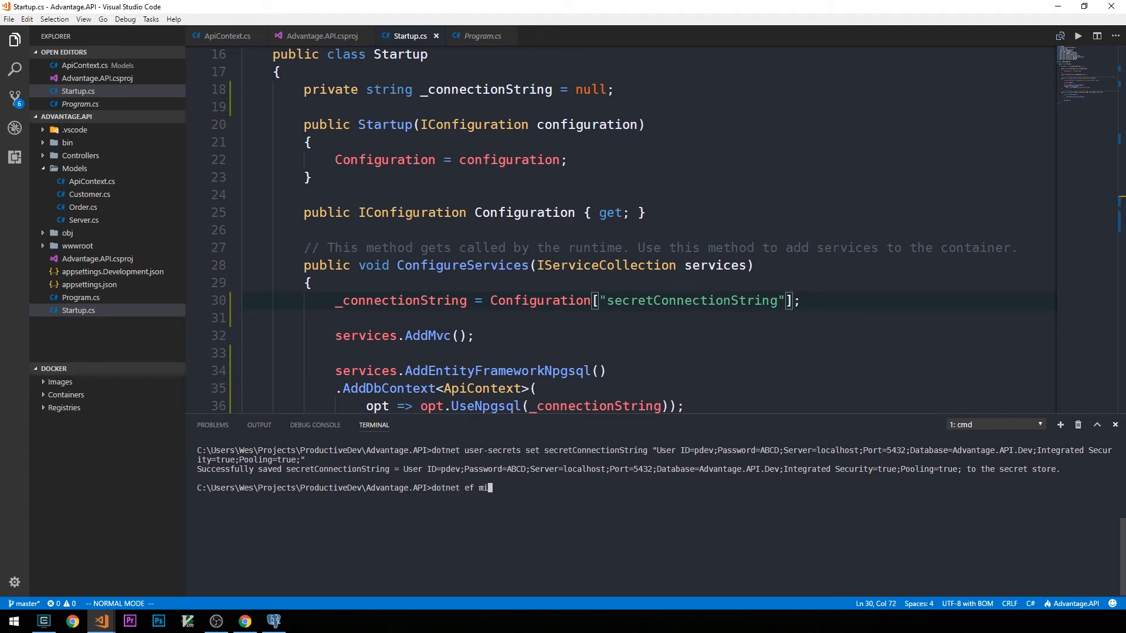
text(grations add)
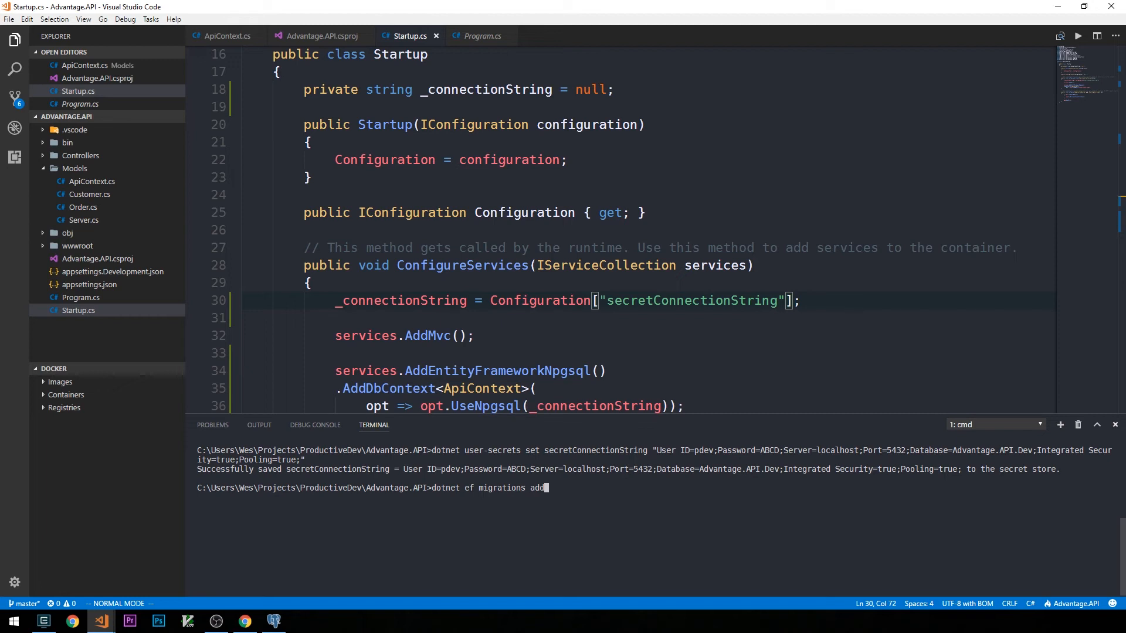
text(InitialMigra)
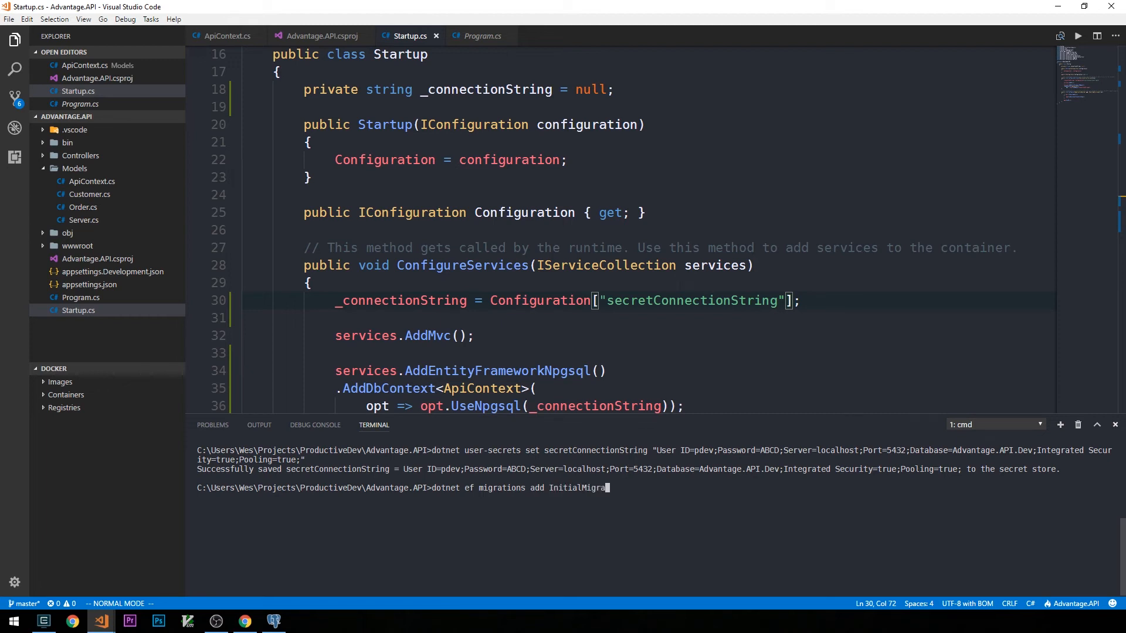
text(tion)
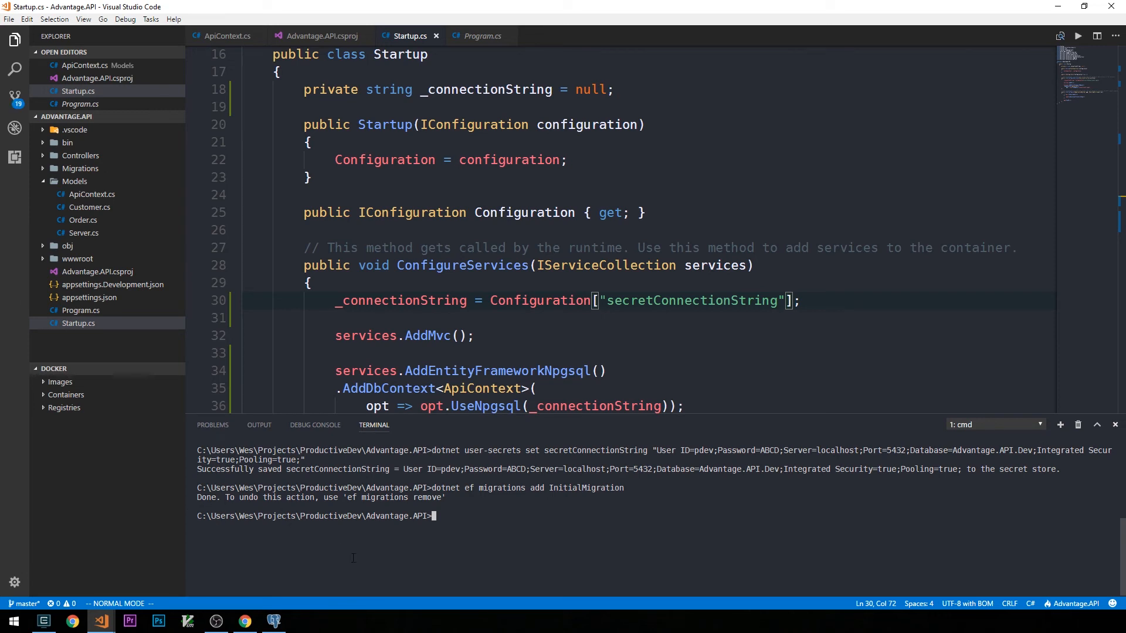
- Open the InitialMigration designer file and ApiContextModelSnapshot.cs from the Migrations folder
click(81, 168)
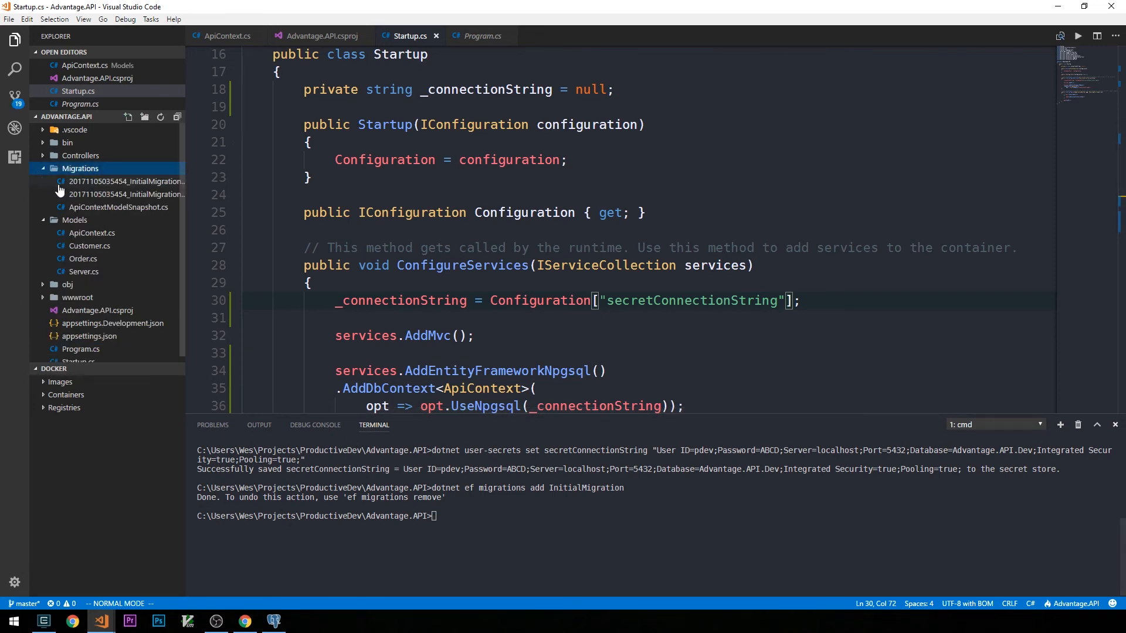
click(127, 193)
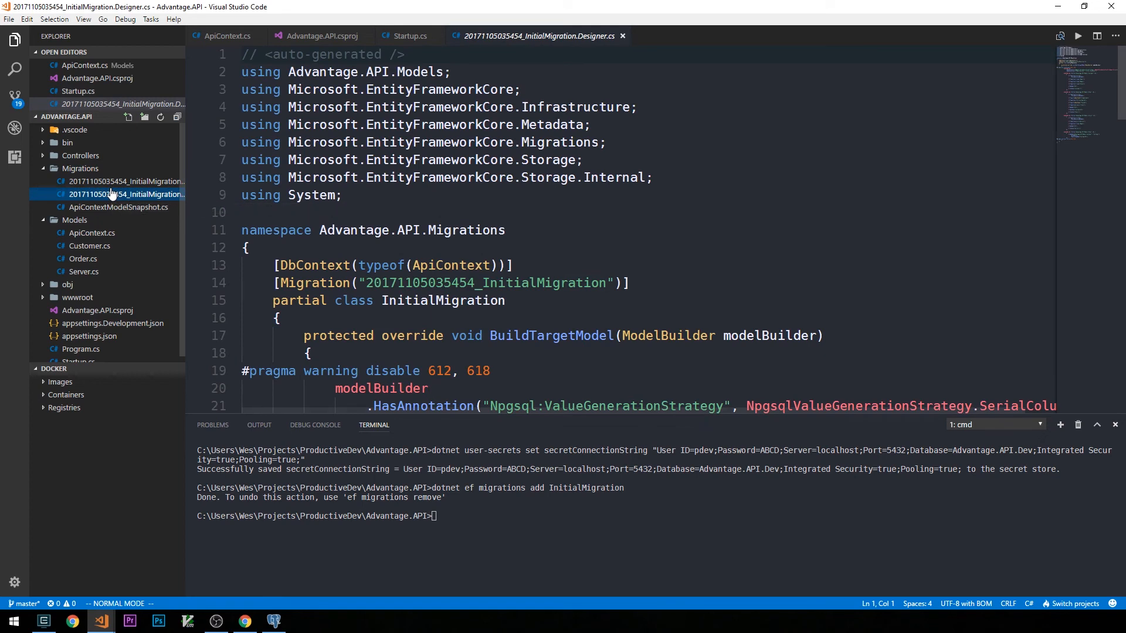
scroll(down, 3)
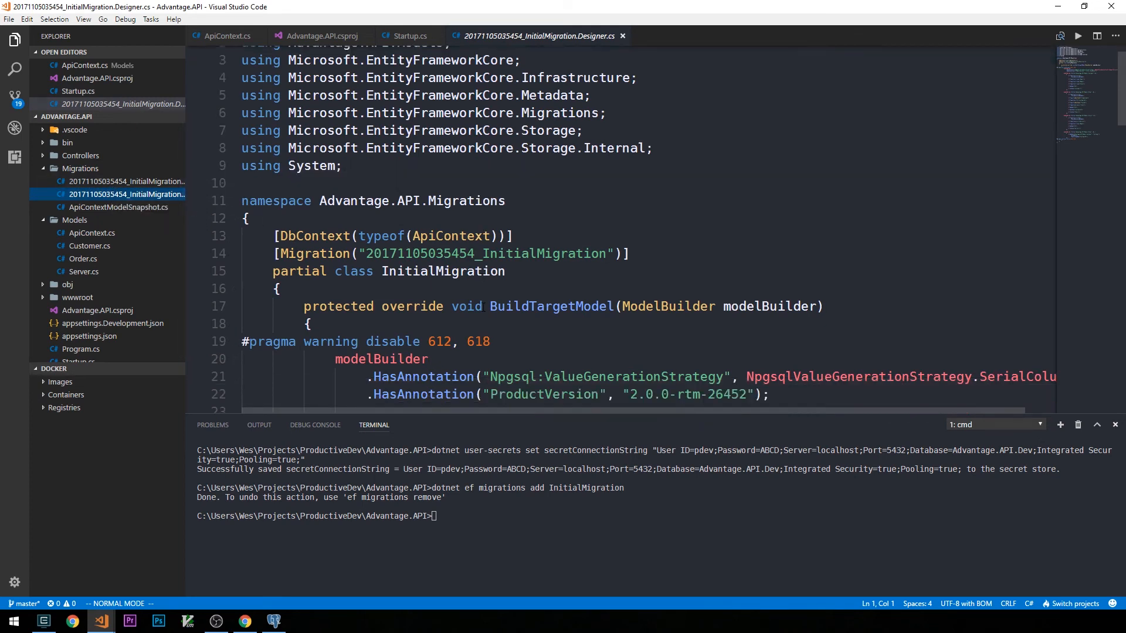
scroll(down, 3)
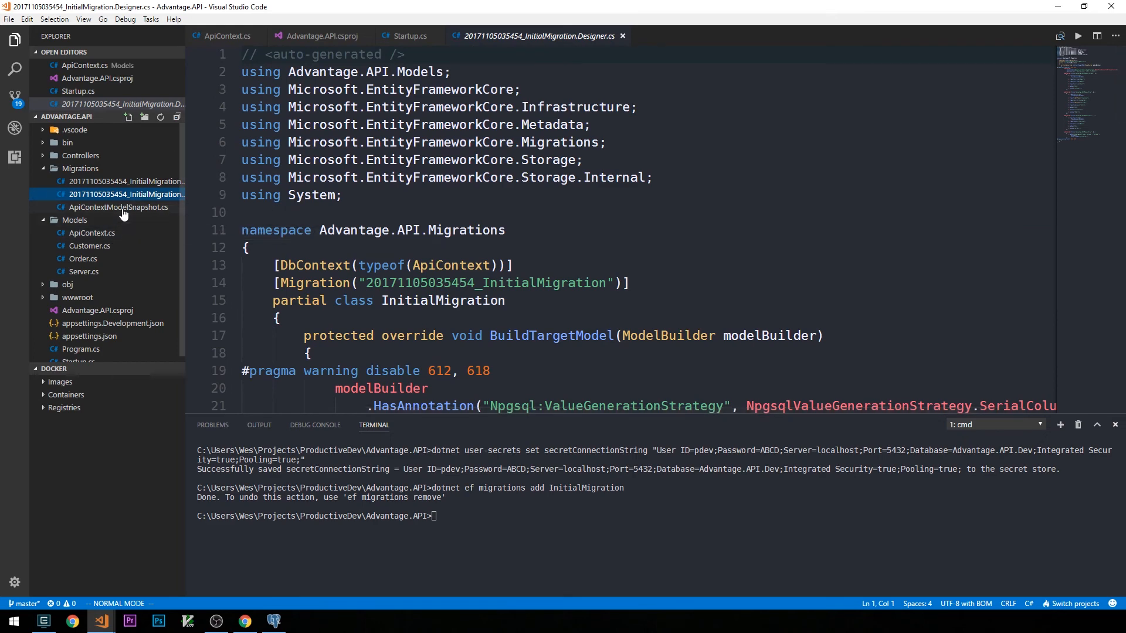
click(119, 206)
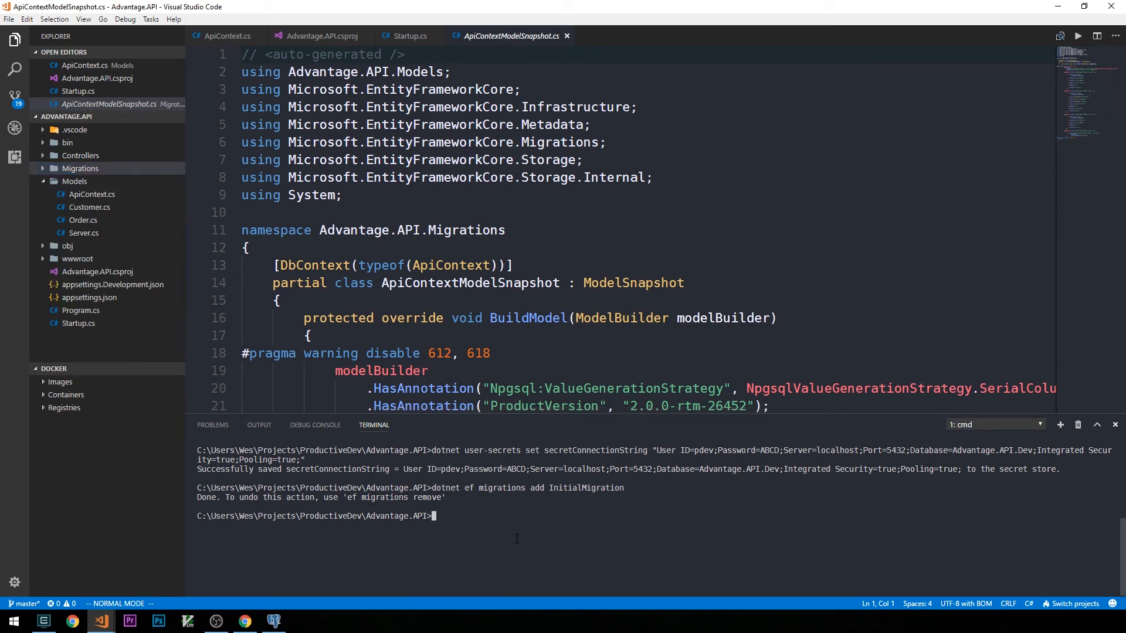
- Run dotnet ef database update to apply InitialMigration, then return to pgAdmin 4
text(d)
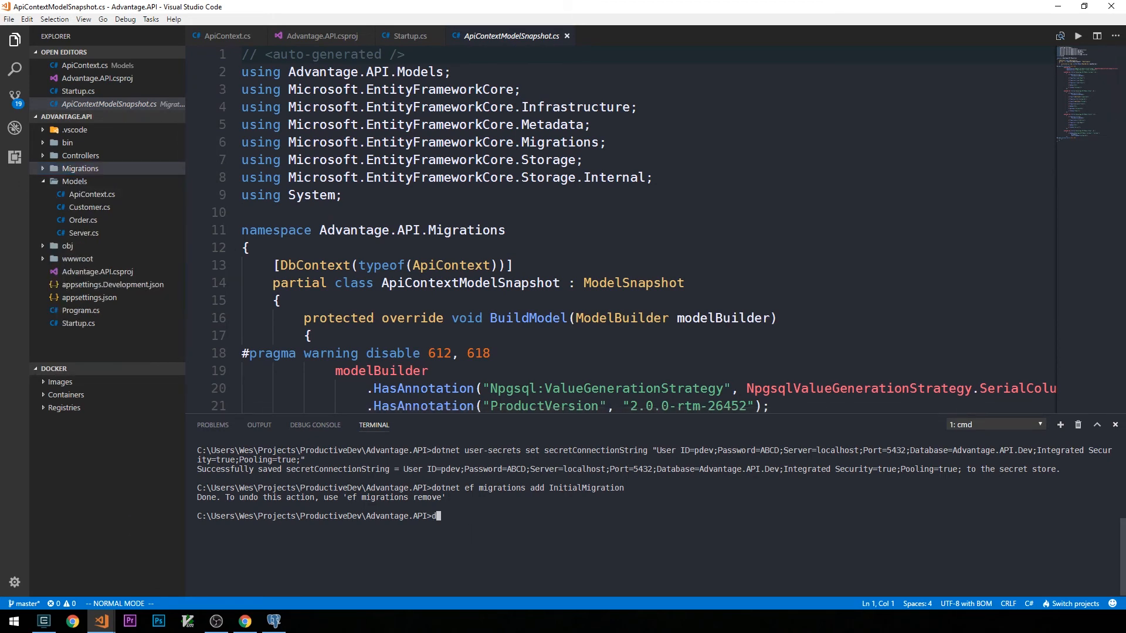
text(otnet ef database update)
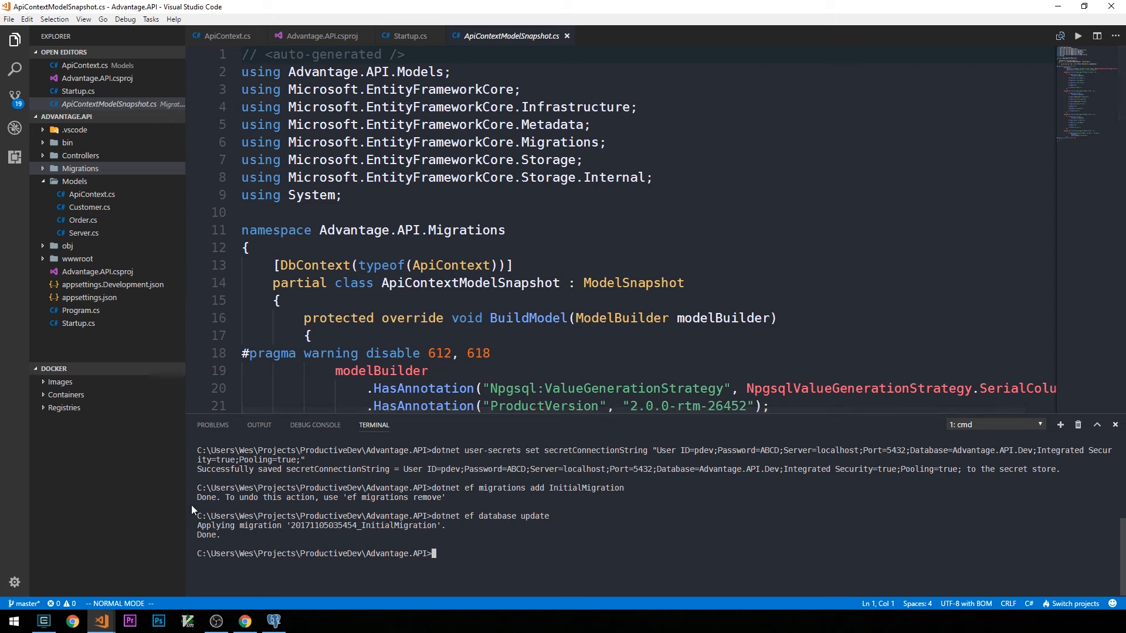
double_click(297, 525)
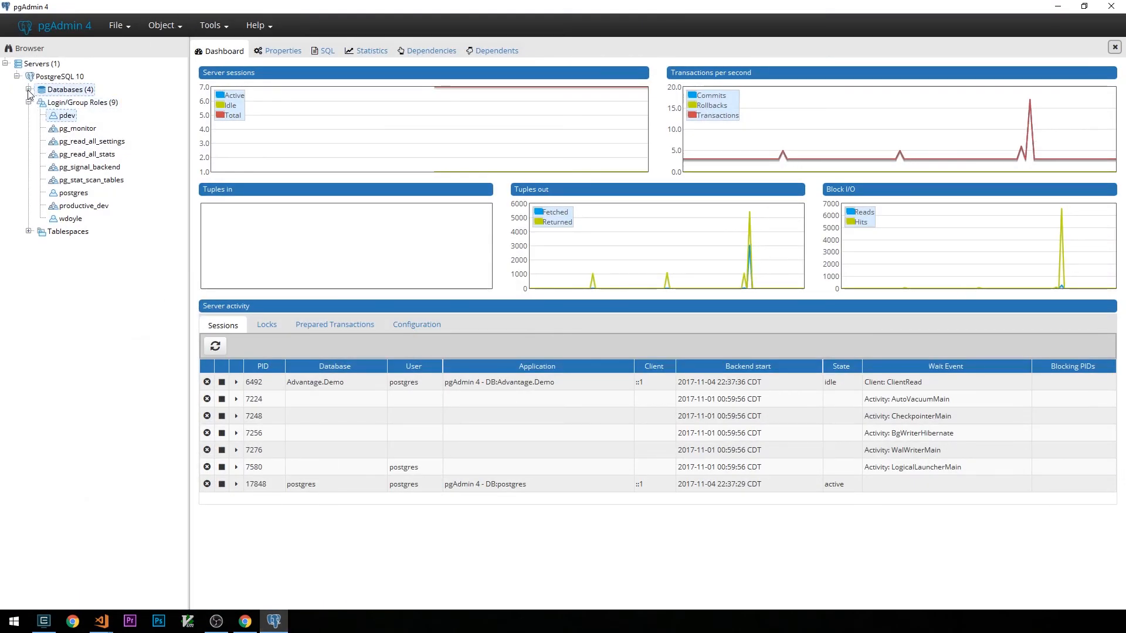
- Refresh the Databases list so Advantage.API.Dev appears among five databases, and expand it
click(23, 89)
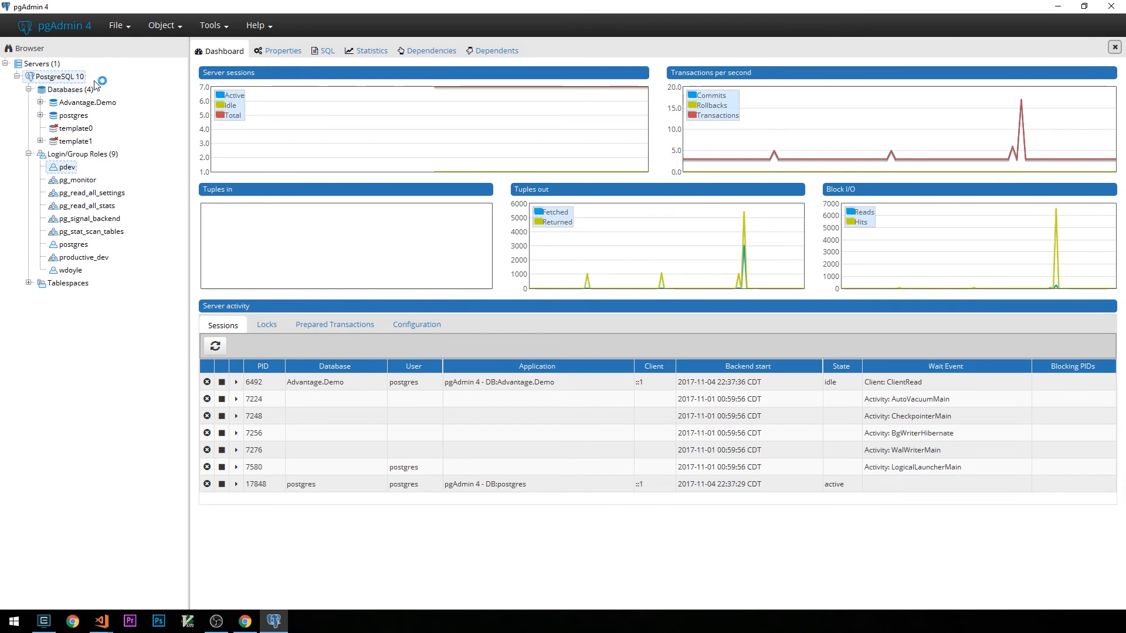
right_click(67, 89)
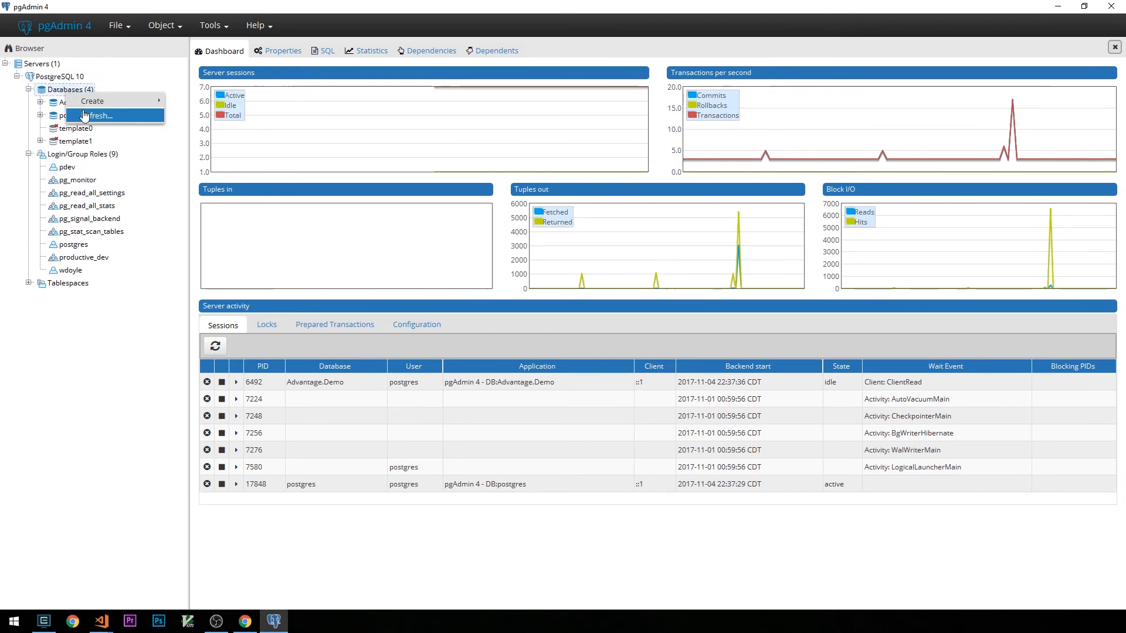
click(96, 116)
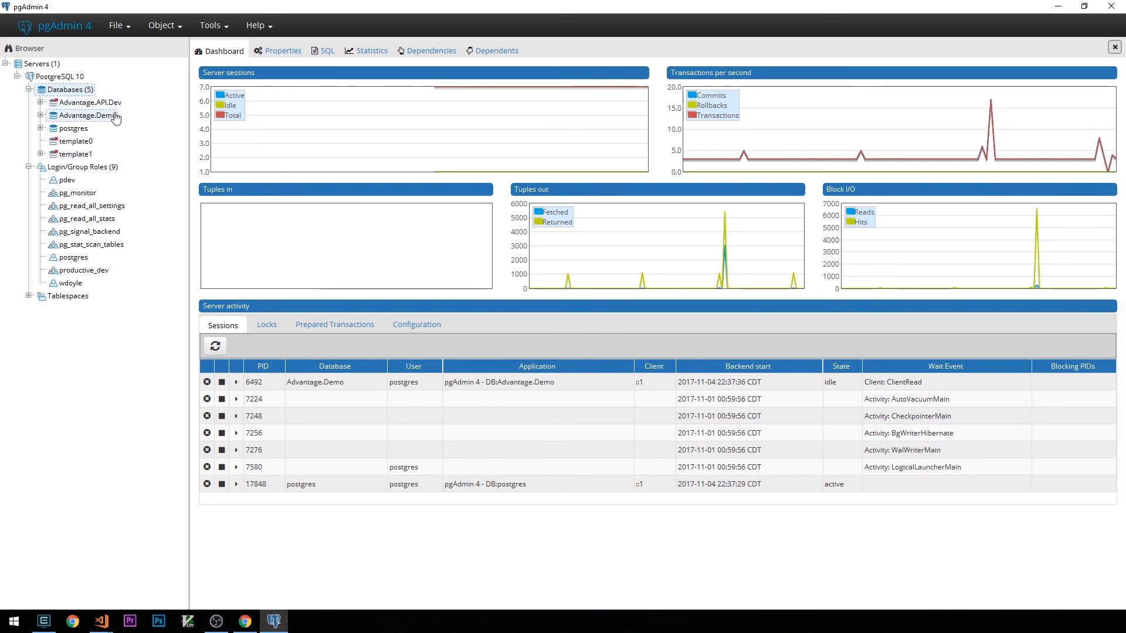
click(92, 102)
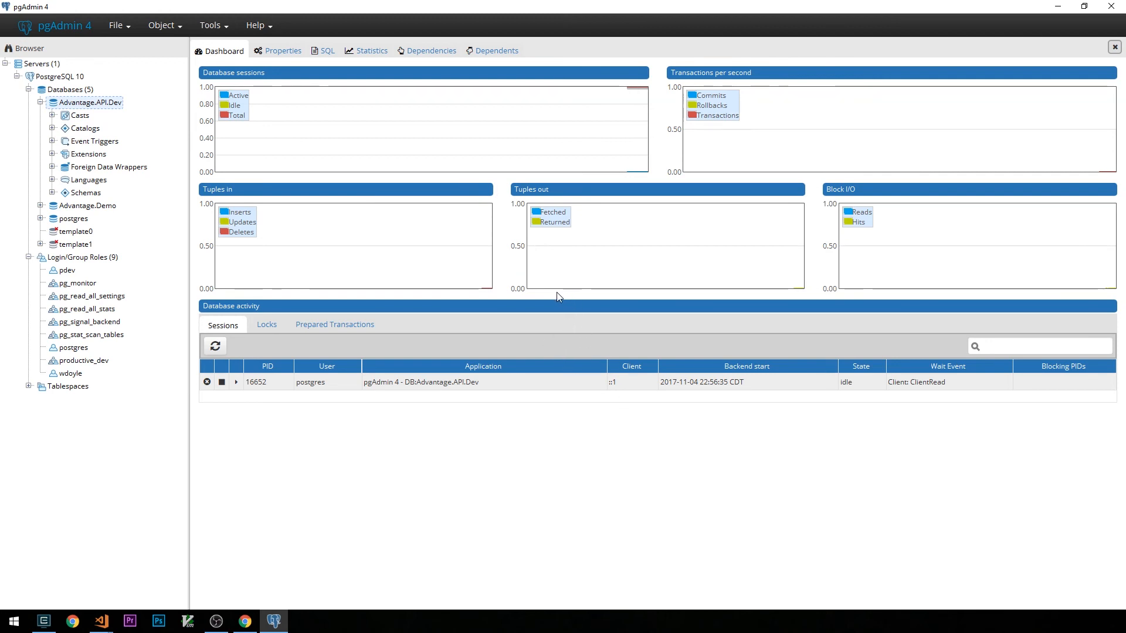
mouse_move(290, 309)
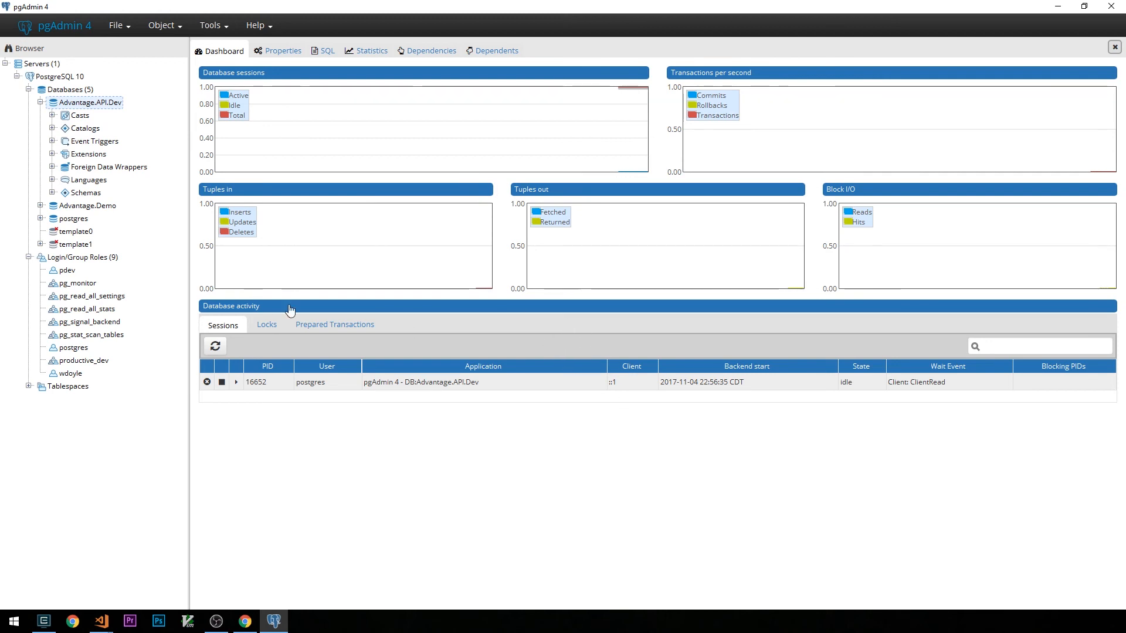
mouse_move(608, 421)
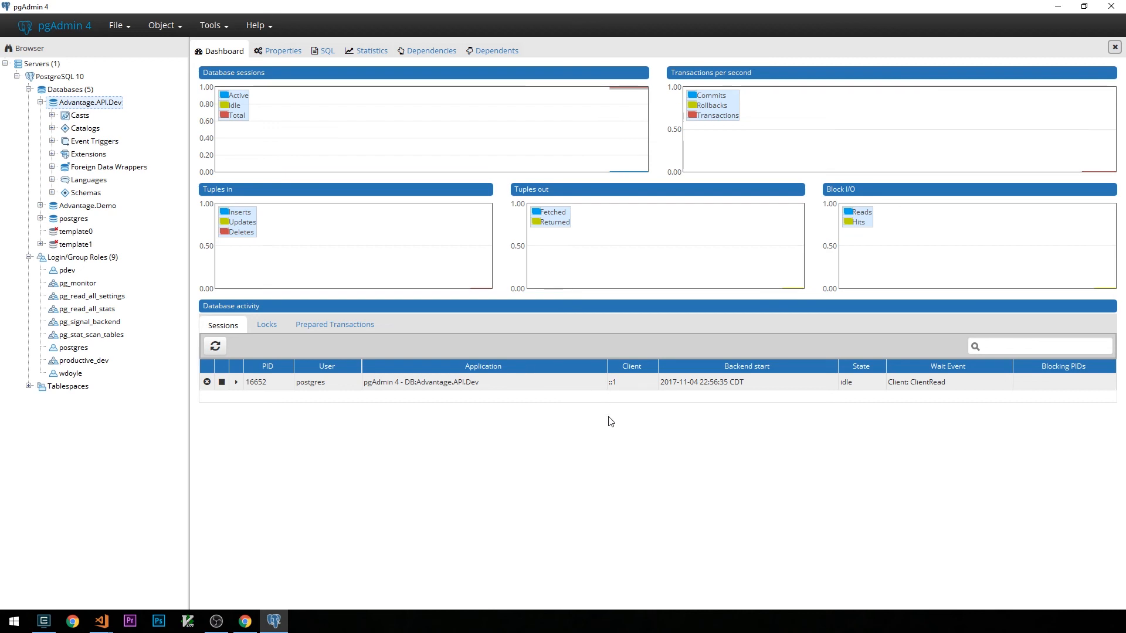
mouse_move(434, 293)
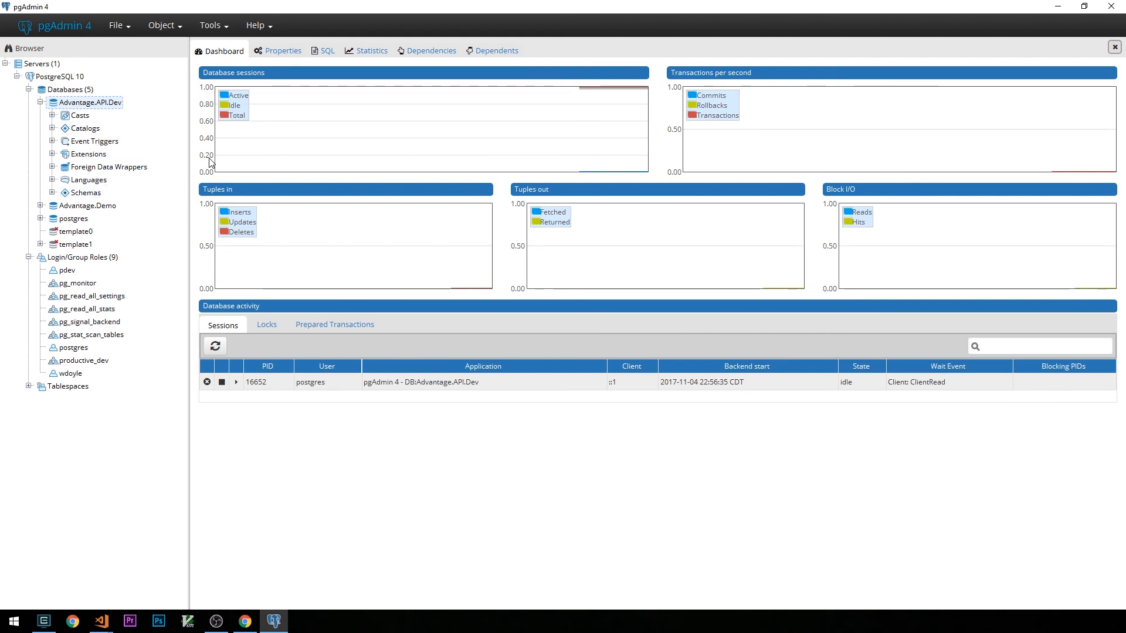
mouse_move(373, 227)
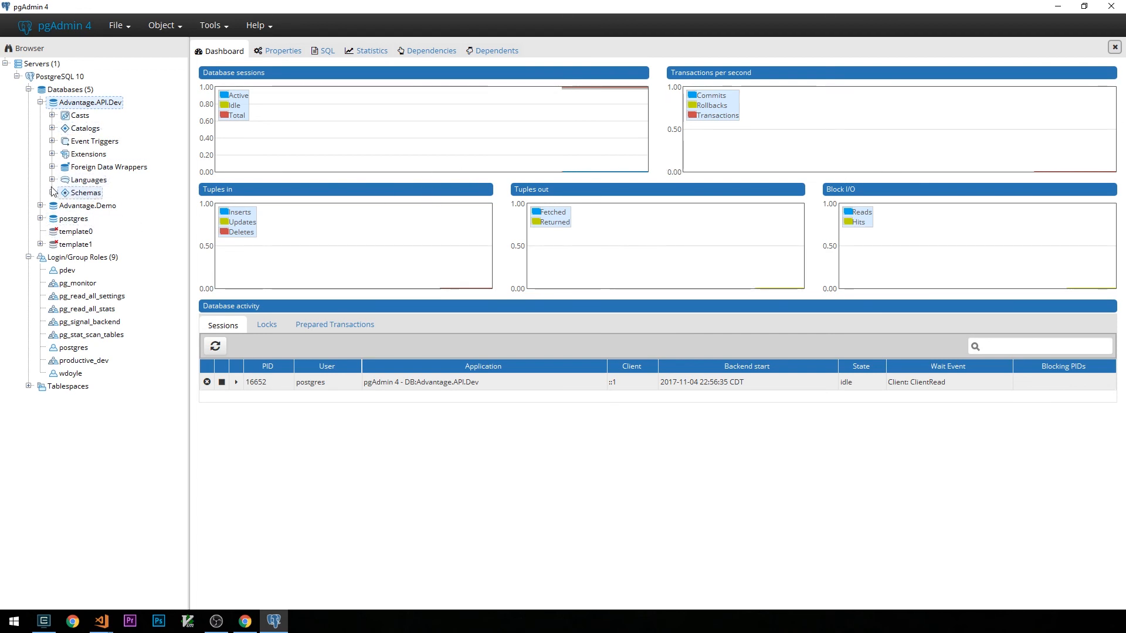
- Expand Schemas > public > Tables to show Customers, Orders, Servers and __EFMigrationsHistory
click(51, 192)
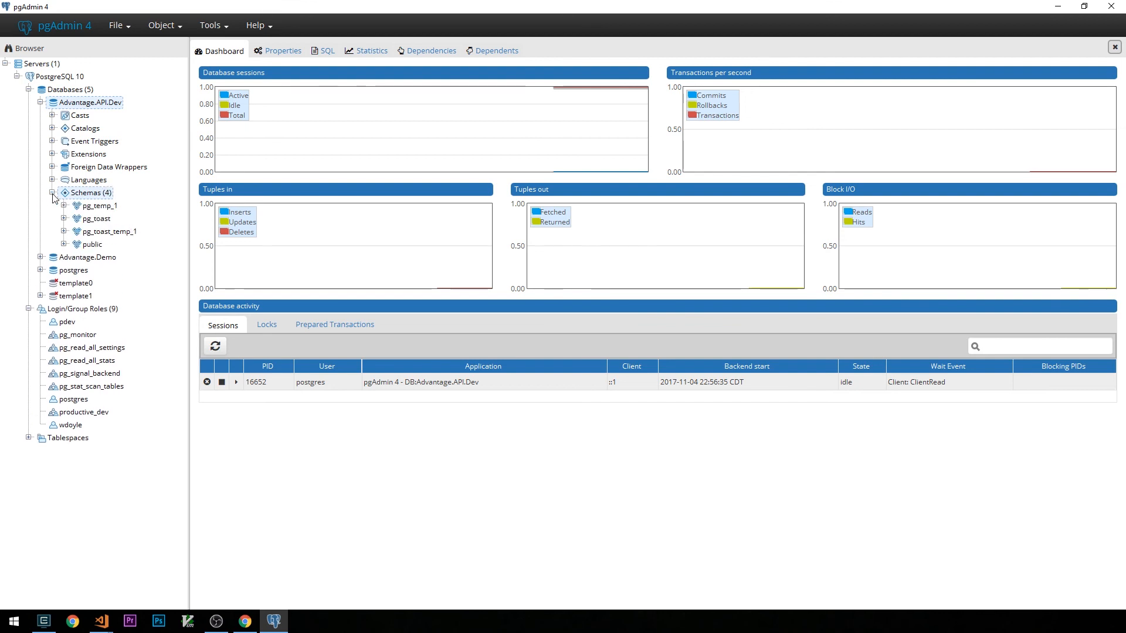
click(63, 244)
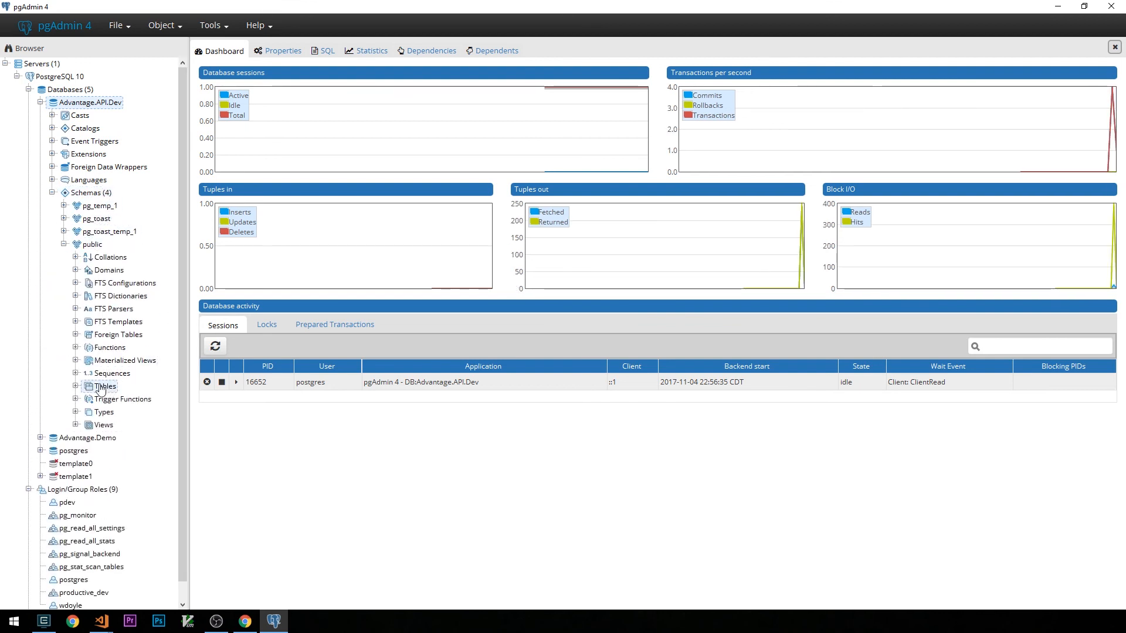
click(102, 386)
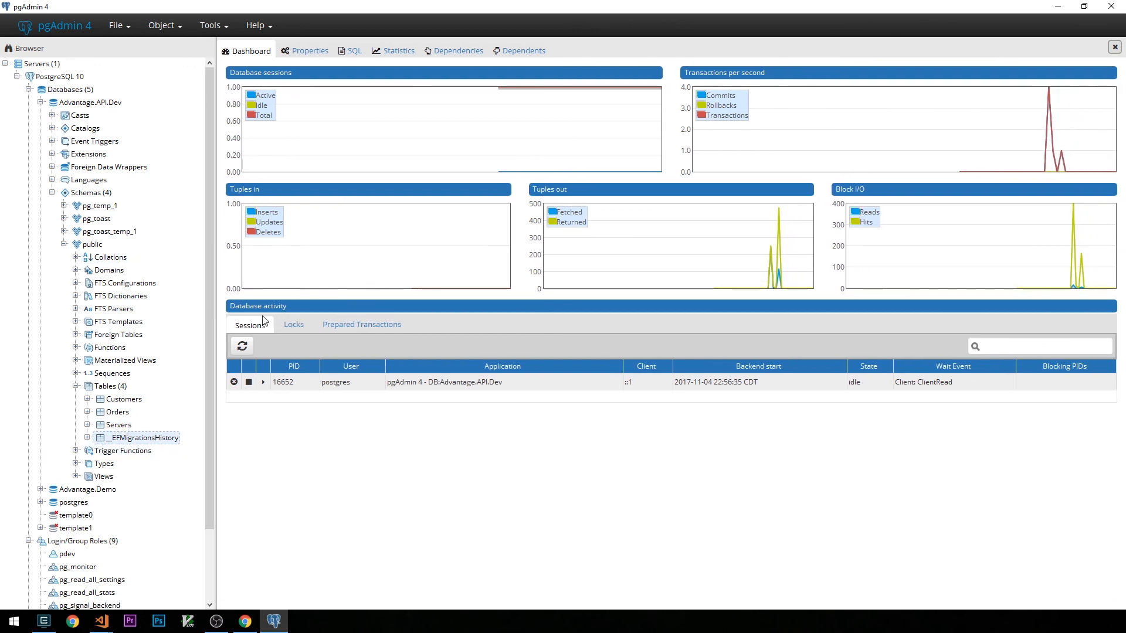
- Switch back to VS Code and scroll ApiContextModelSnapshot.cs to the Customer entity code
click(100, 620)
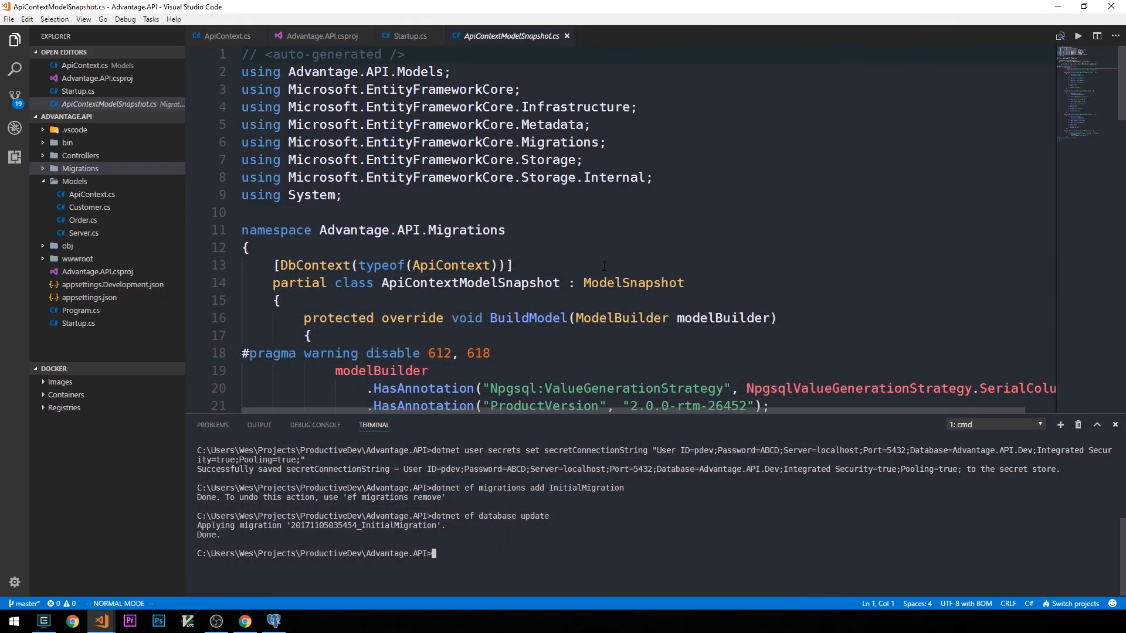
scroll(down, 3)
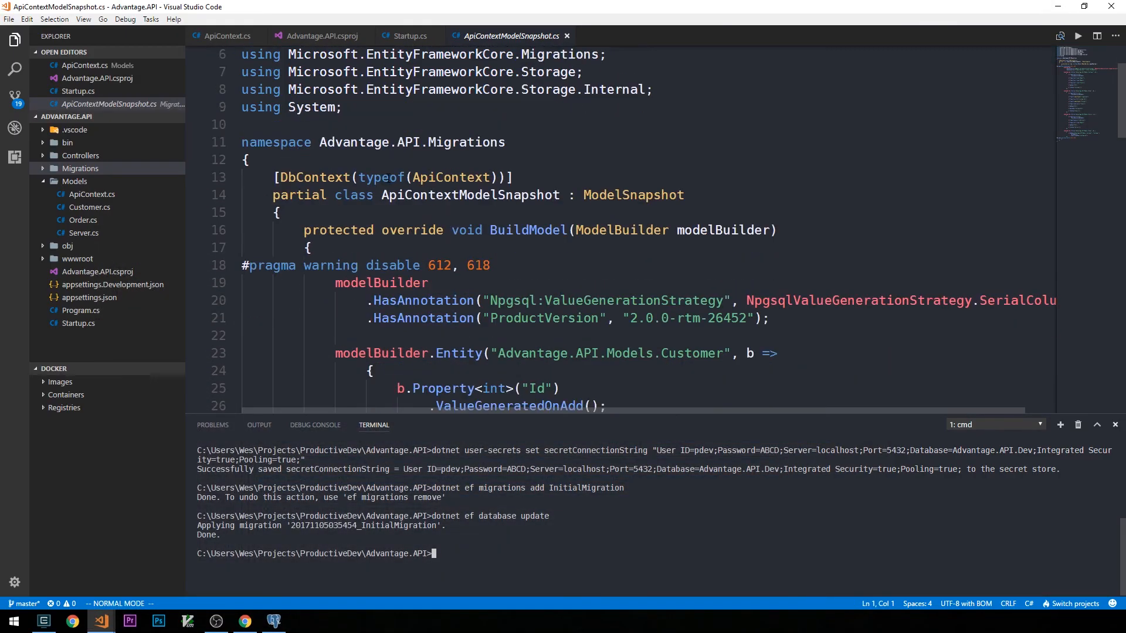
scroll(down, 3)
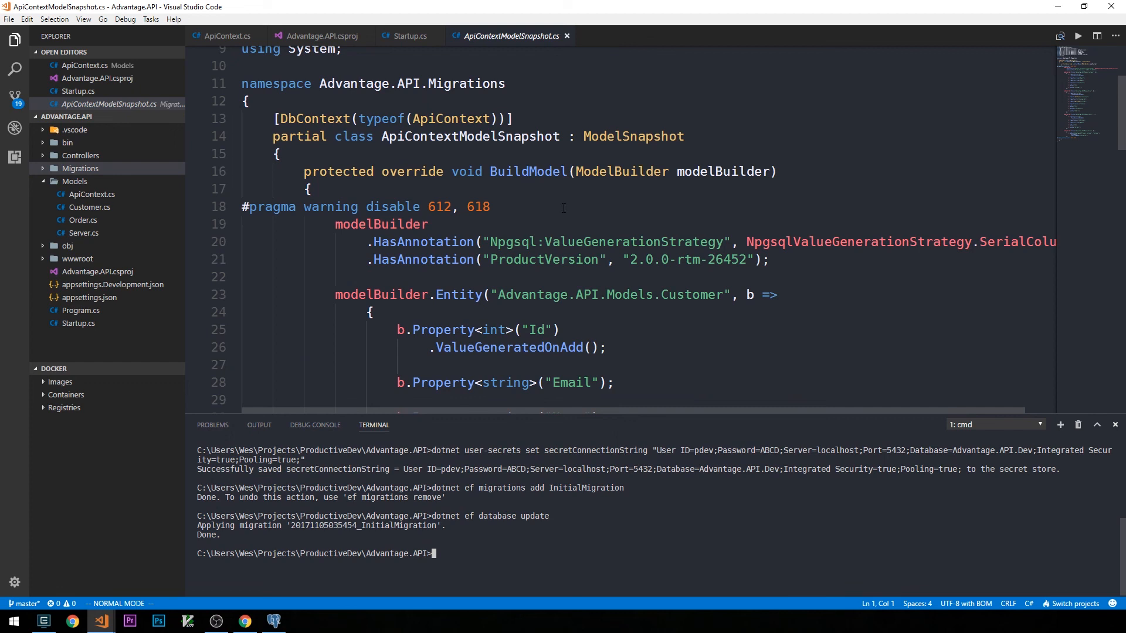